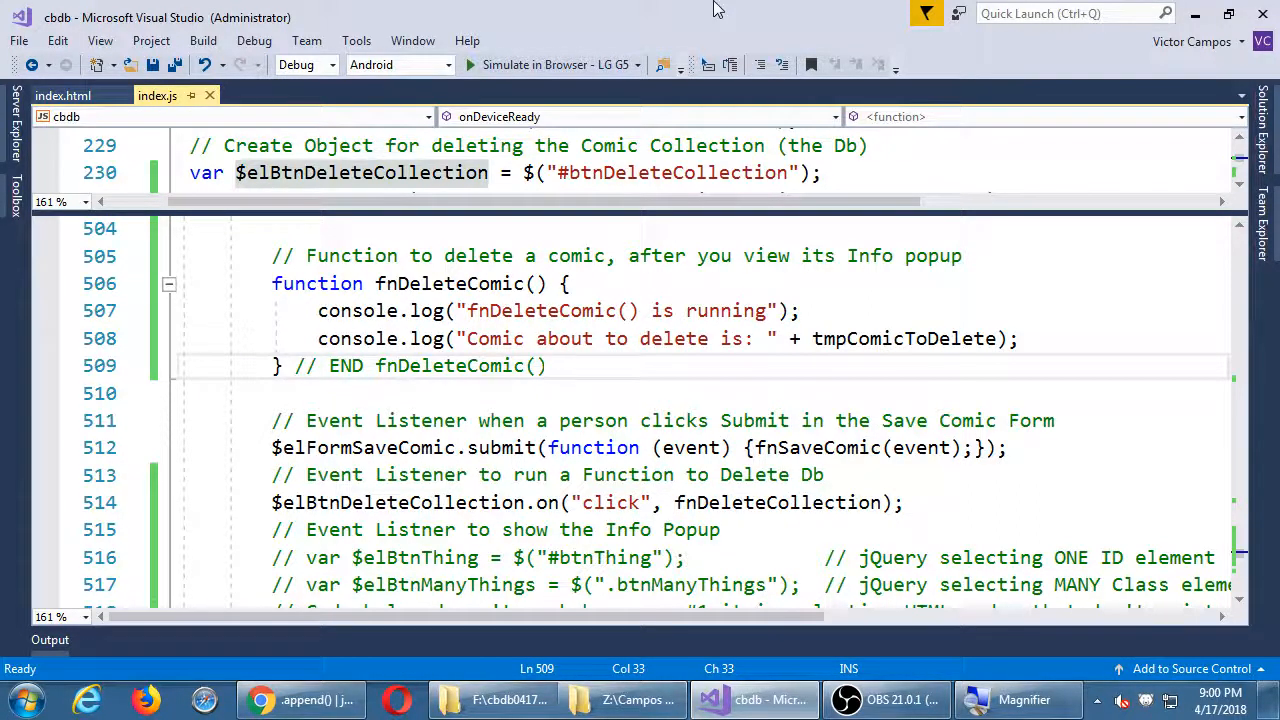
# Step: Add db.get() in fnDeleteComic under the comment '// First check that the comic in question exists' and save
pyautogui.click(548, 364)
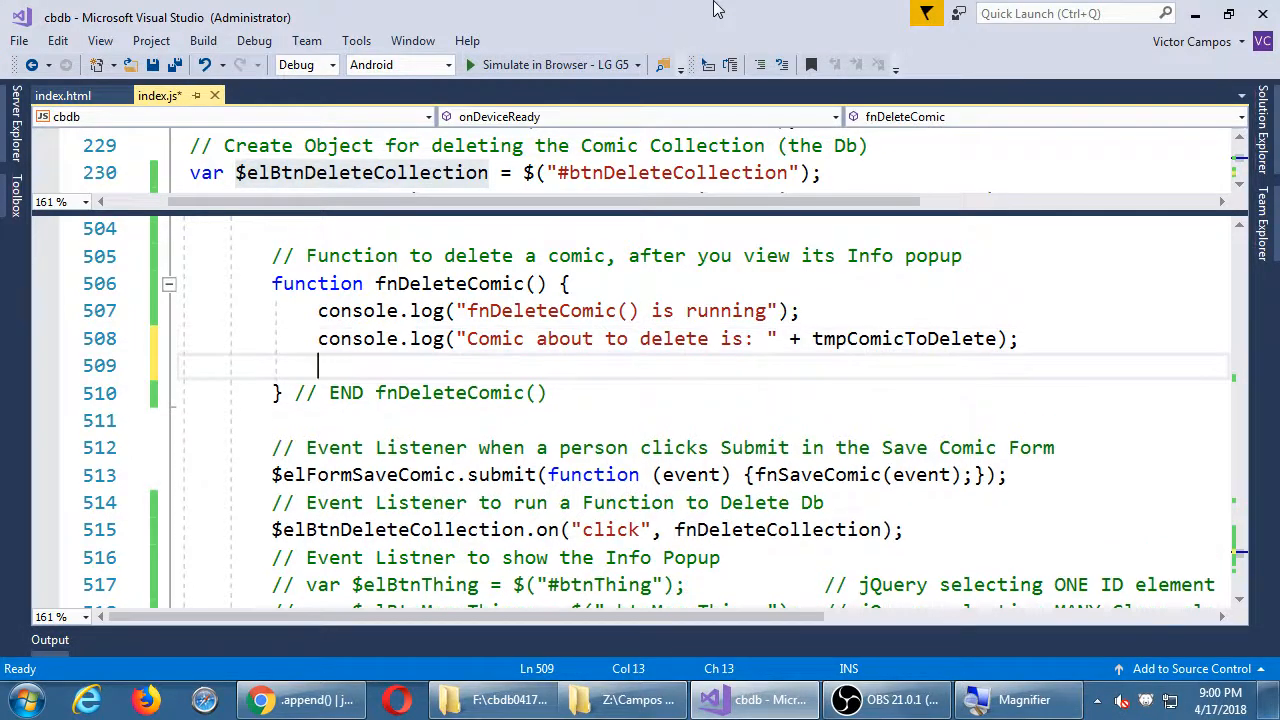
pyautogui.write('db')
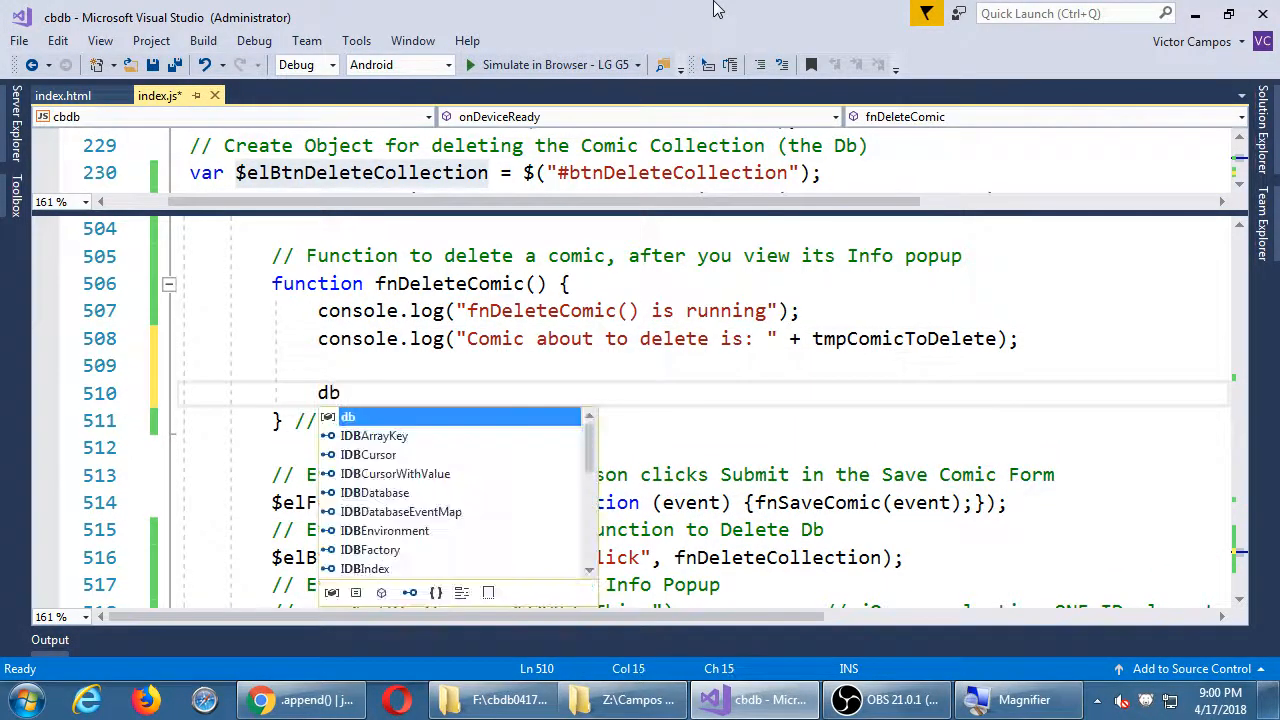
pyautogui.write('.')
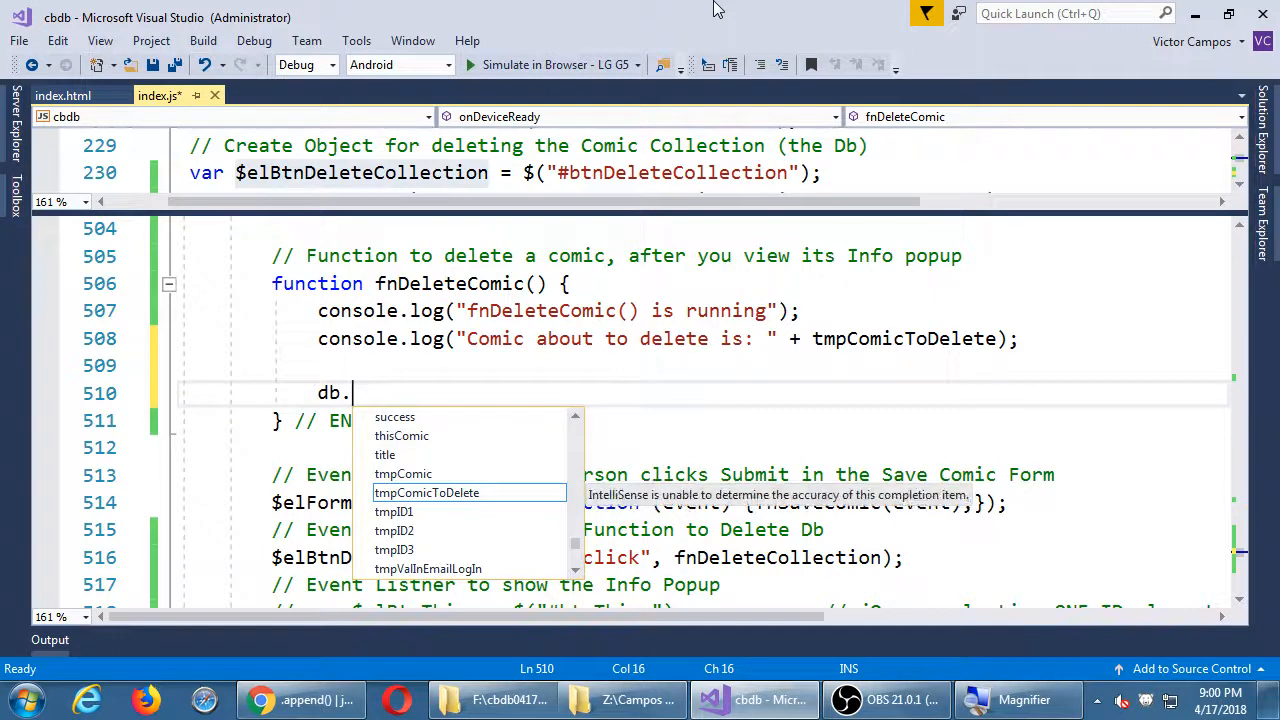
pyautogui.write('get();')
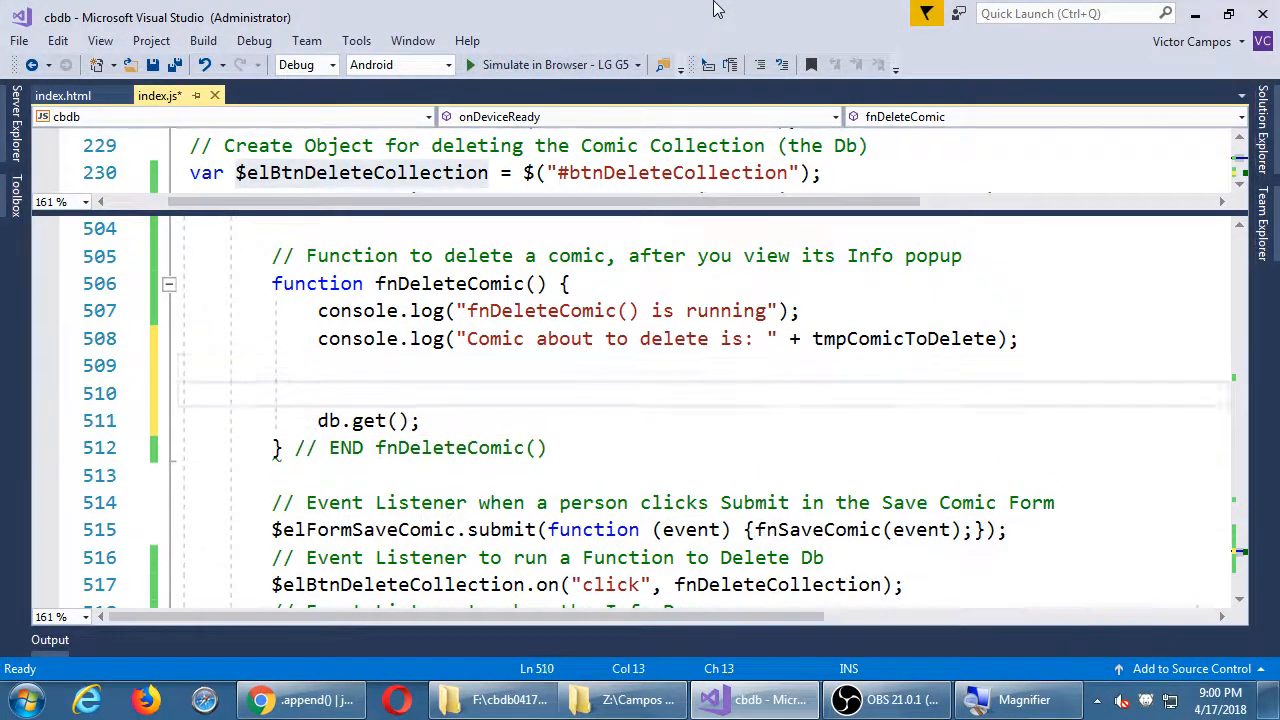
pyautogui.write('// First check')
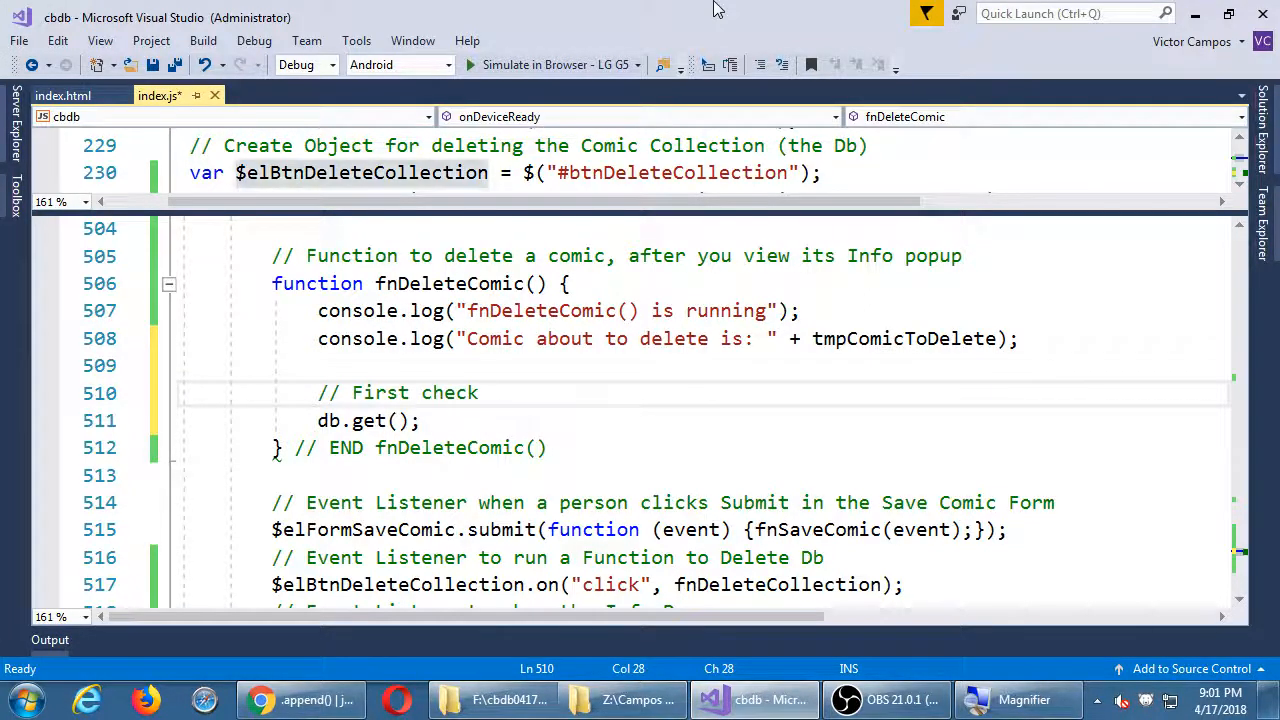
pyautogui.write('that the comic in')
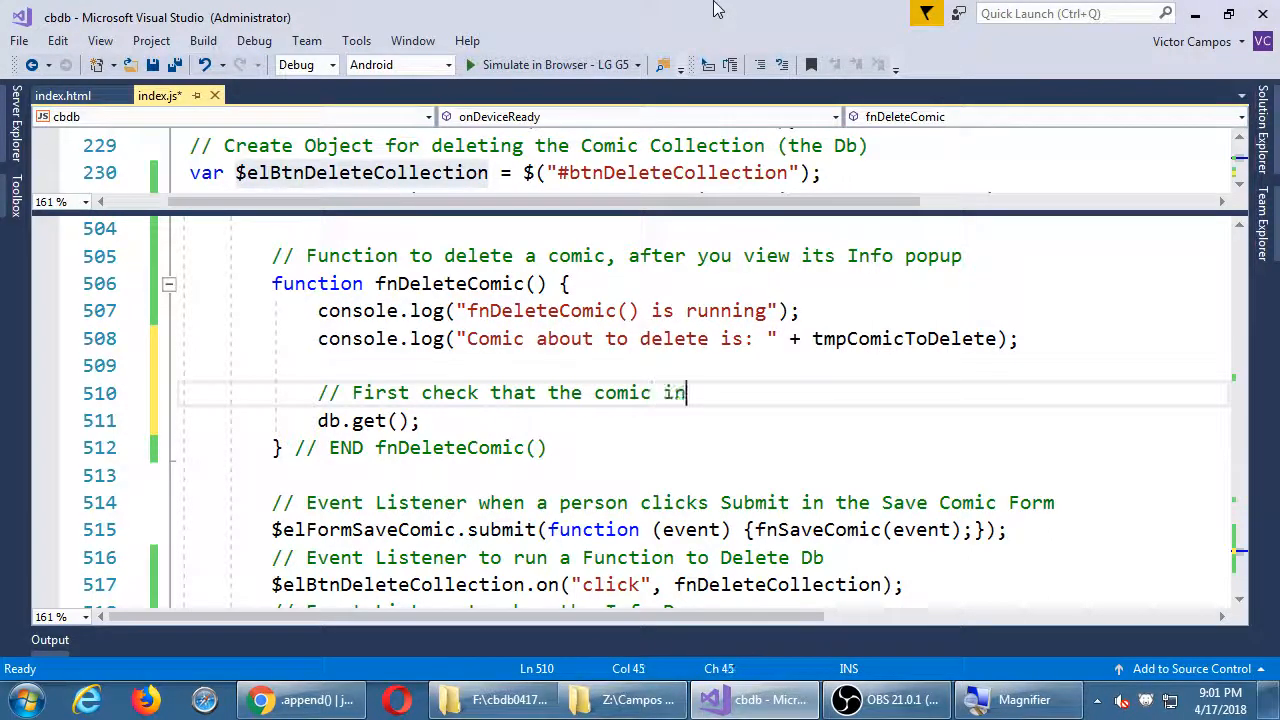
pyautogui.write('question esi')
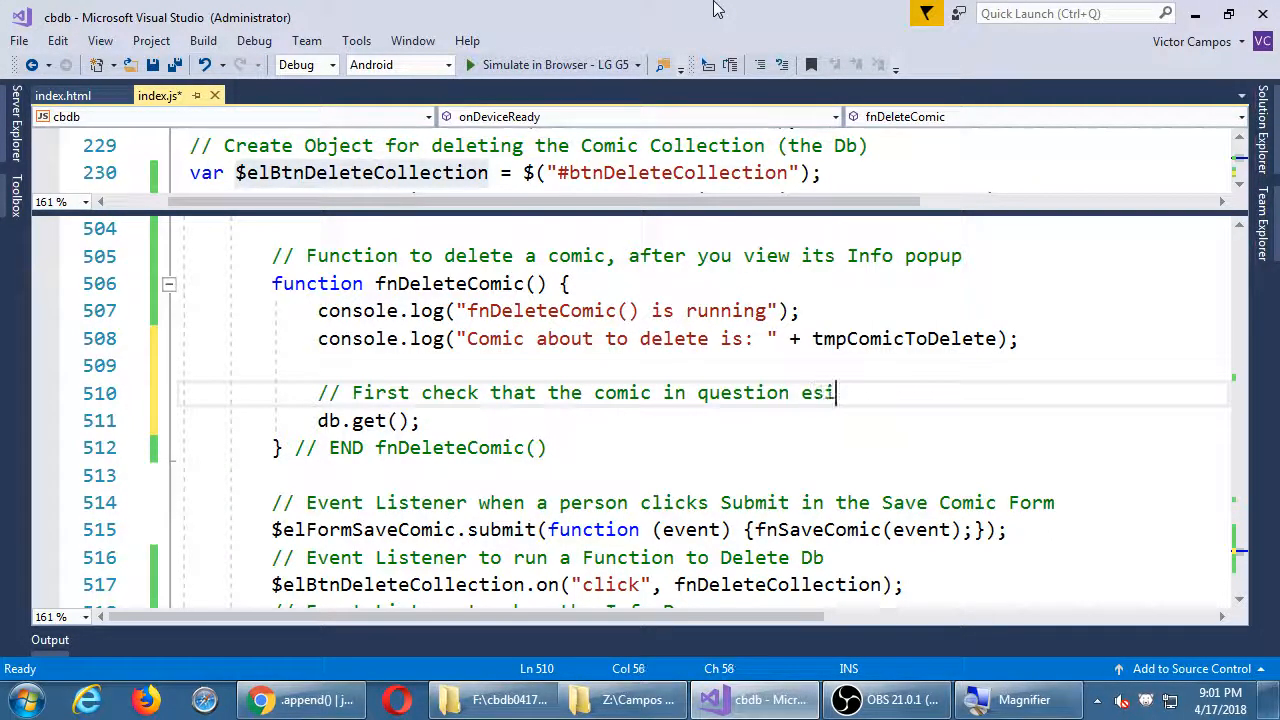
pyautogui.write('xists')
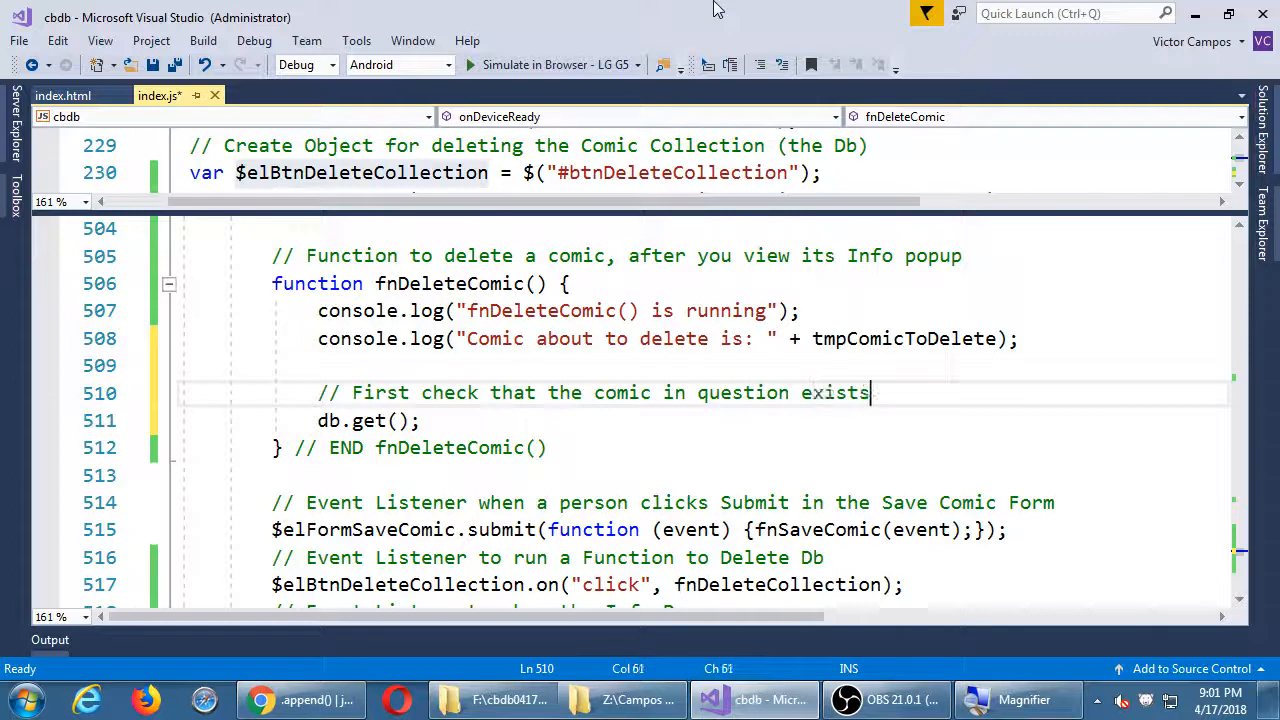
pyautogui.press('ctrl+s')
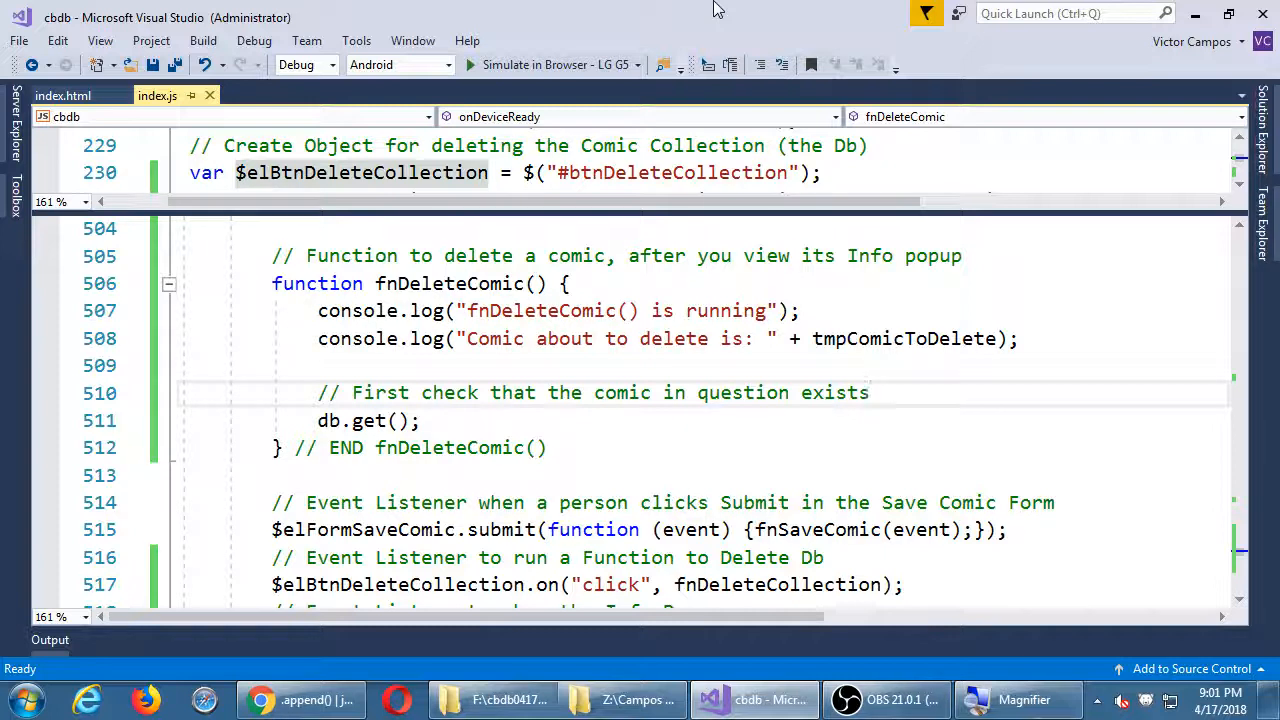
# Step: Give db.get the arguments tmpComicToDelete and function (failure, success), with an '// END .get()' comment
pyautogui.click(420, 420)
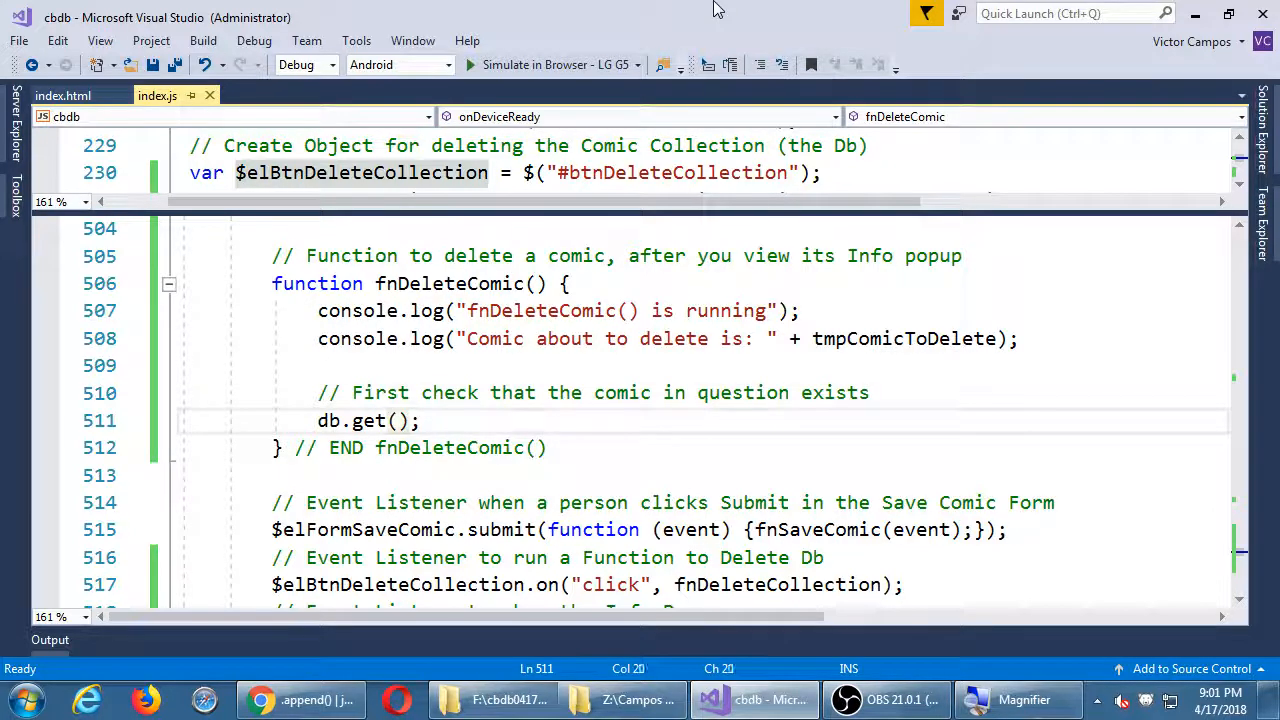
pyautogui.write('tmpComicToDelete')
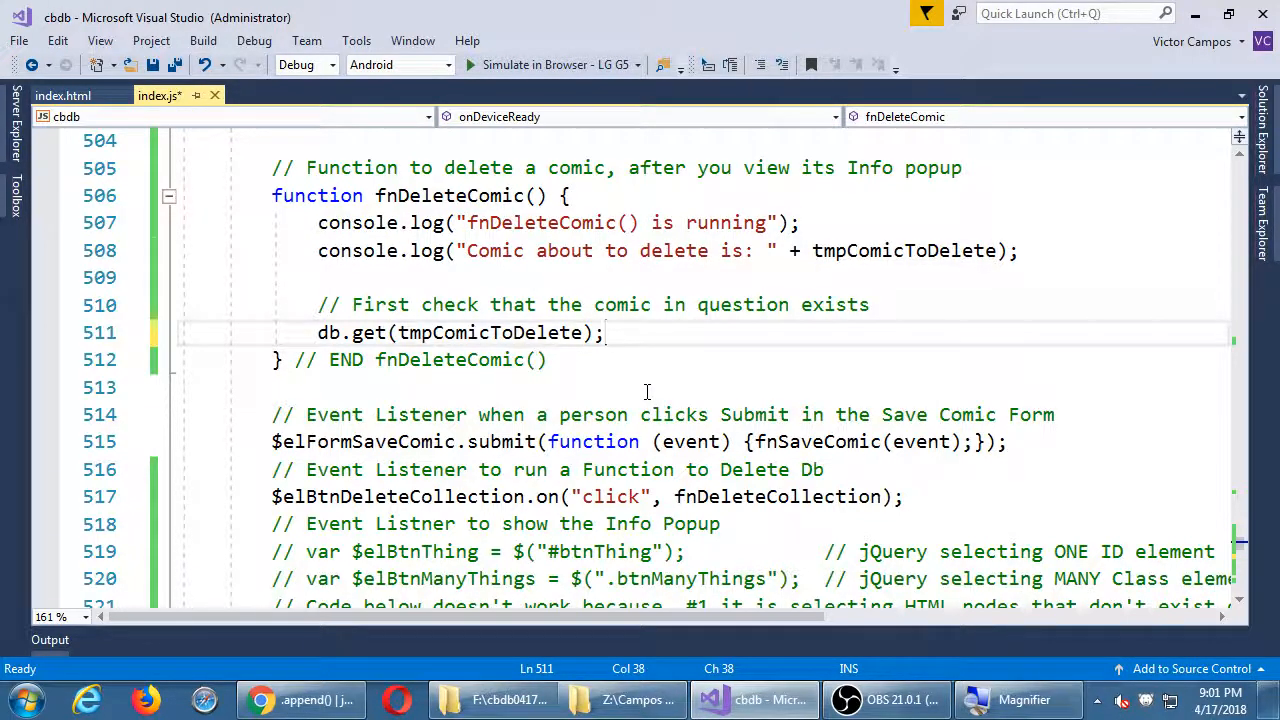
pyautogui.doubleClick(490, 332)
pyautogui.write(', ')
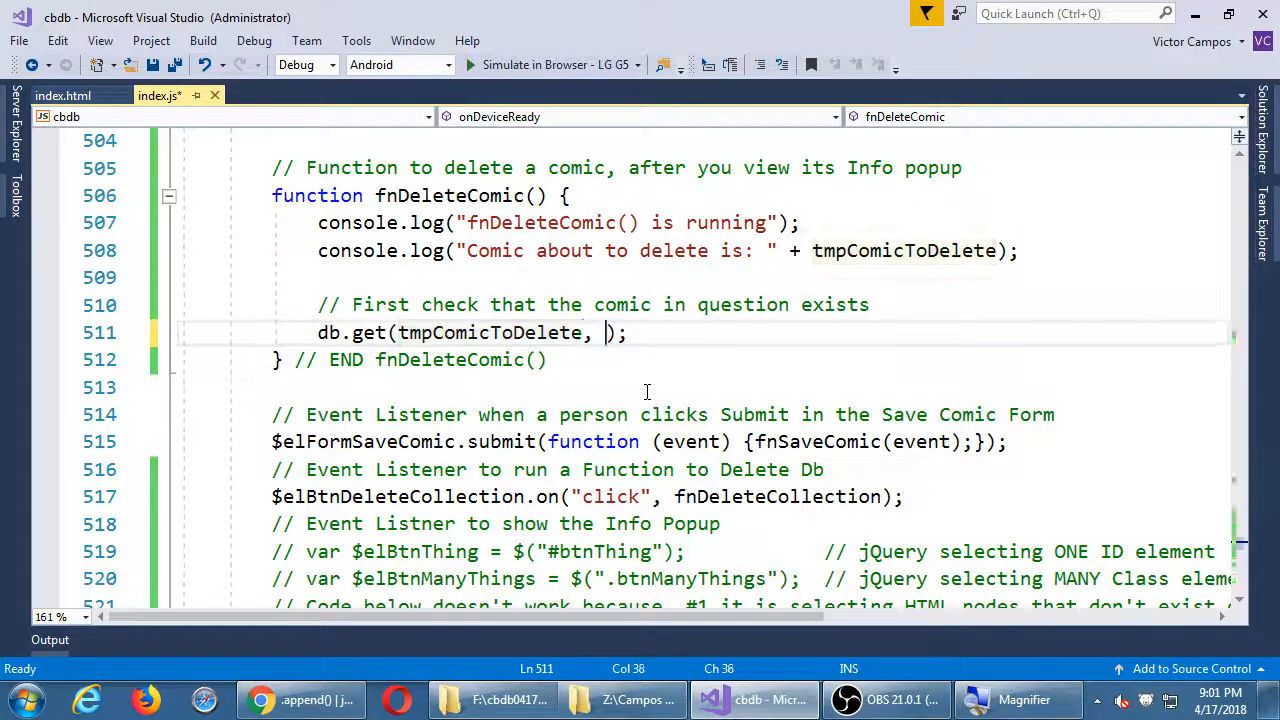
pyautogui.write('function() {')
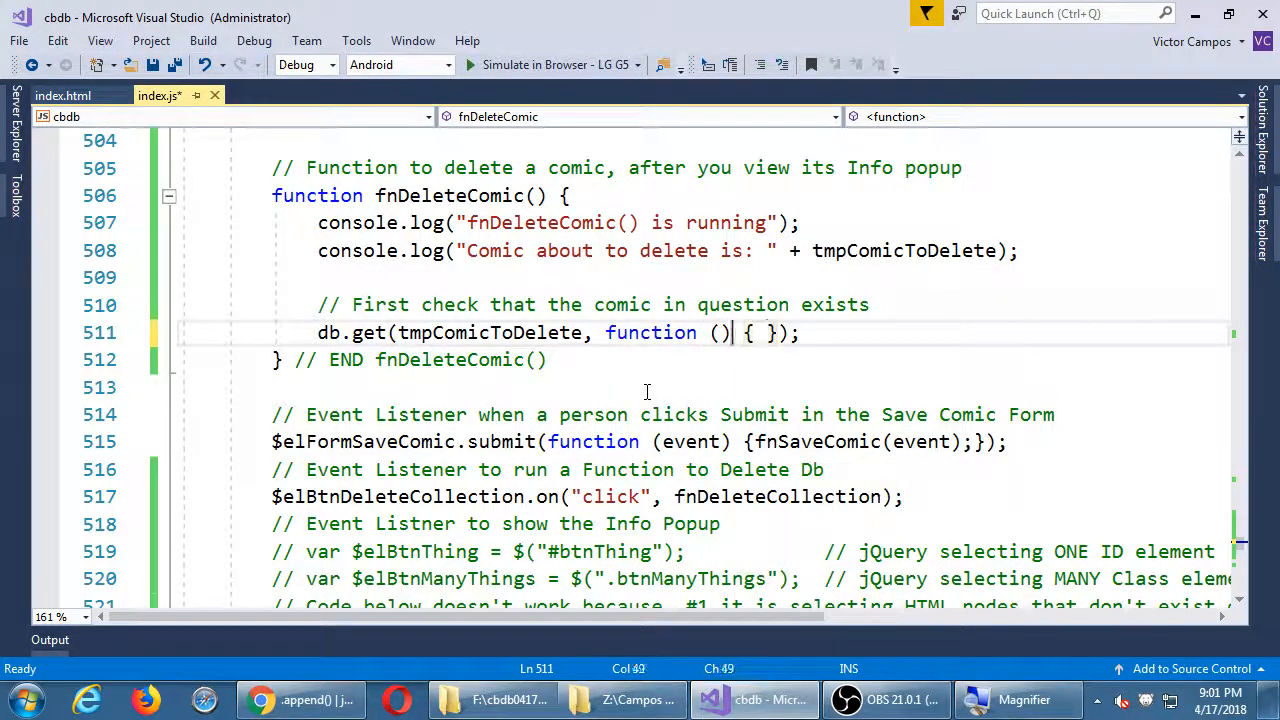
pyautogui.write('fail')
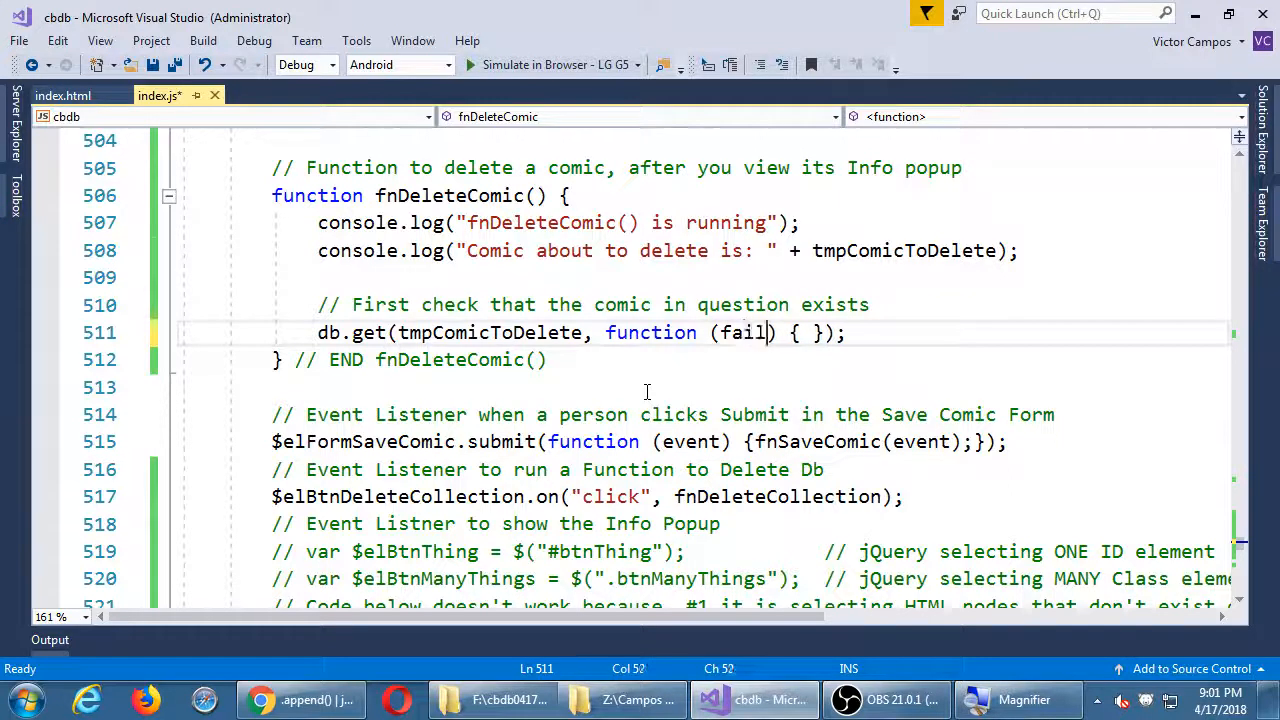
pyautogui.write('lure, success')
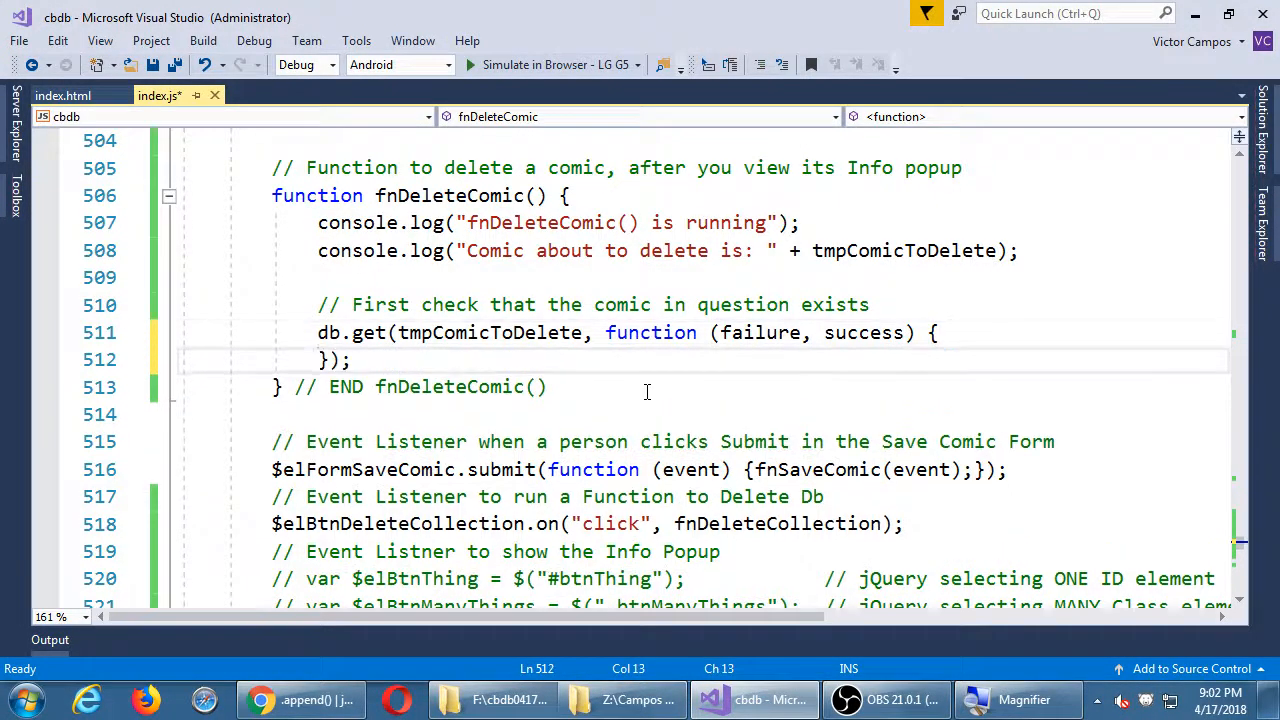
pyautogui.write('//')
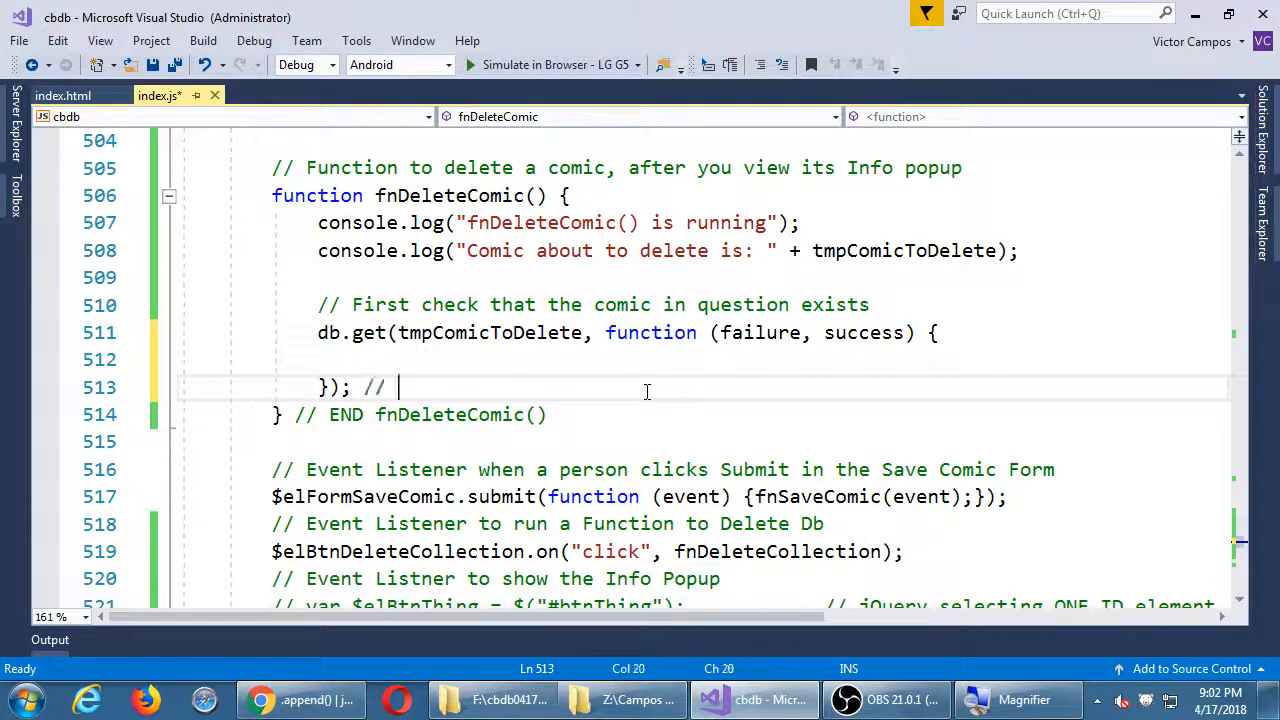
pyautogui.write('END .get()')
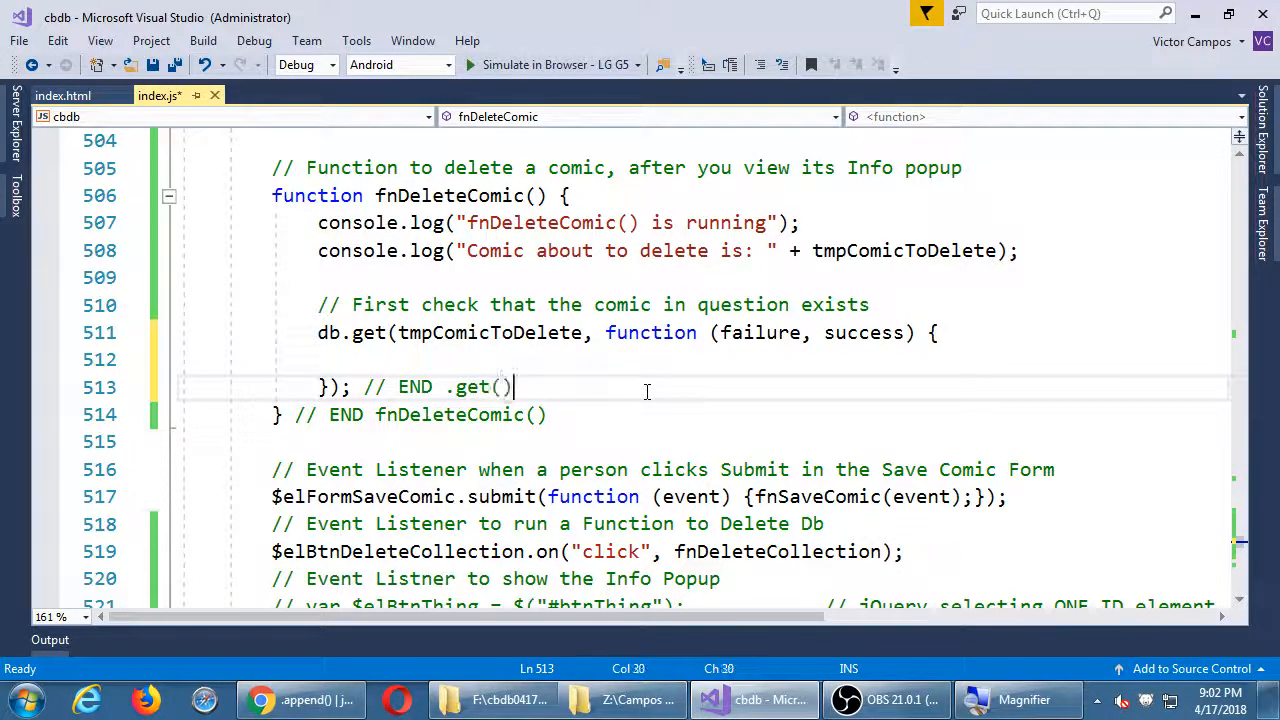
# Step: Place an empty if/else inside the callback, closed by an '// END If..Else of .get()' comment
pyautogui.write('if(')
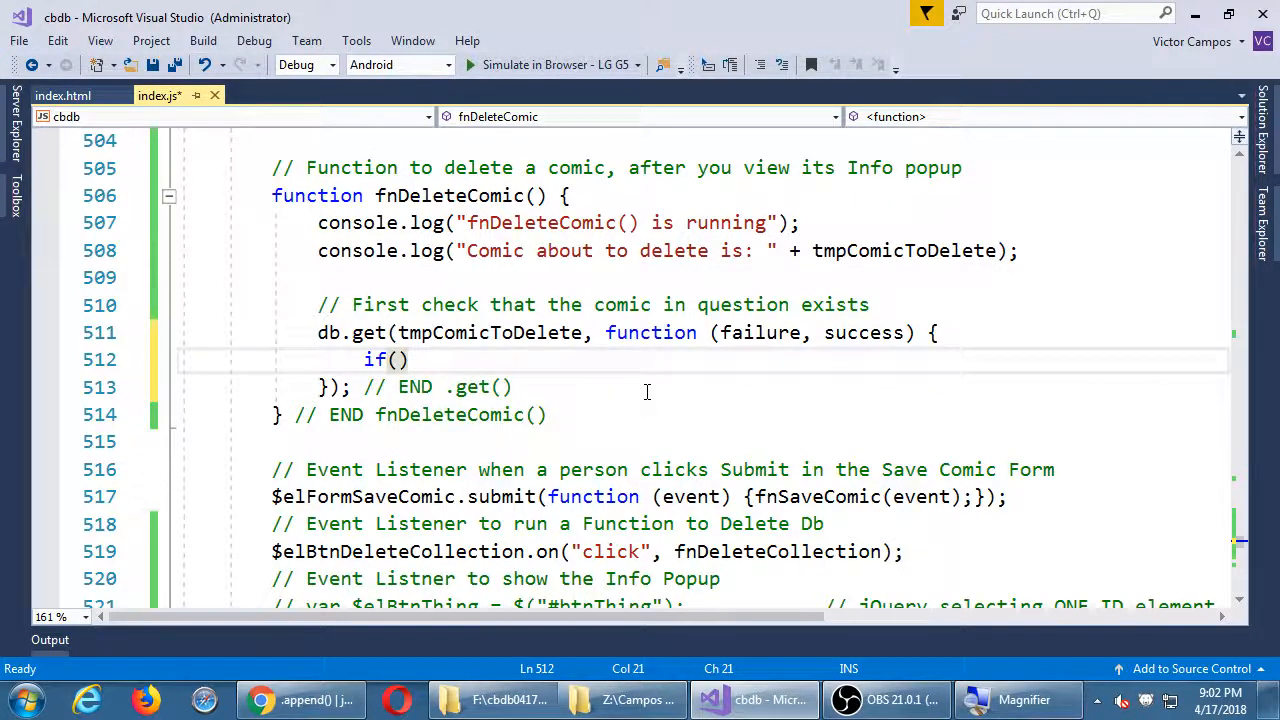
pyautogui.write('{')
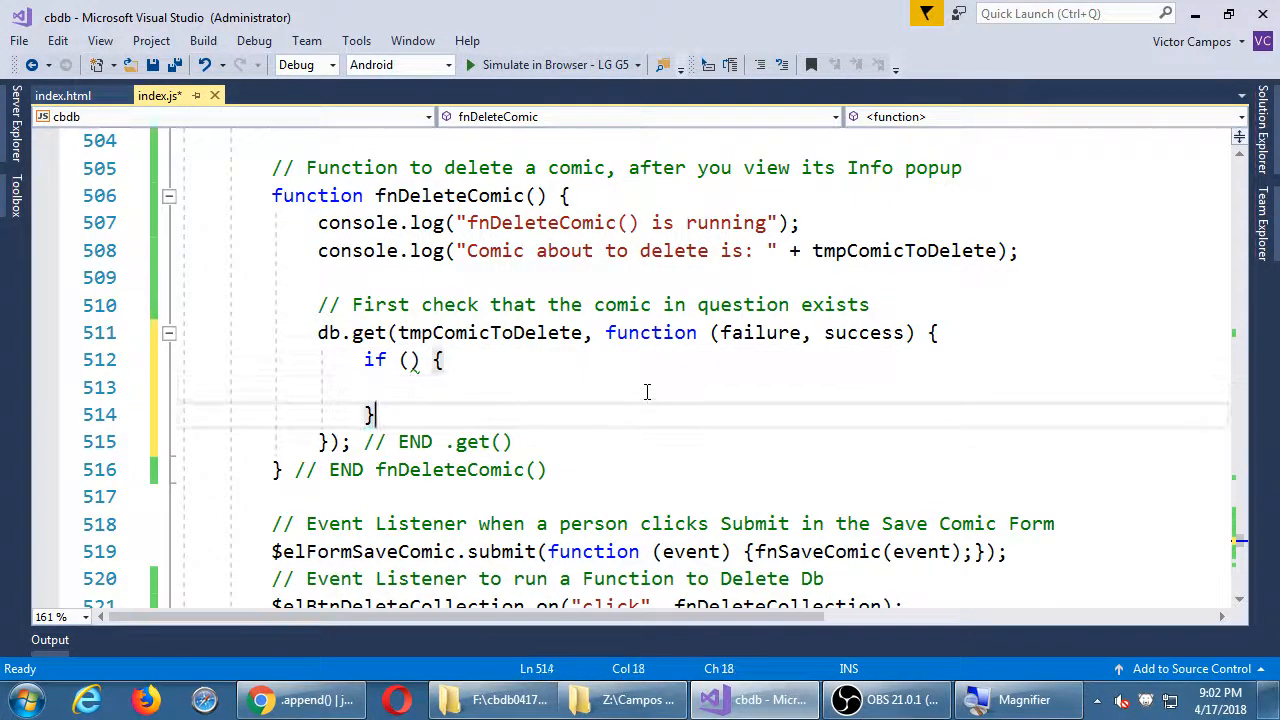
pyautogui.write('else {')
pyautogui.write('} // END')
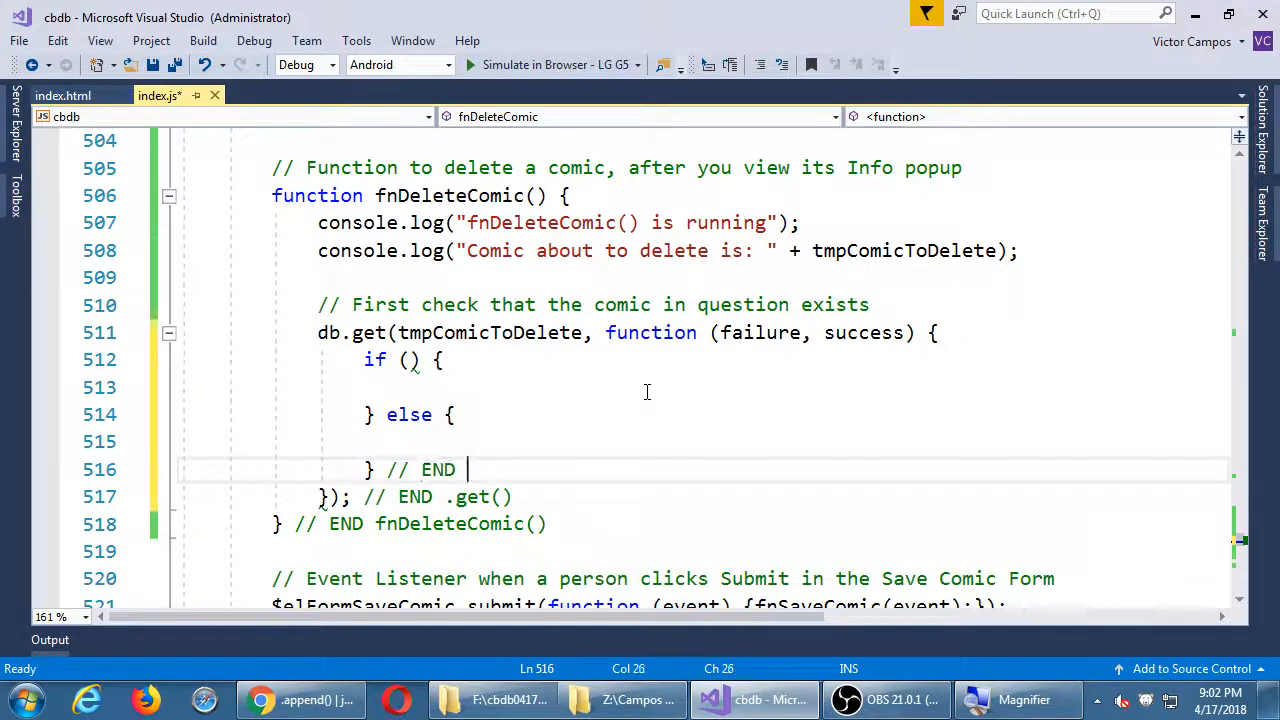
pyautogui.write('If..Else of .get(')
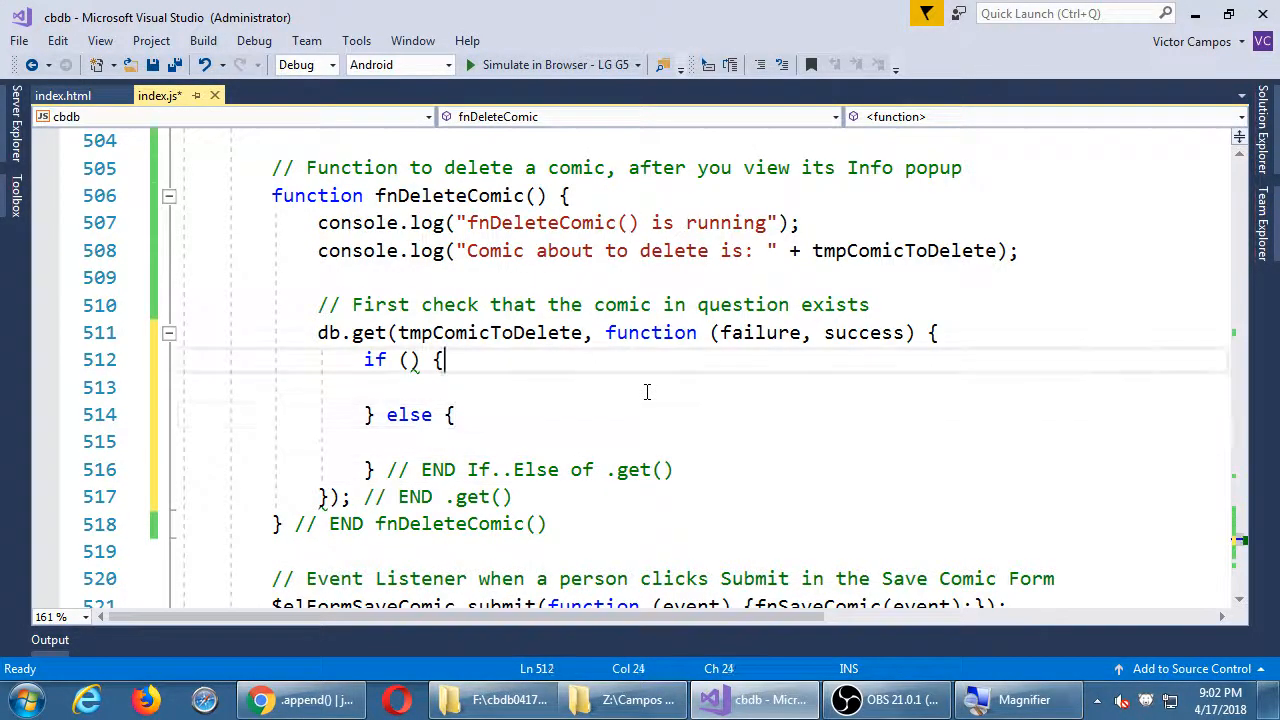
# Step: Test if (failure) and log "ERROR! Comic does not exist: " + failure in that branch
pyautogui.write('failure')
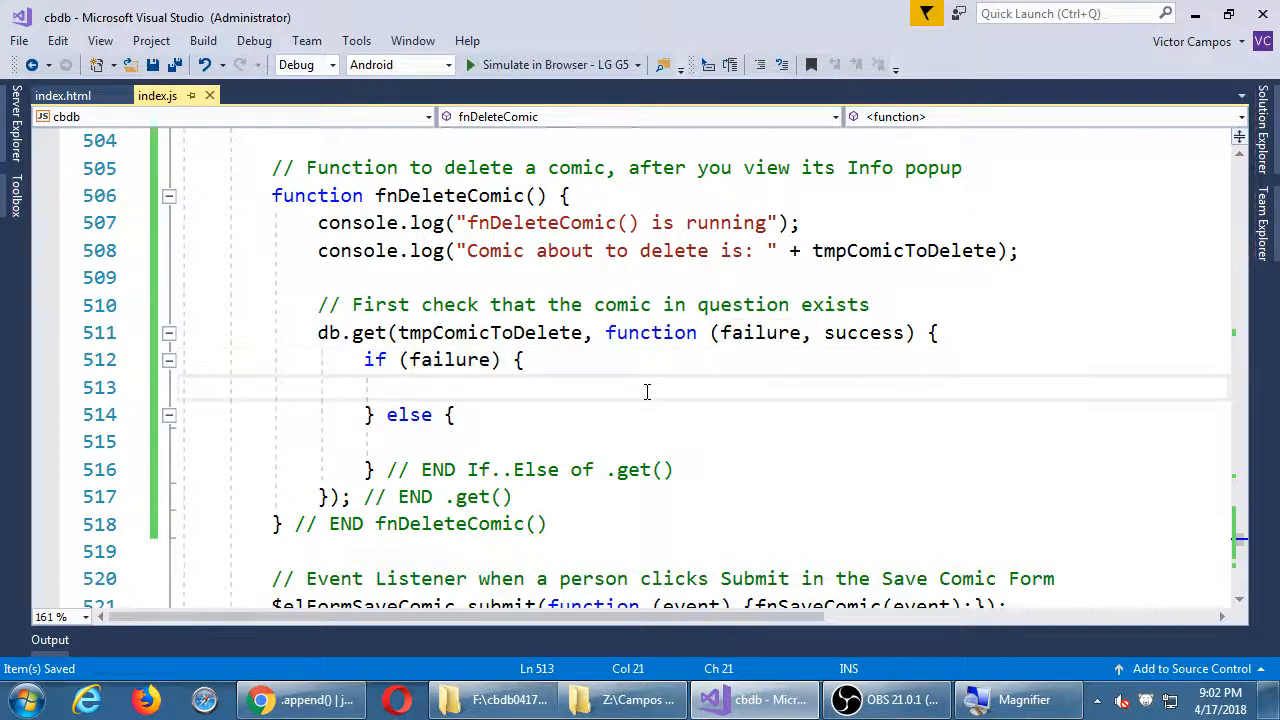
pyautogui.write('console.lo')
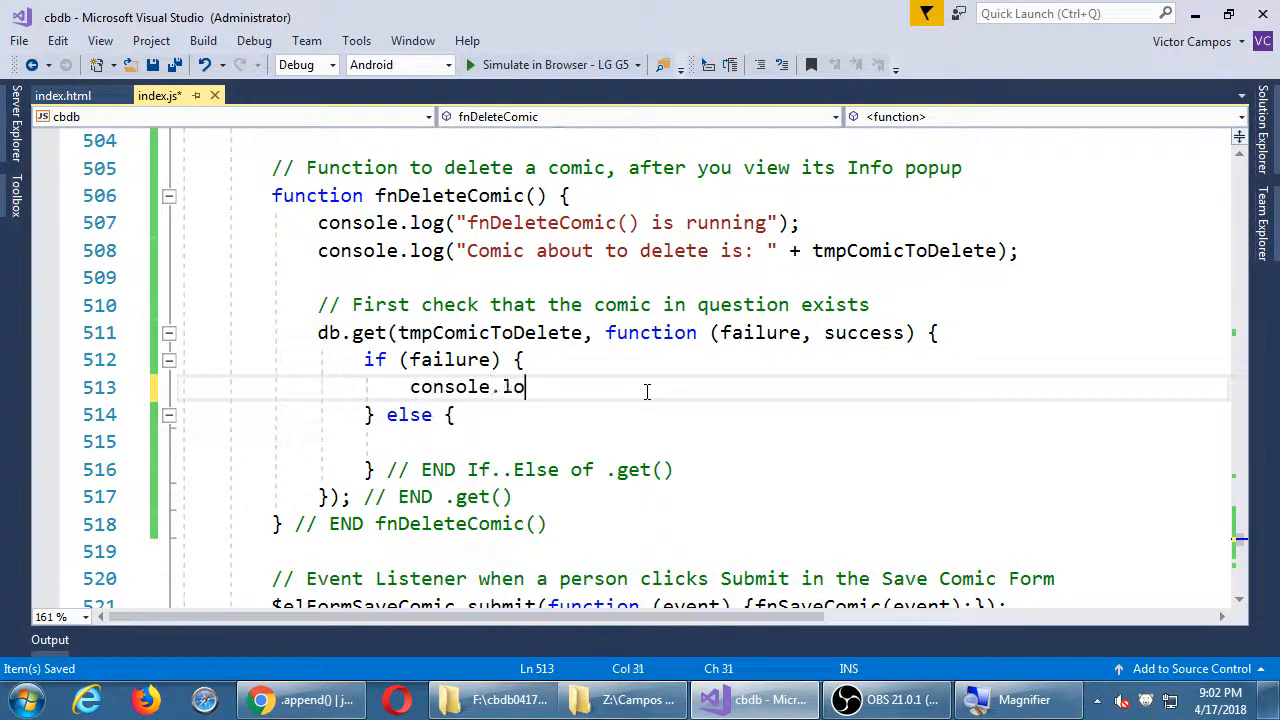
pyautogui.write('g();;')
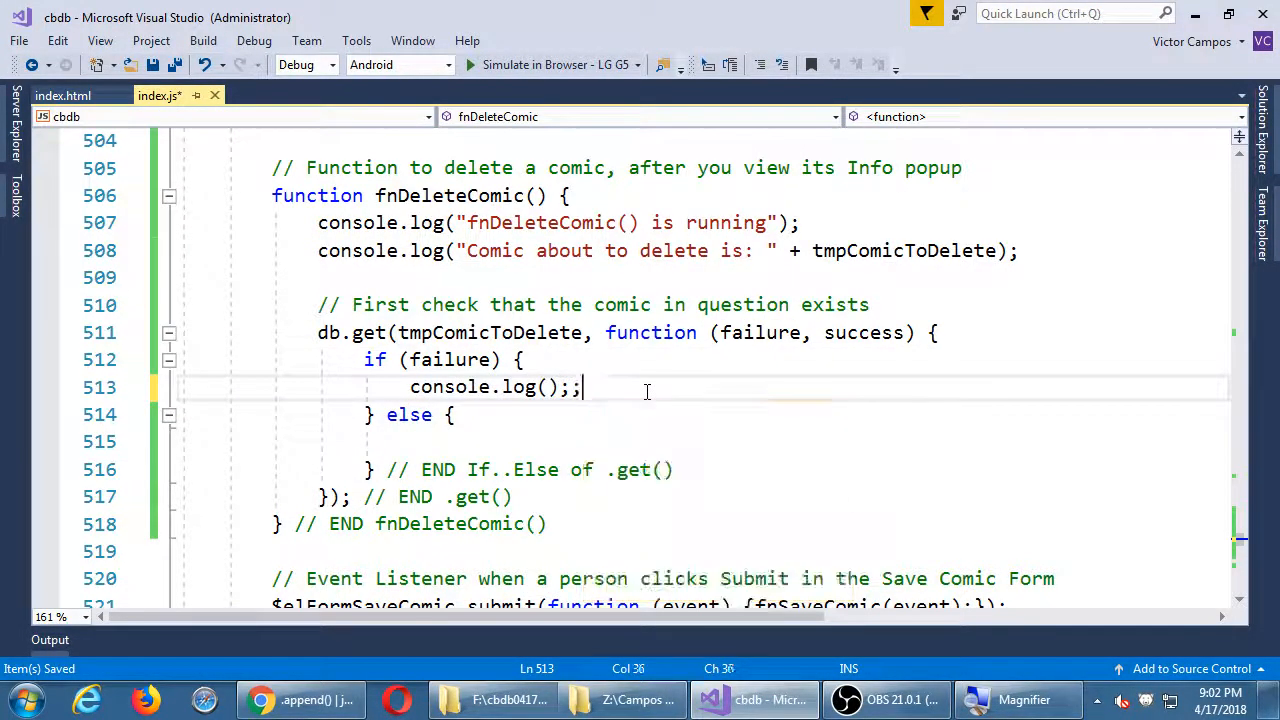
pyautogui.press('Backspace')
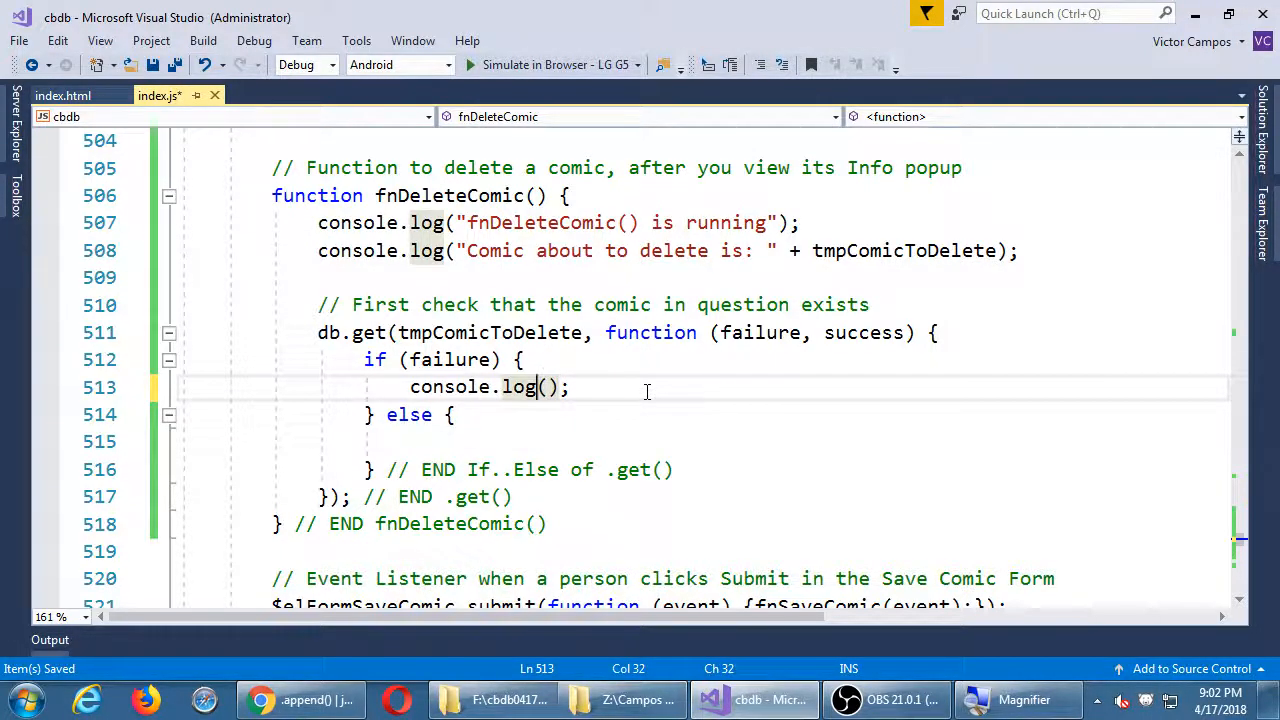
pyautogui.write('""')
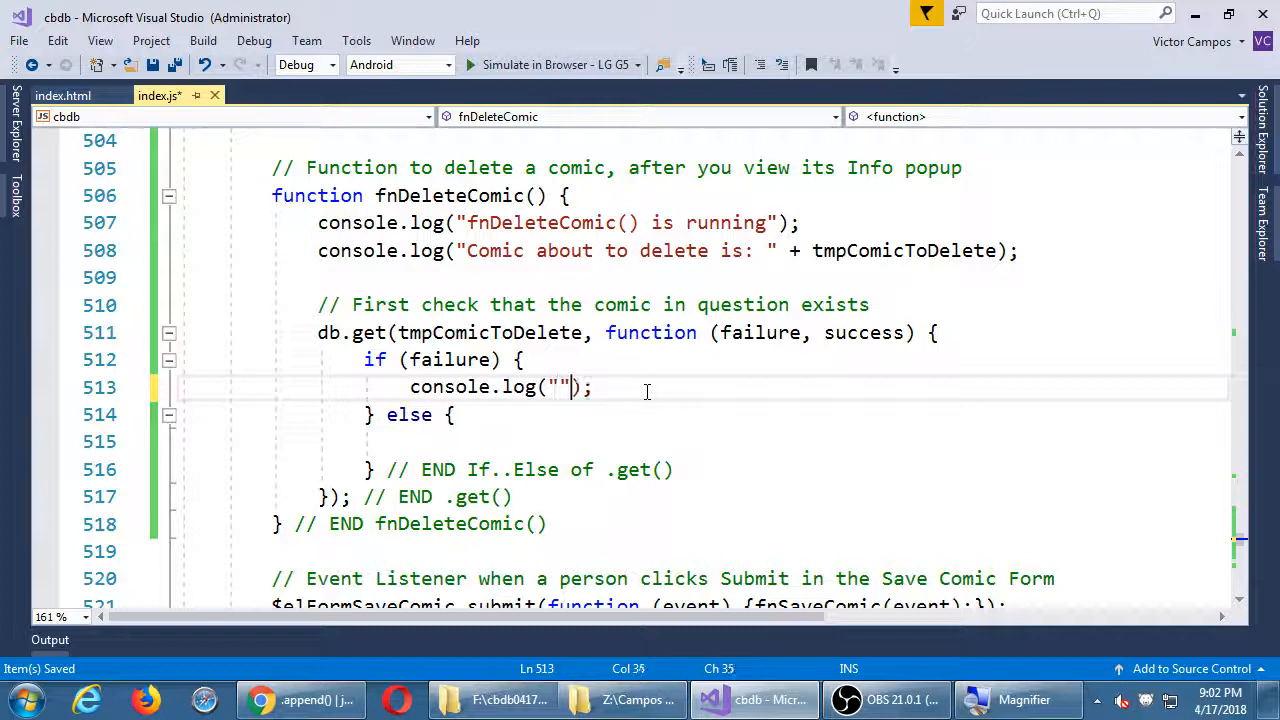
pyautogui.write('ERROR! Comic d')
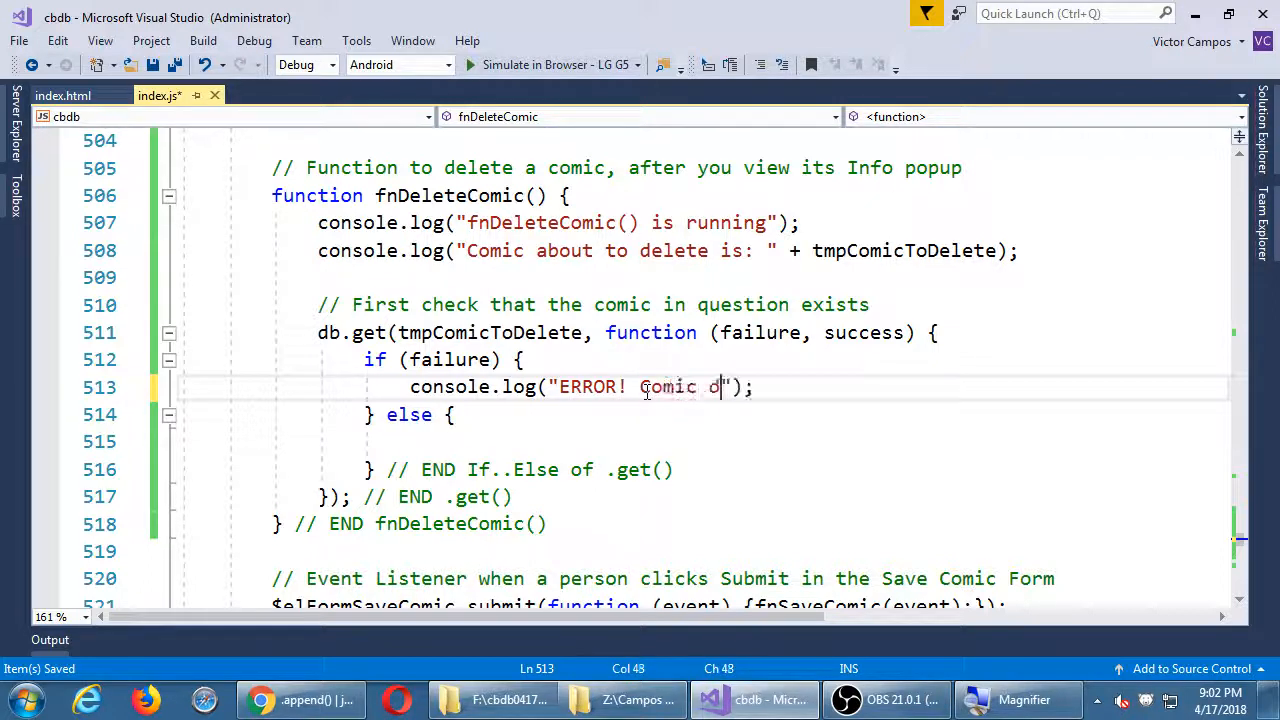
pyautogui.write('oes not exist:')
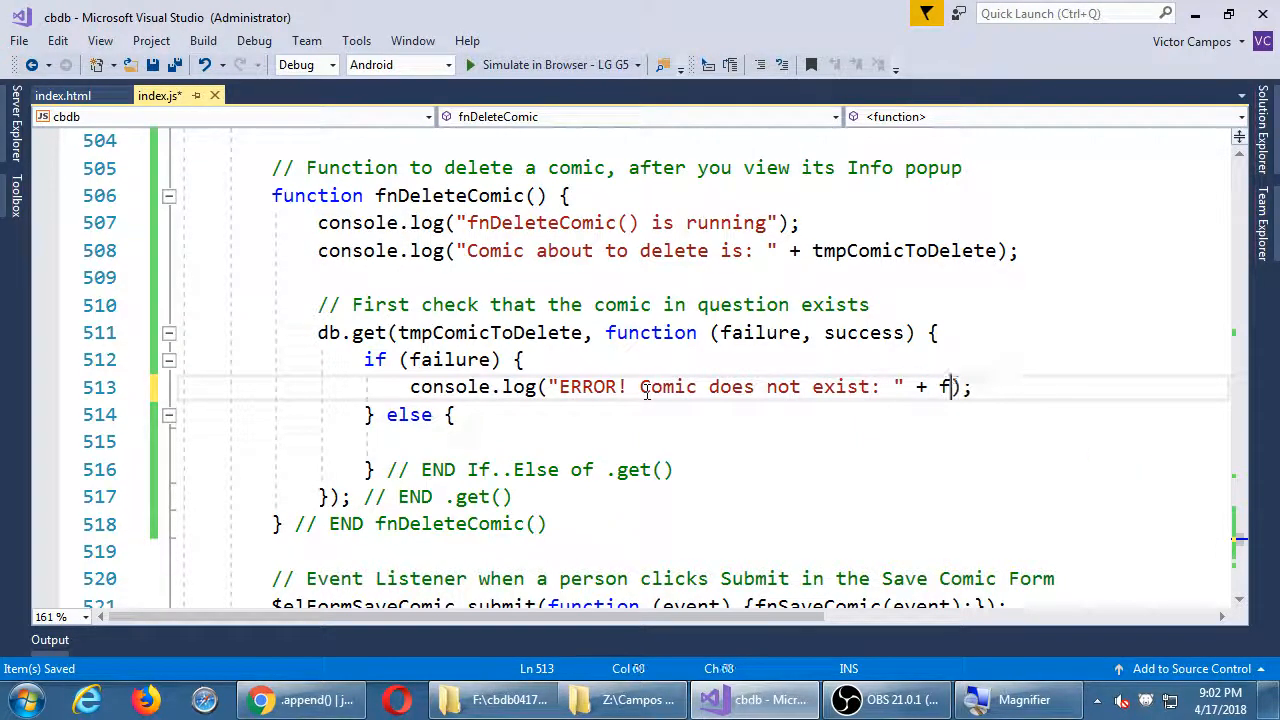
pyautogui.write('ailure')
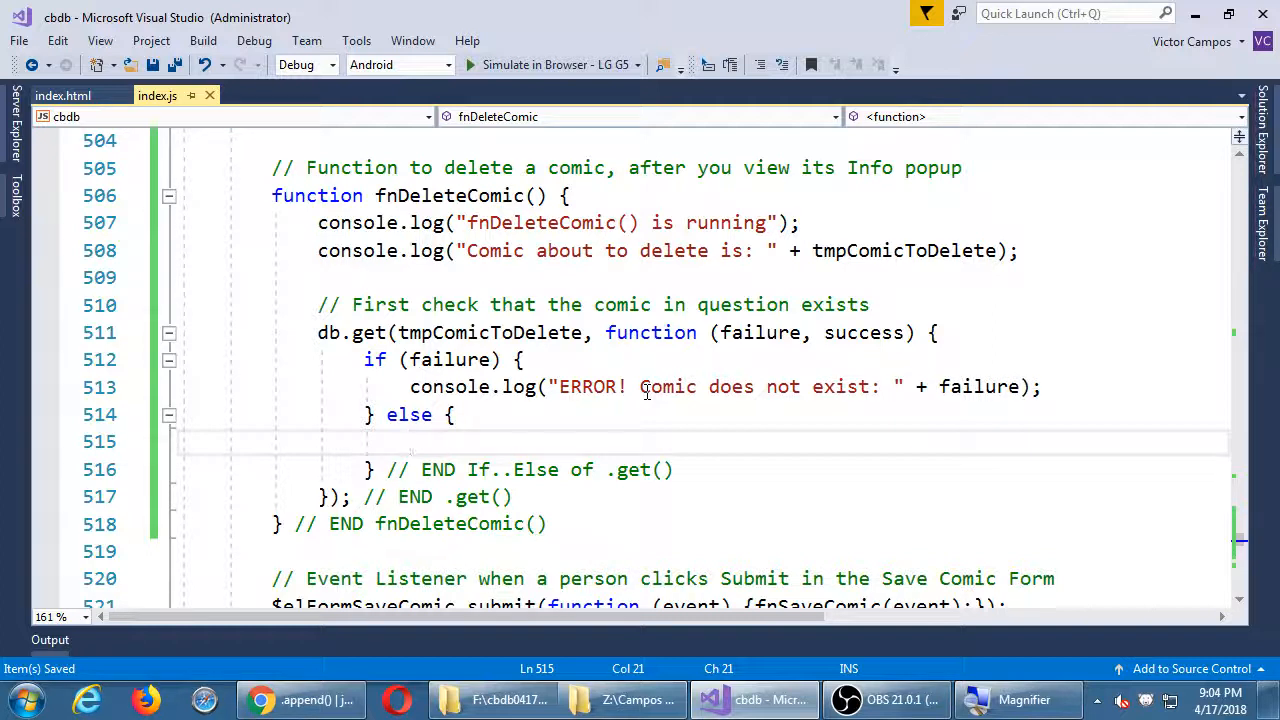
# Step: Write an empty switch () { } in the else branch with an '// END switch()' comment
pyautogui.write('switch')
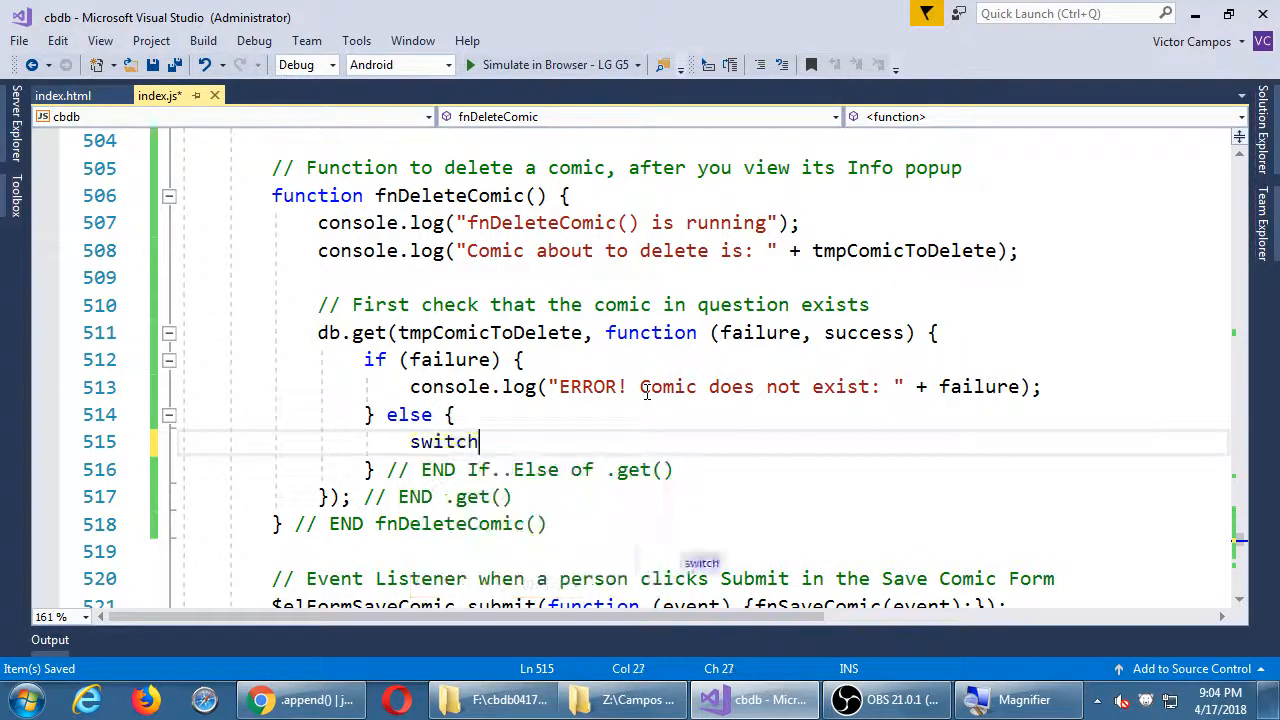
pyautogui.write('() {')
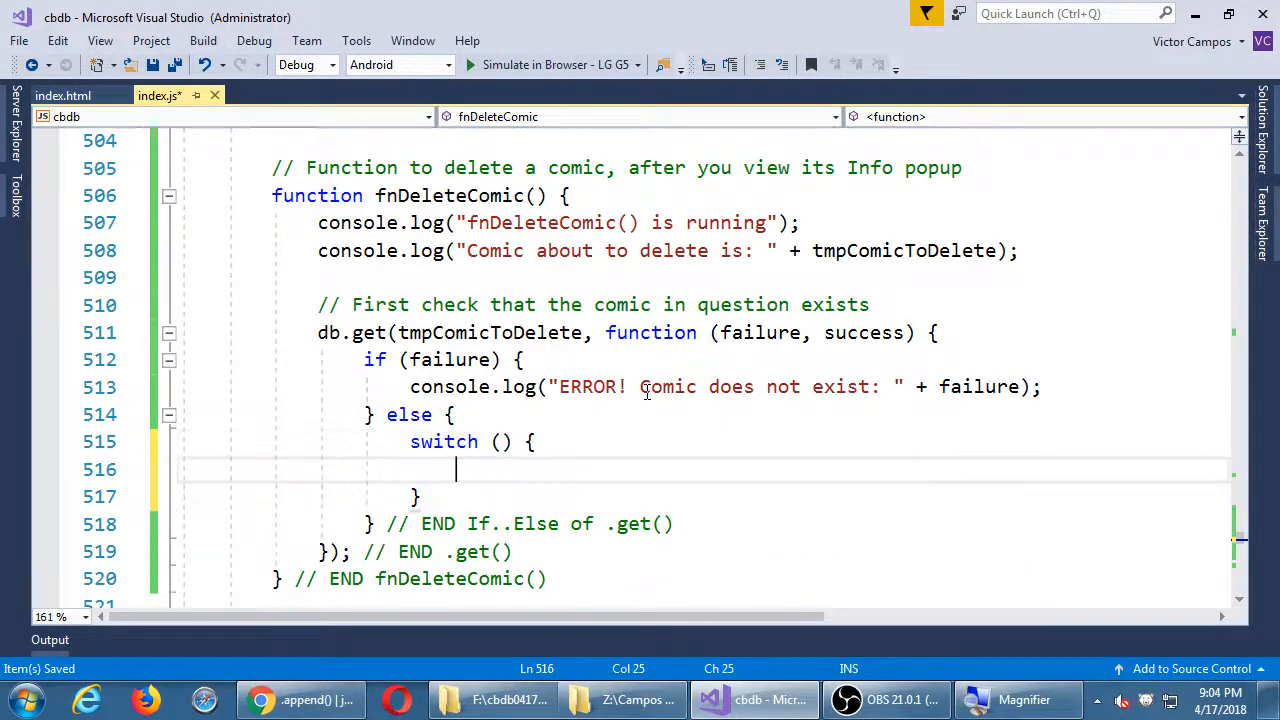
pyautogui.write('// END s')
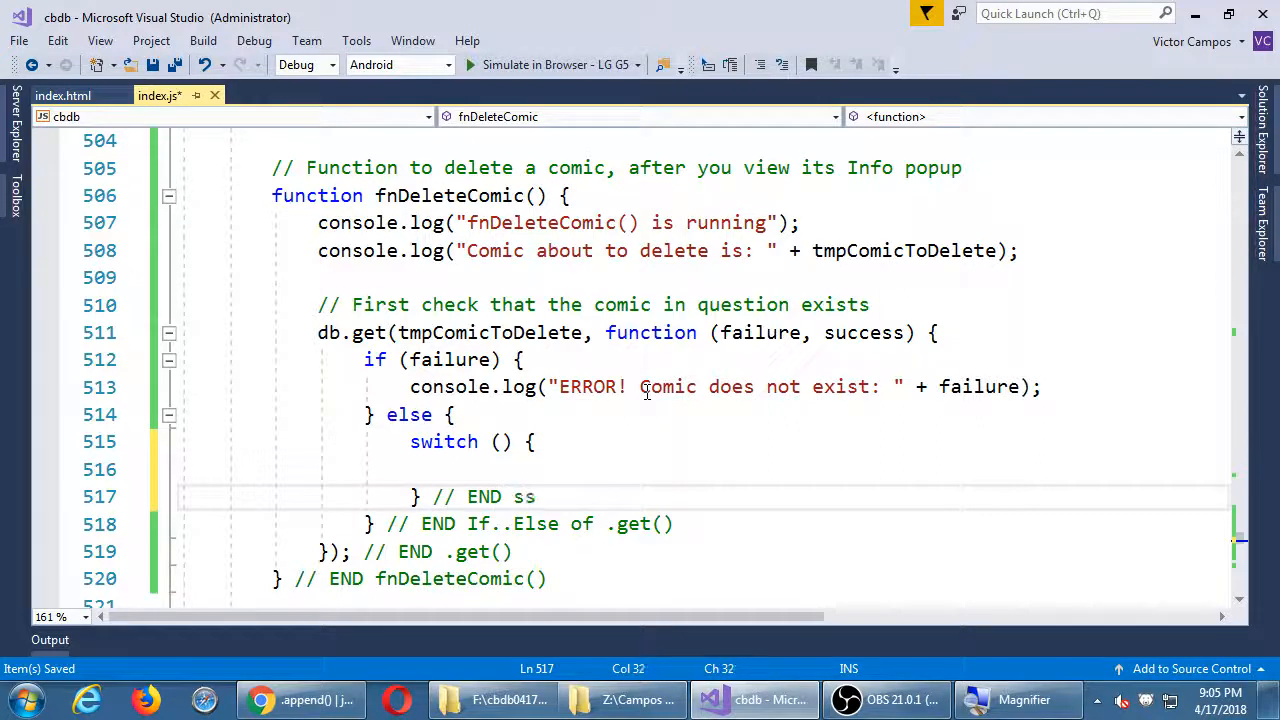
pyautogui.write('switch() to confirm deletion')
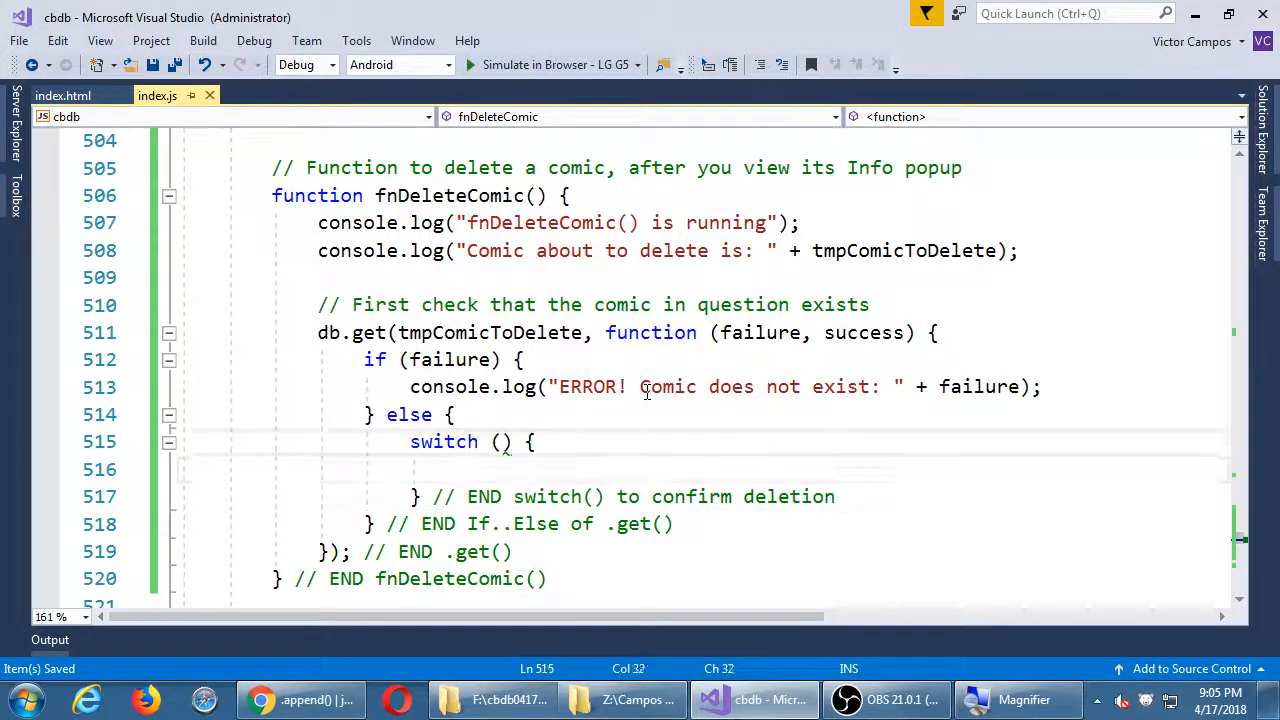
# Step: Add case true, case false and default, each holding a placeholder statement and break;
pyautogui.write('case true:')
pyautogui.write('b')
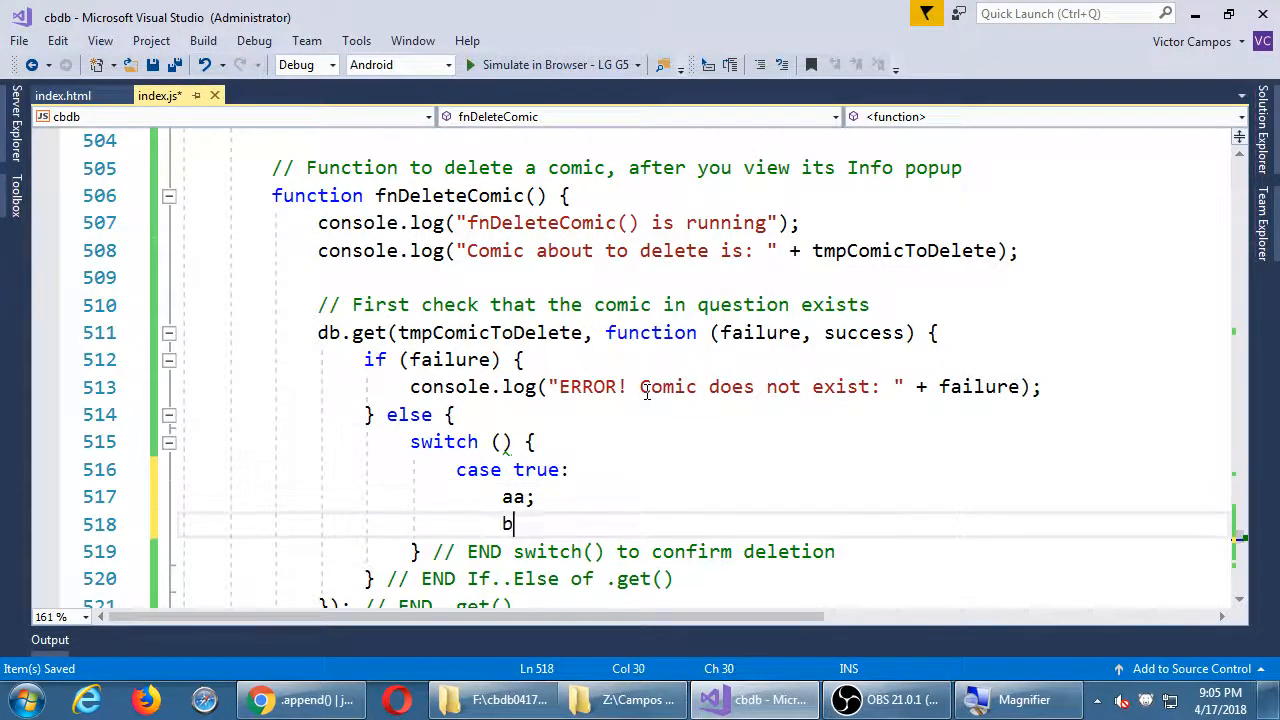
pyautogui.write('reak;')
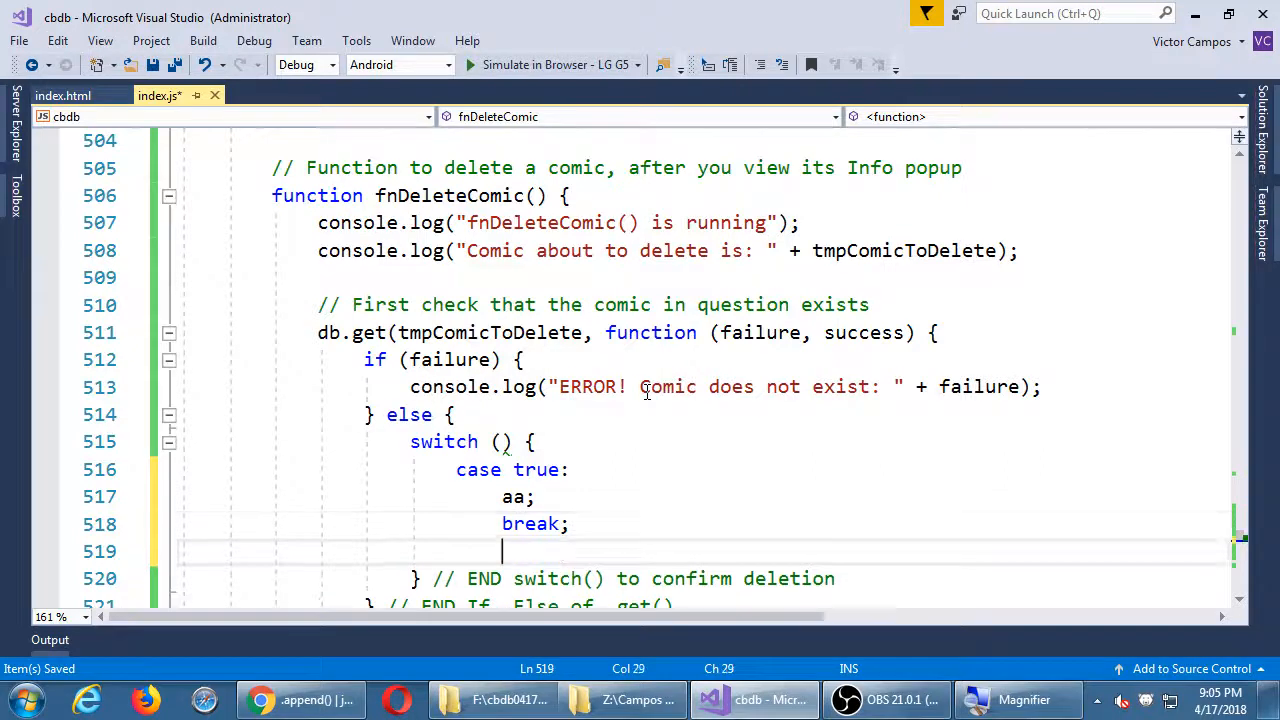
pyautogui.write('case false:')
pyautogui.write('bb')
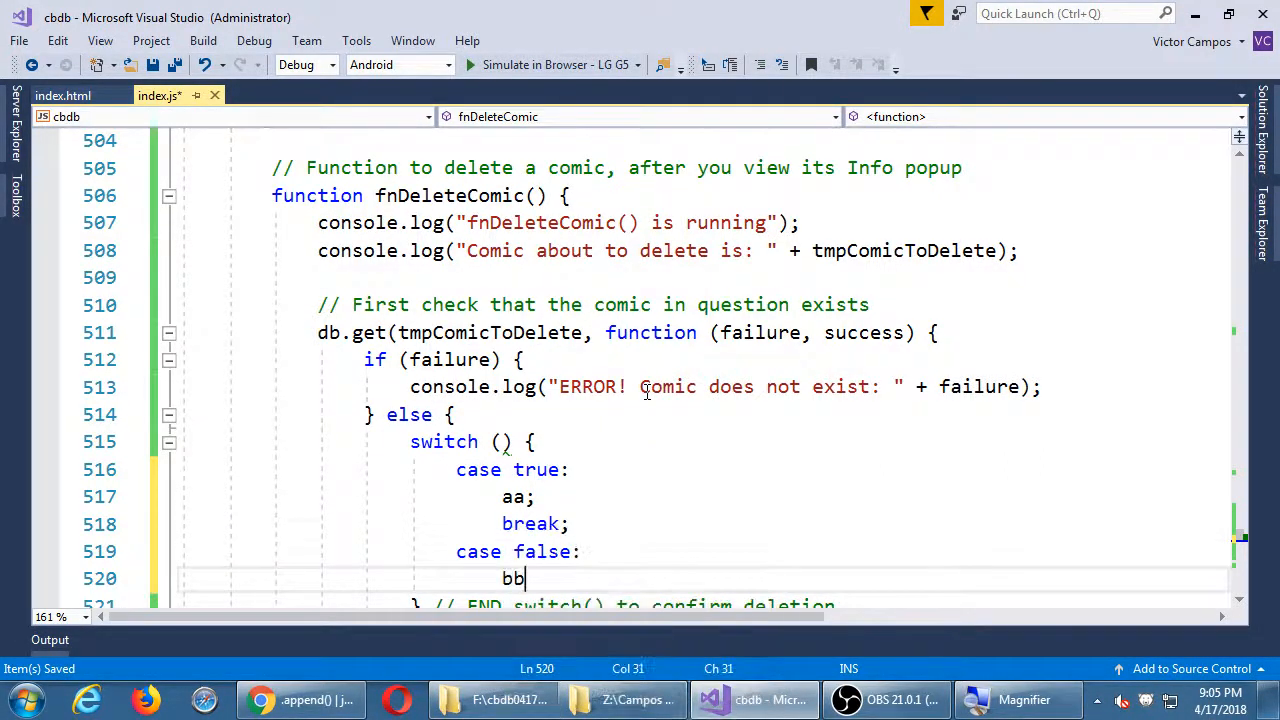
pyautogui.scroll(-3)
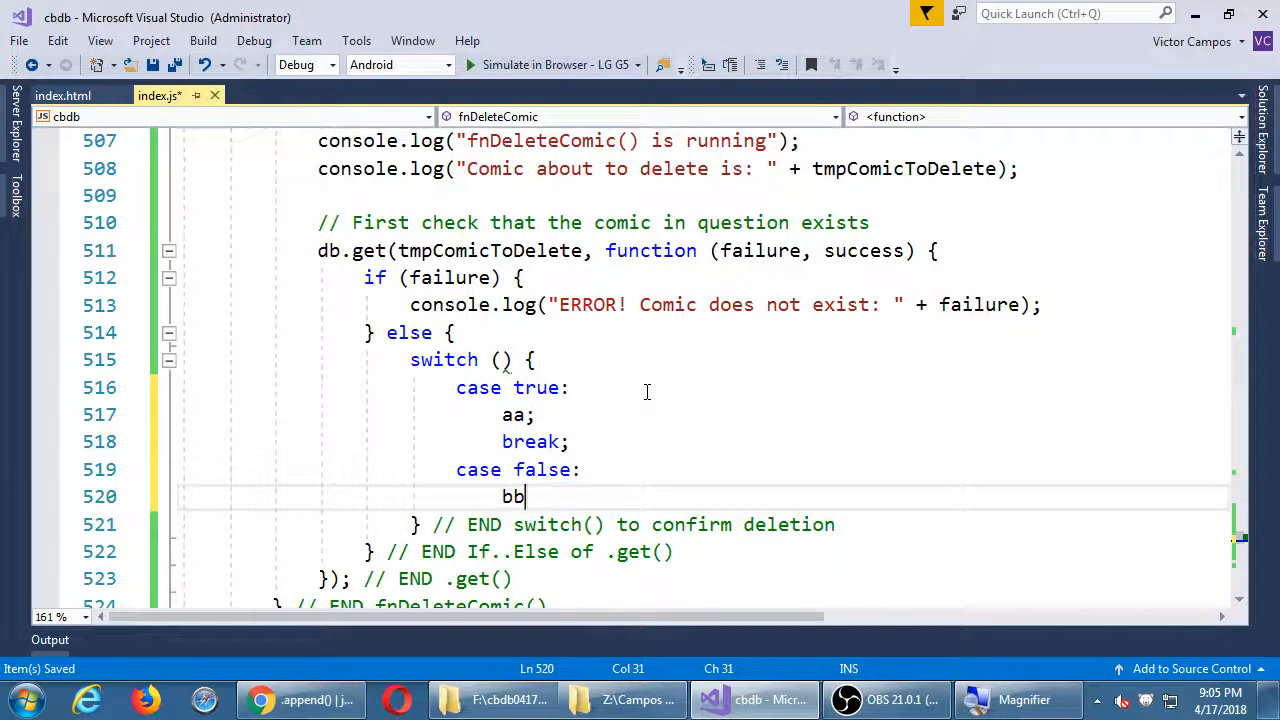
pyautogui.write('break;')
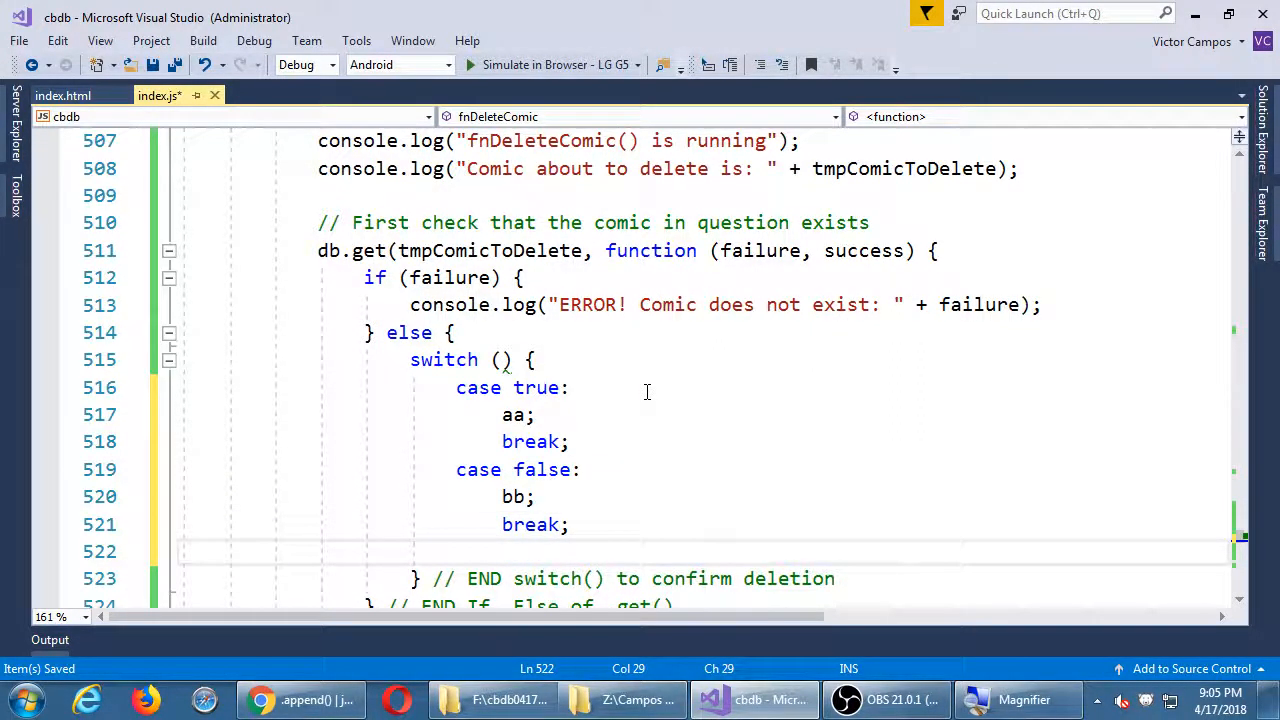
pyautogui.write('default:')
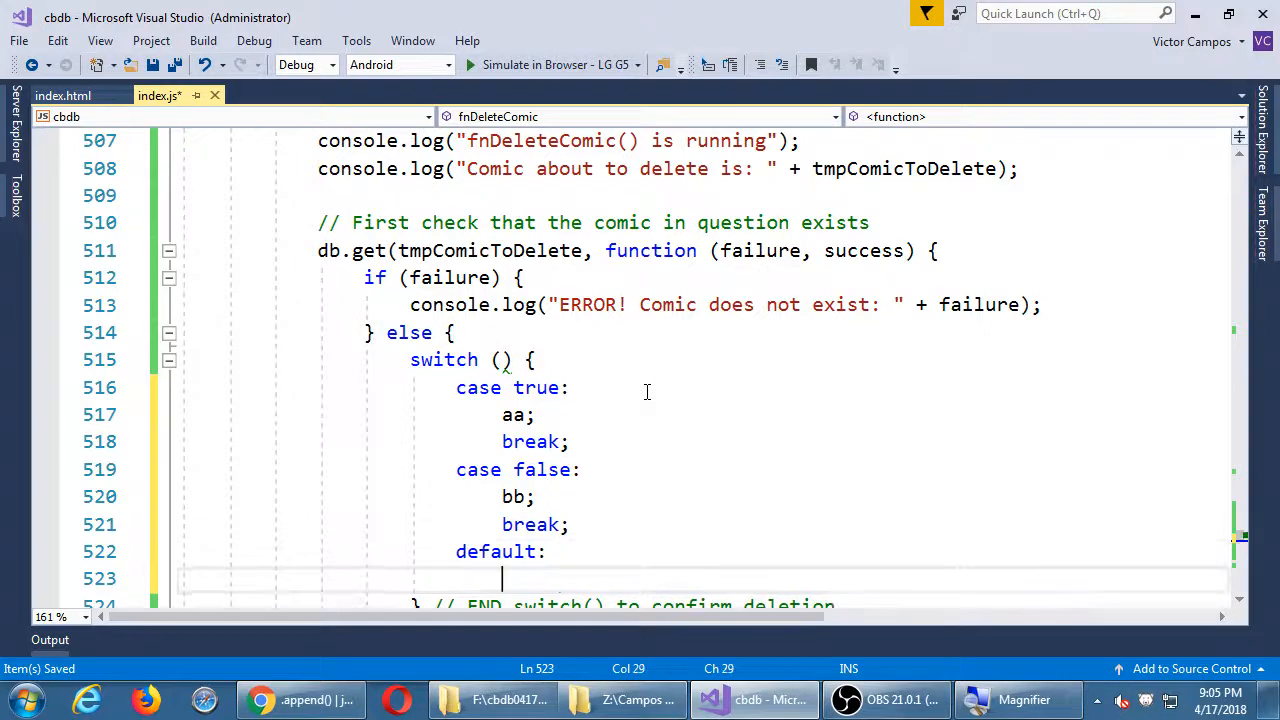
pyautogui.write('zz;')
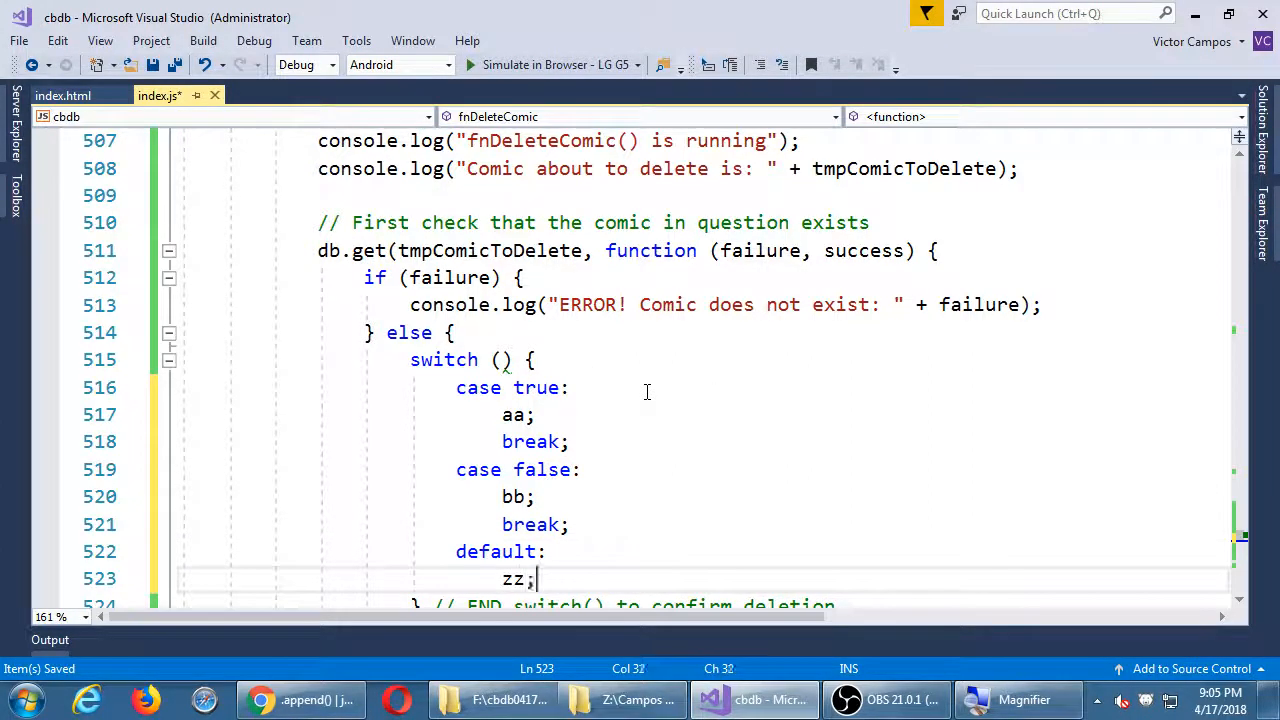
pyautogui.write('break;')
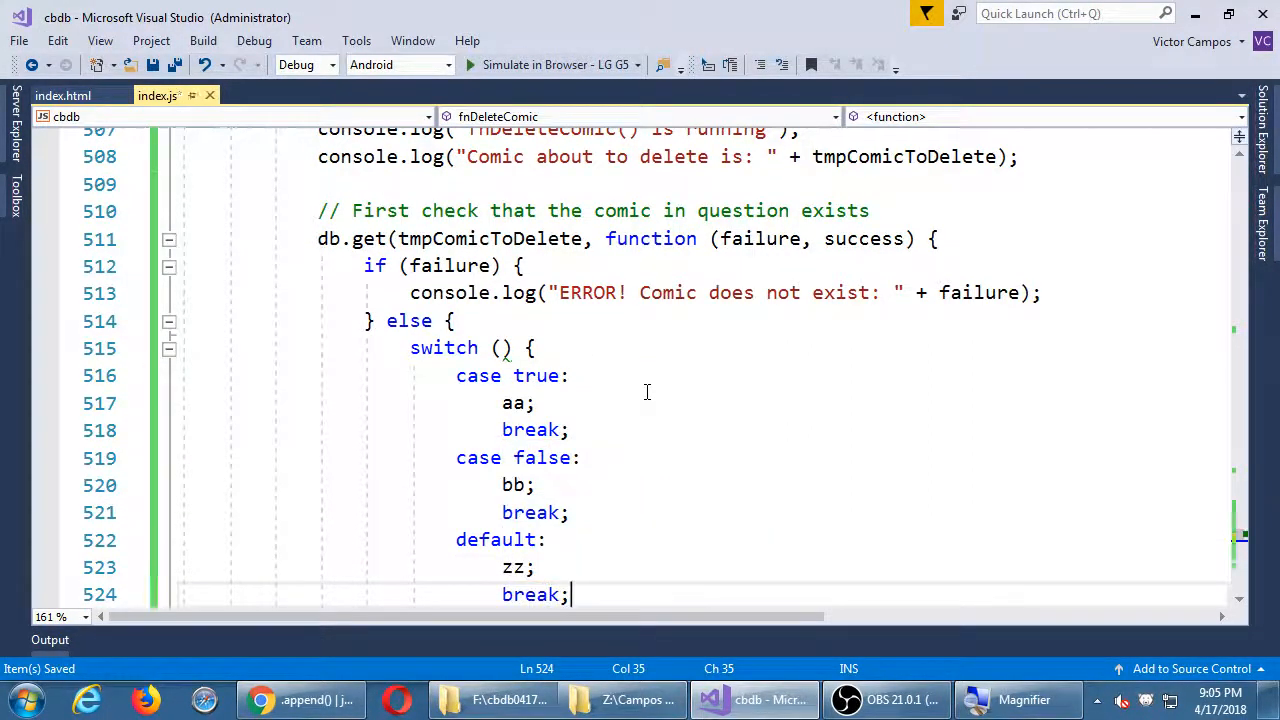
pyautogui.scroll(-3)
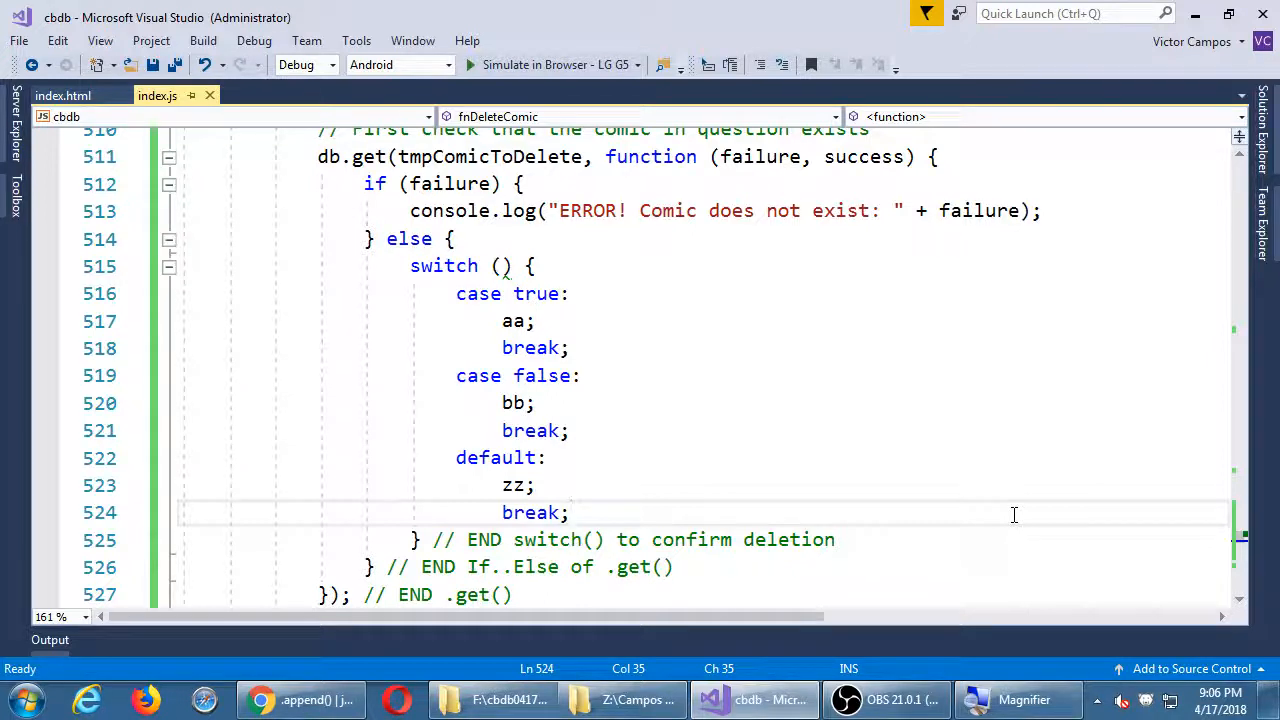
# Step: Replace the default-case placeholder with console.log("Third choice...")
pyautogui.click(536, 320)
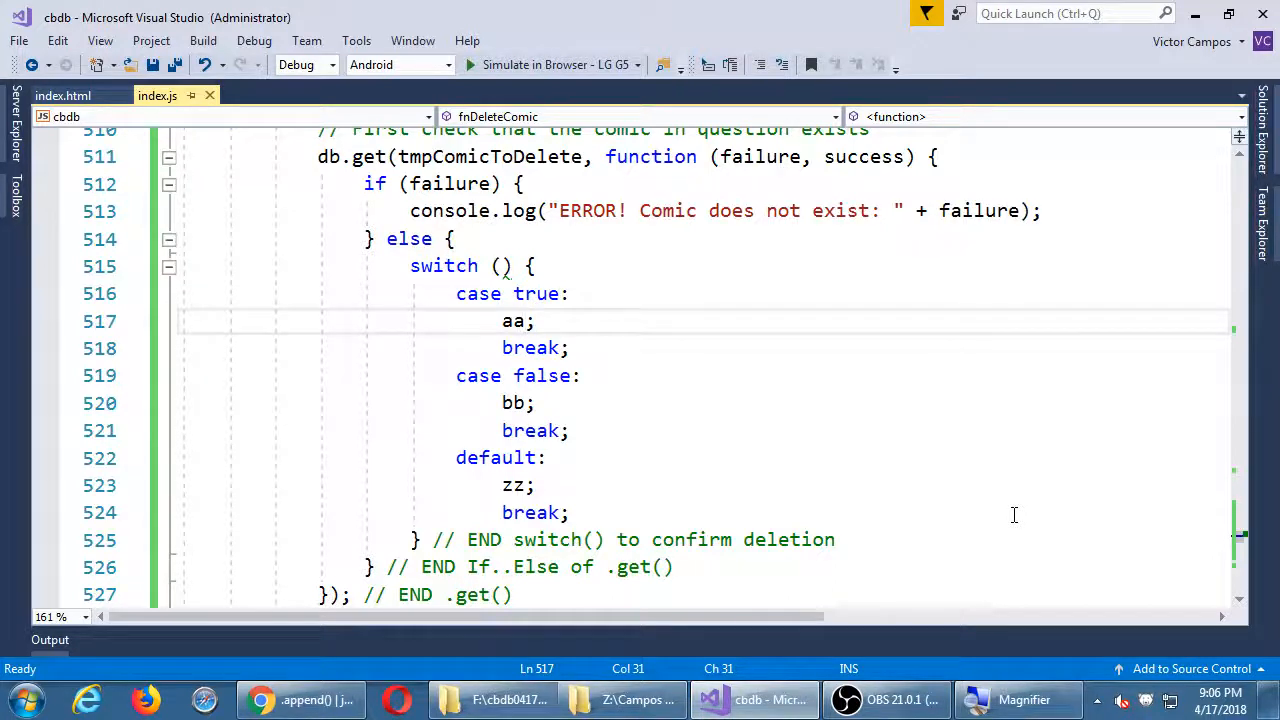
pyautogui.click(520, 458)
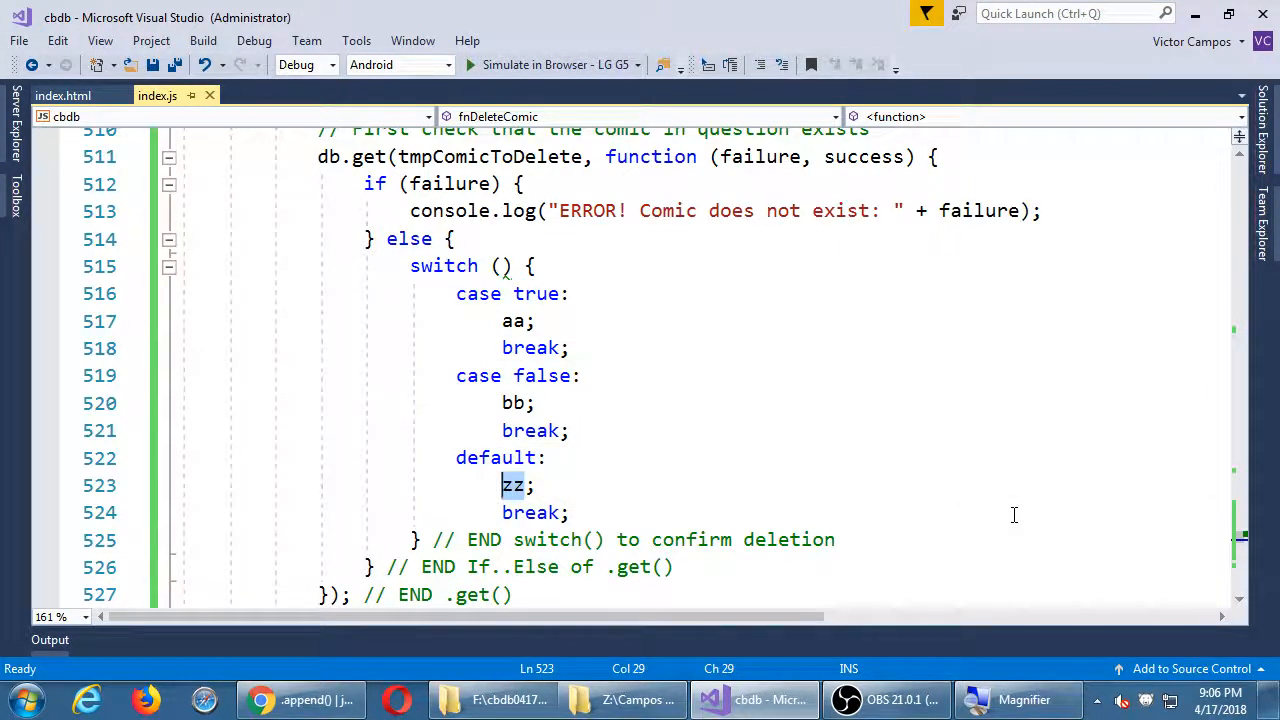
pyautogui.write('console.log();;')
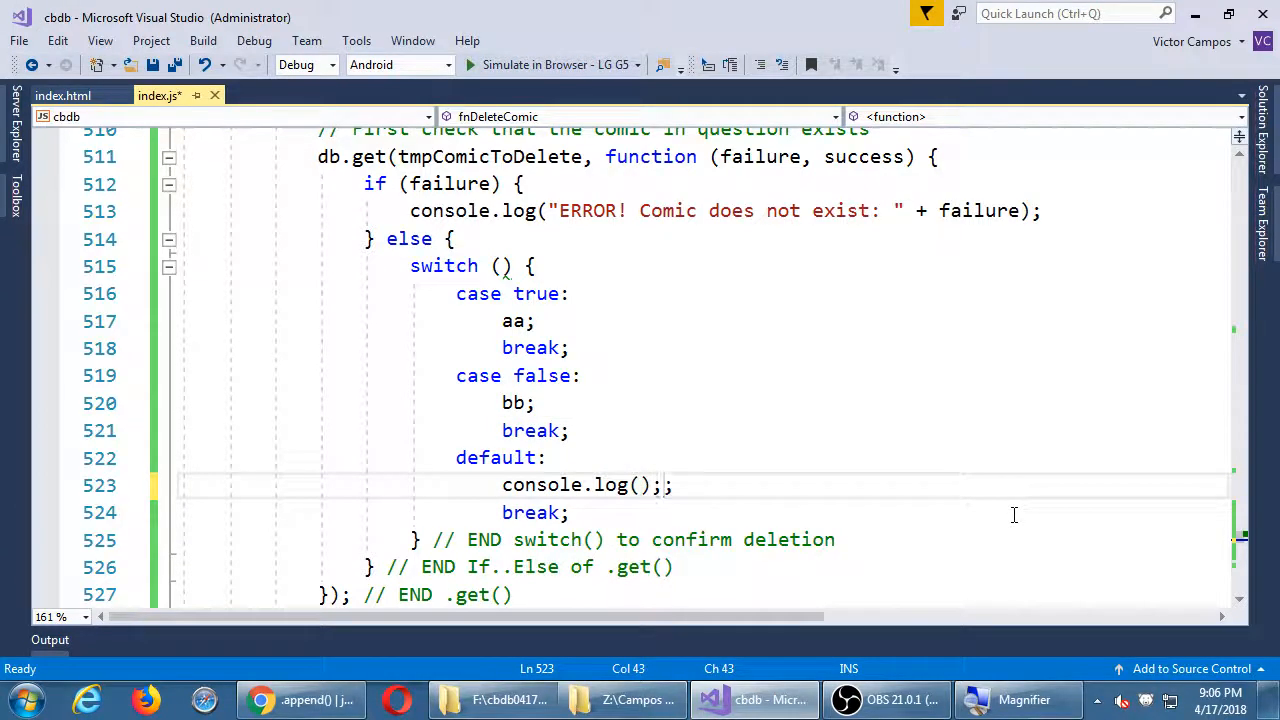
pyautogui.write('"')
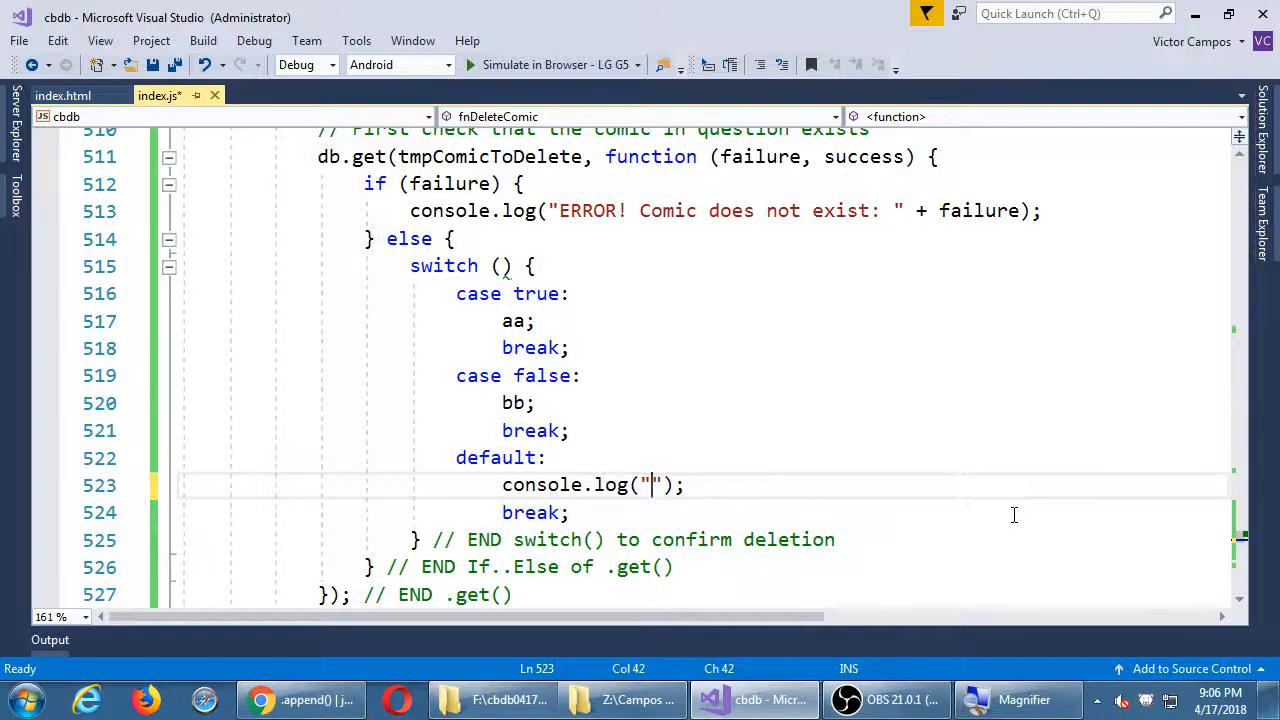
pyautogui.write('Third choice')
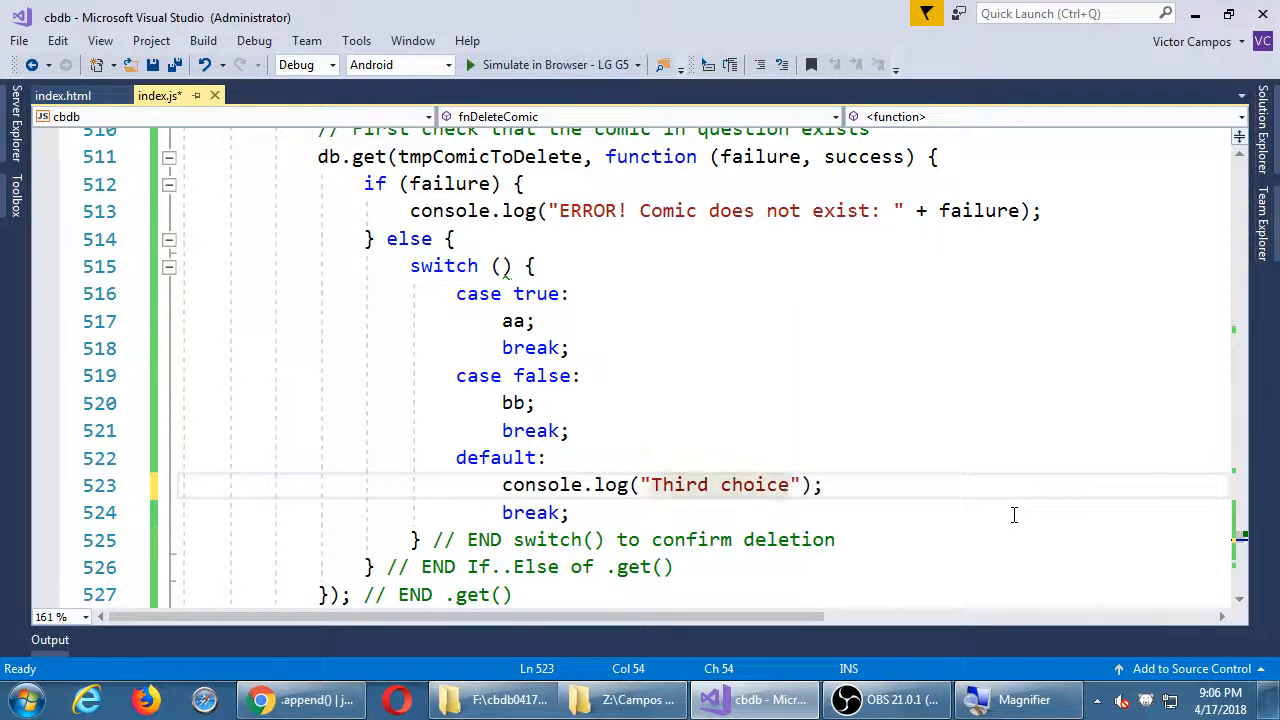
pyautogui.write('...')
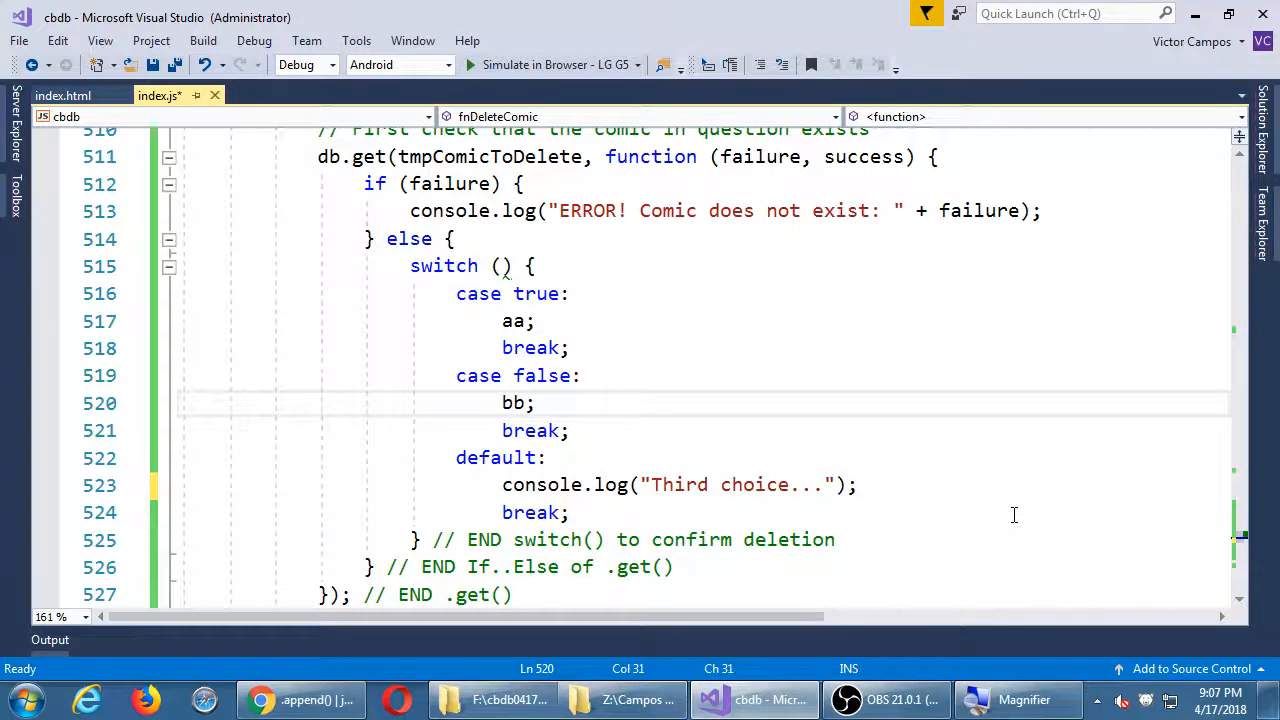
# Step: Replace the false-case placeholder with console.log("Canceled deletion") and save
pyautogui.doubleClick(512, 402)
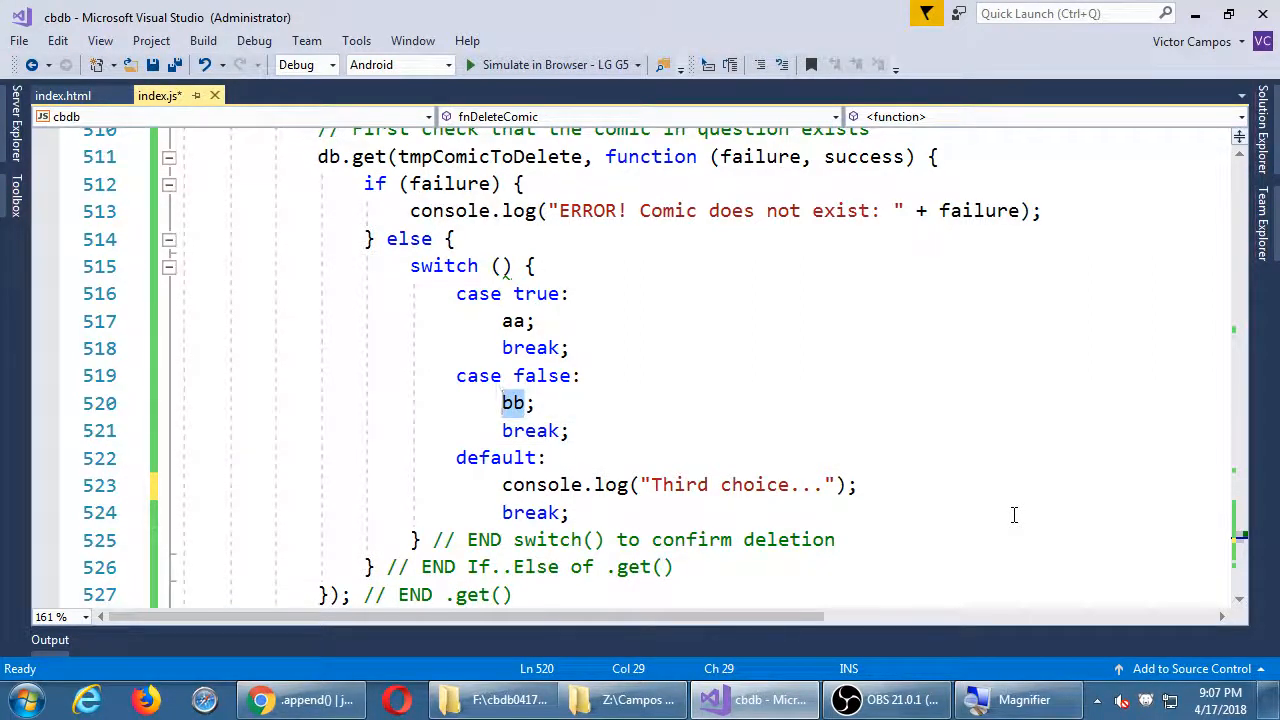
pyautogui.write('console.log(;')
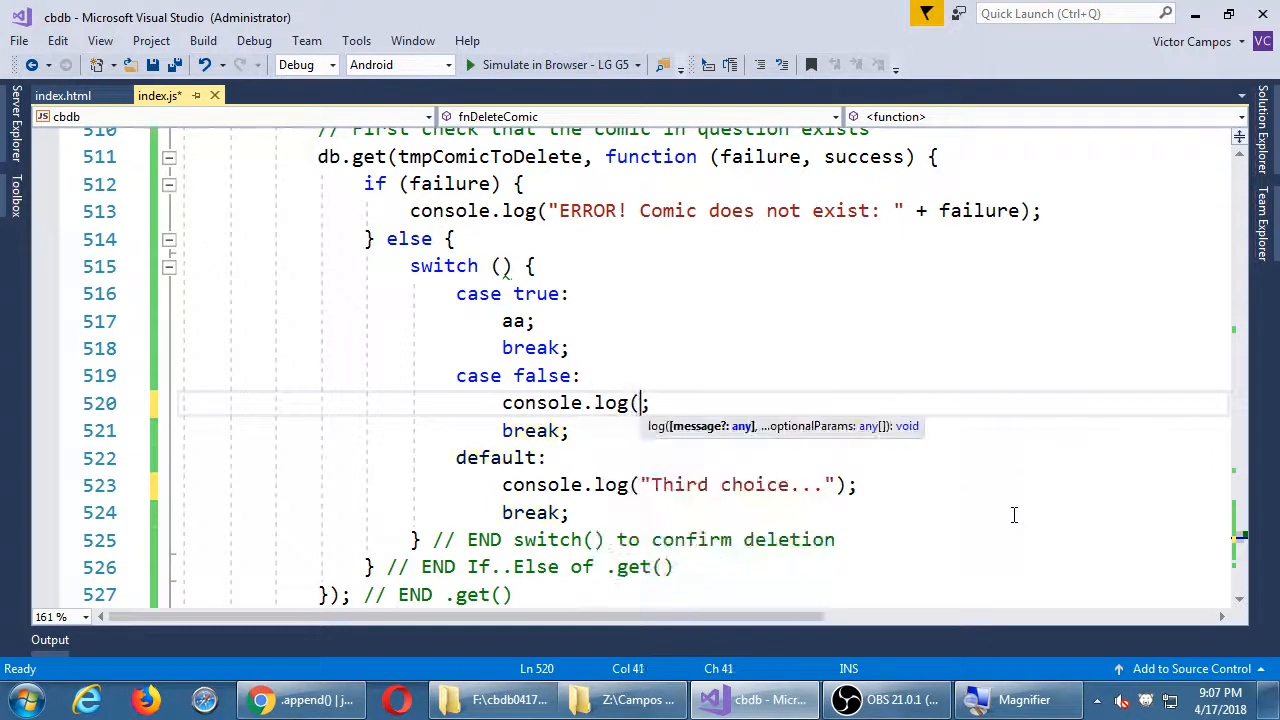
pyautogui.write('""')
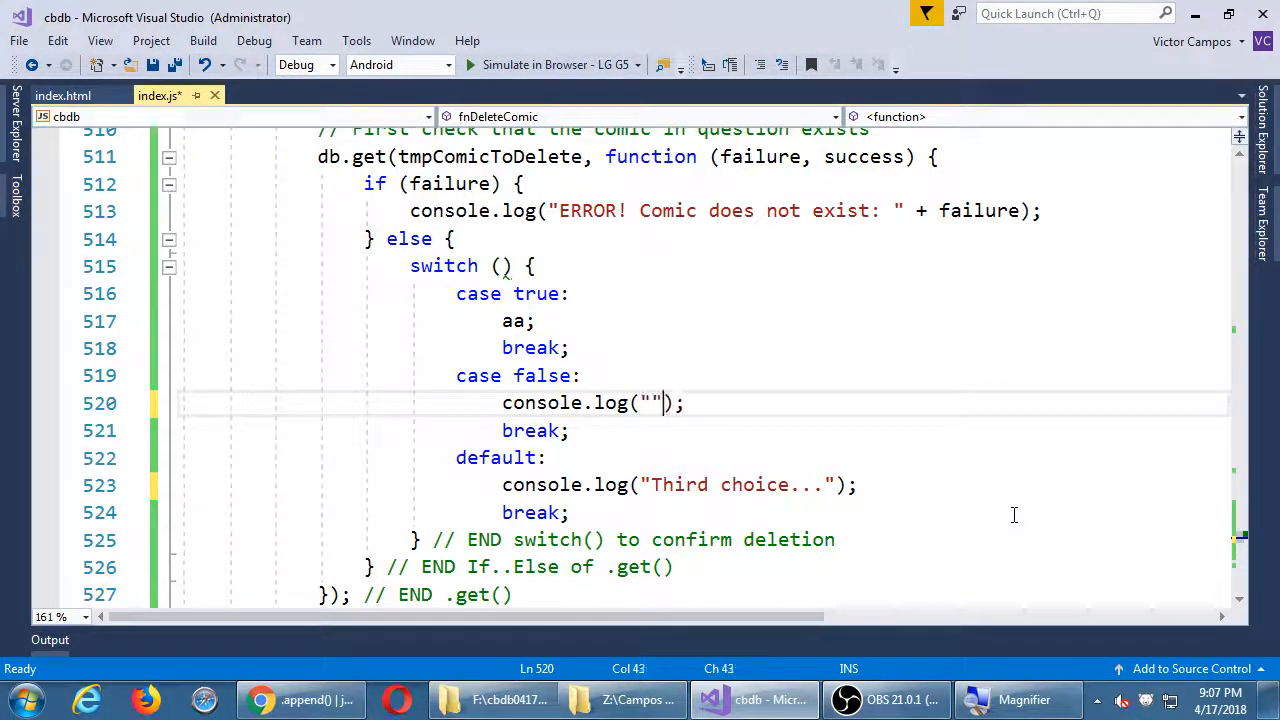
pyautogui.write('Canceled')
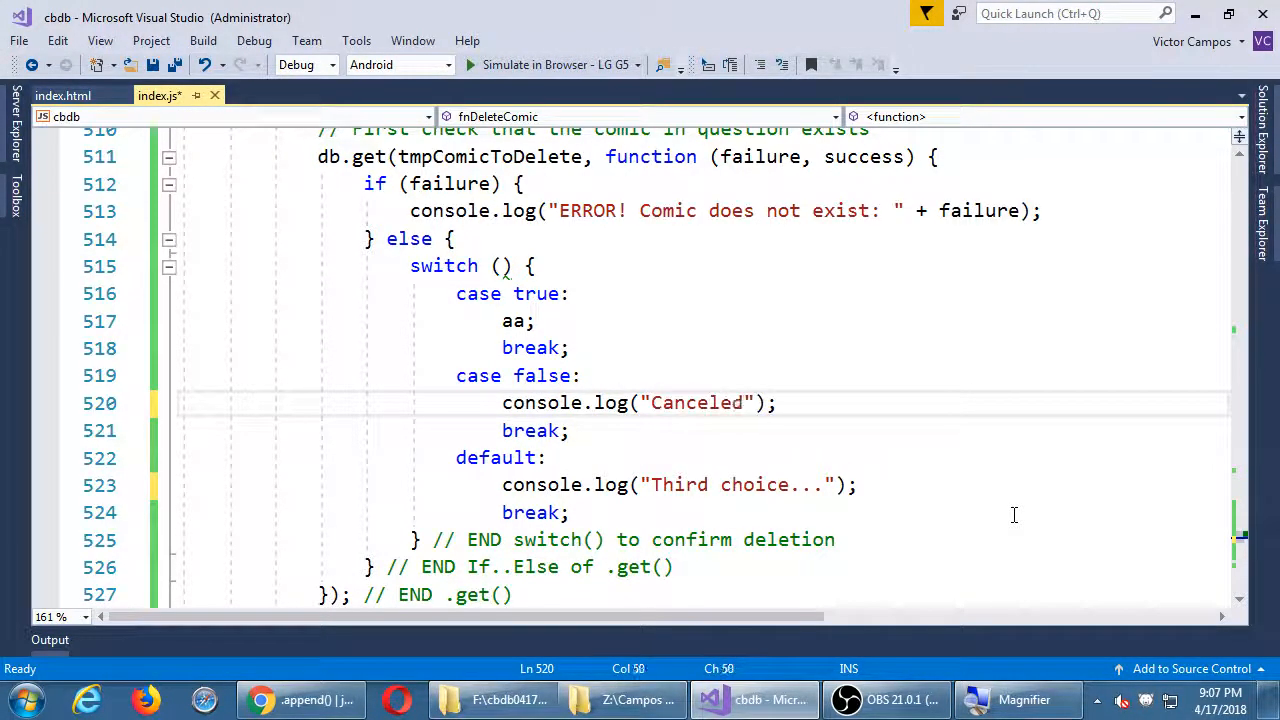
pyautogui.write('deletion')
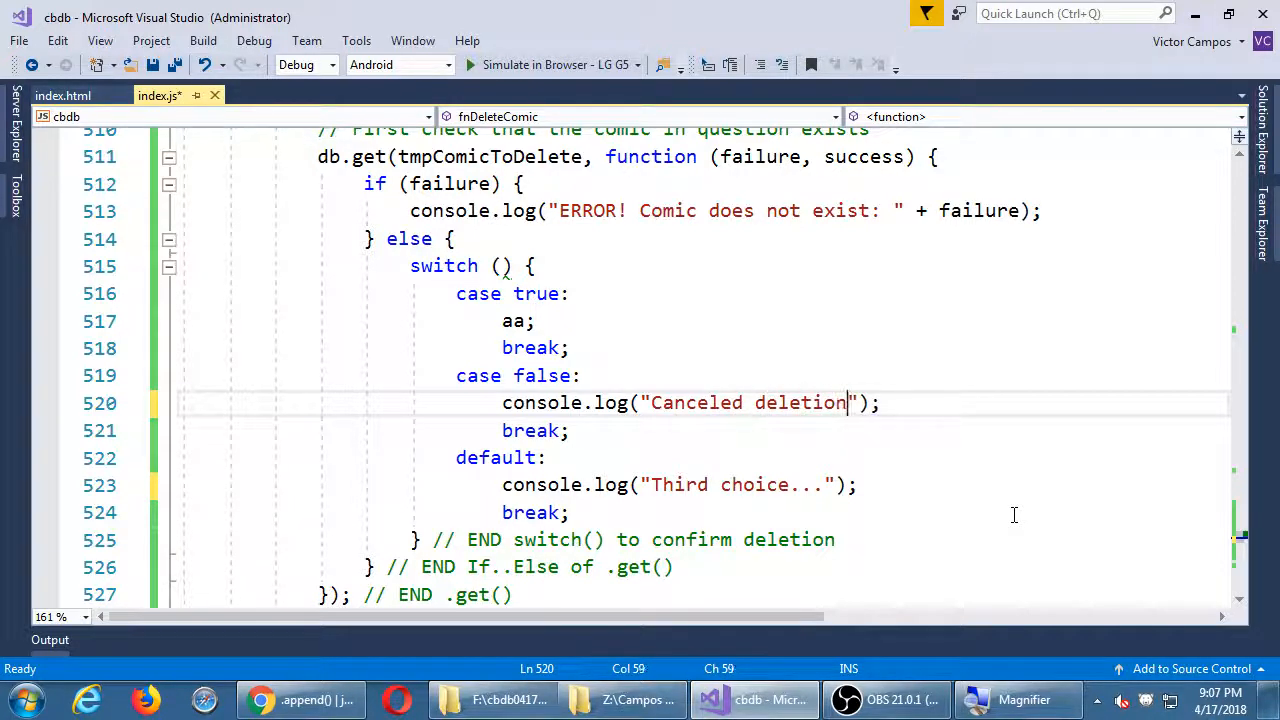
pyautogui.press('ctrl+s')
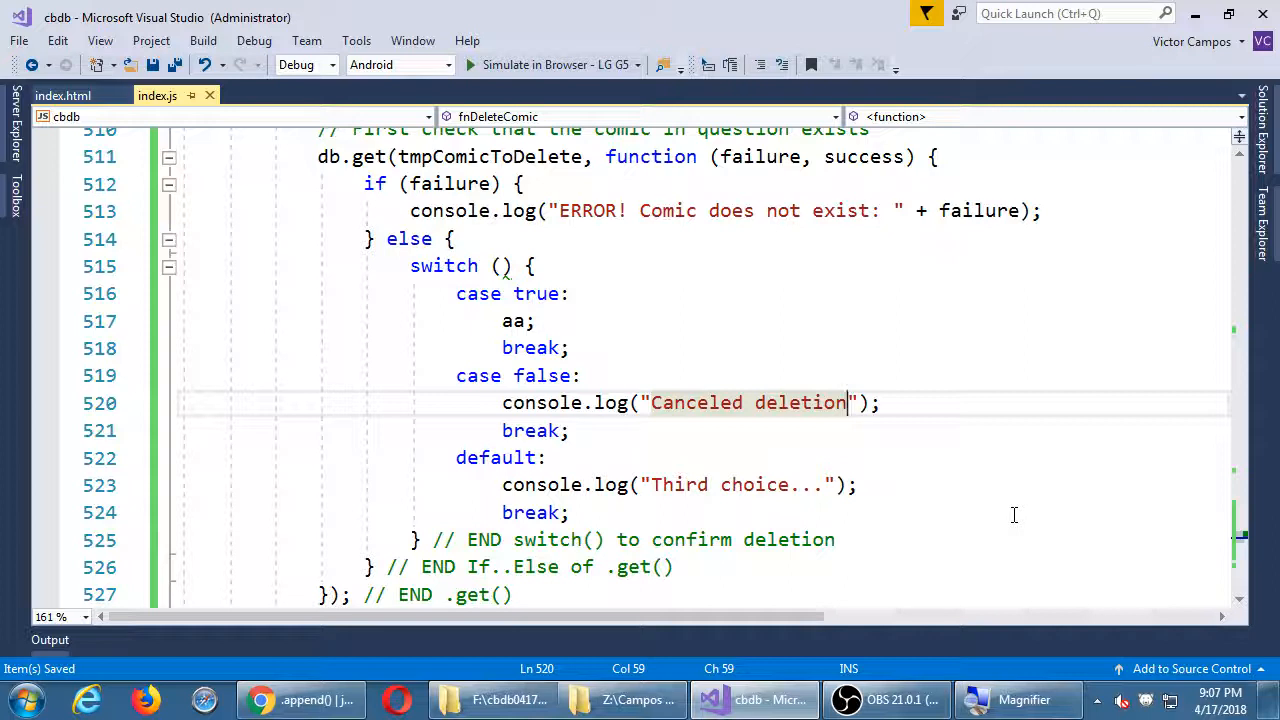
# Step: Make the switch test confirm("About to delete this comic. \nAre you sure?")
pyautogui.click(536, 264)
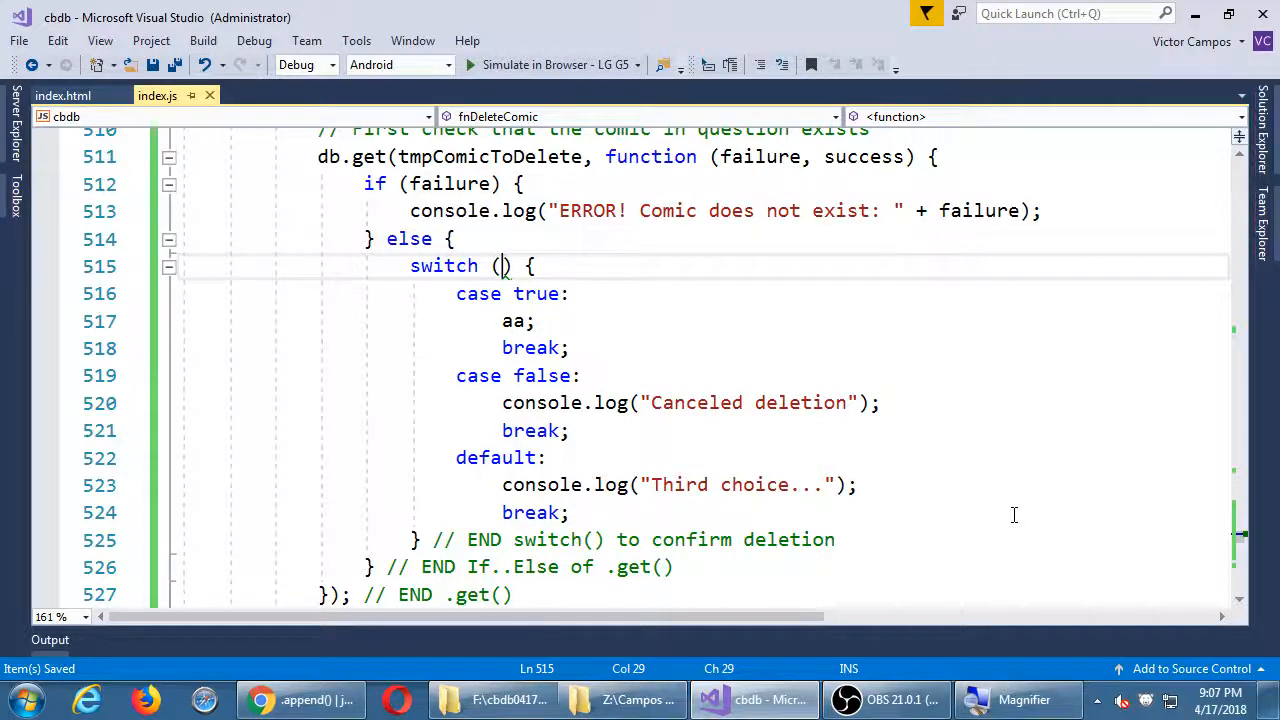
pyautogui.write('confirm(')
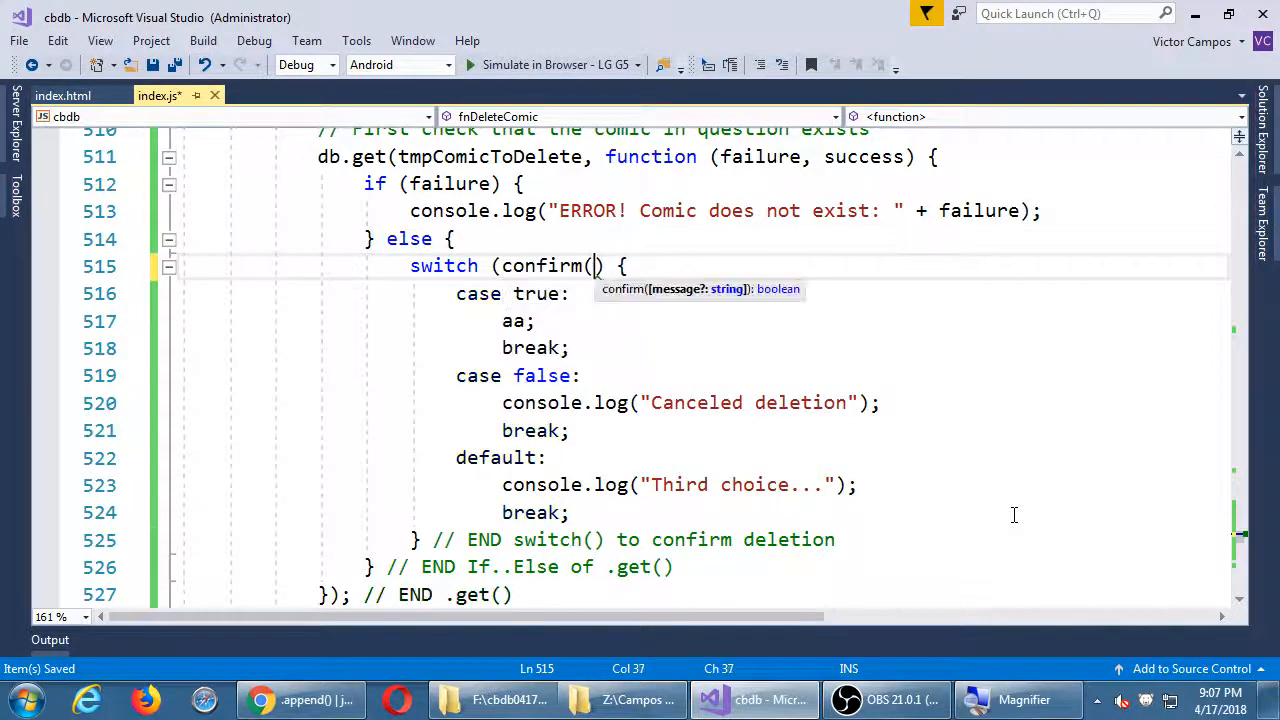
pyautogui.write(')')
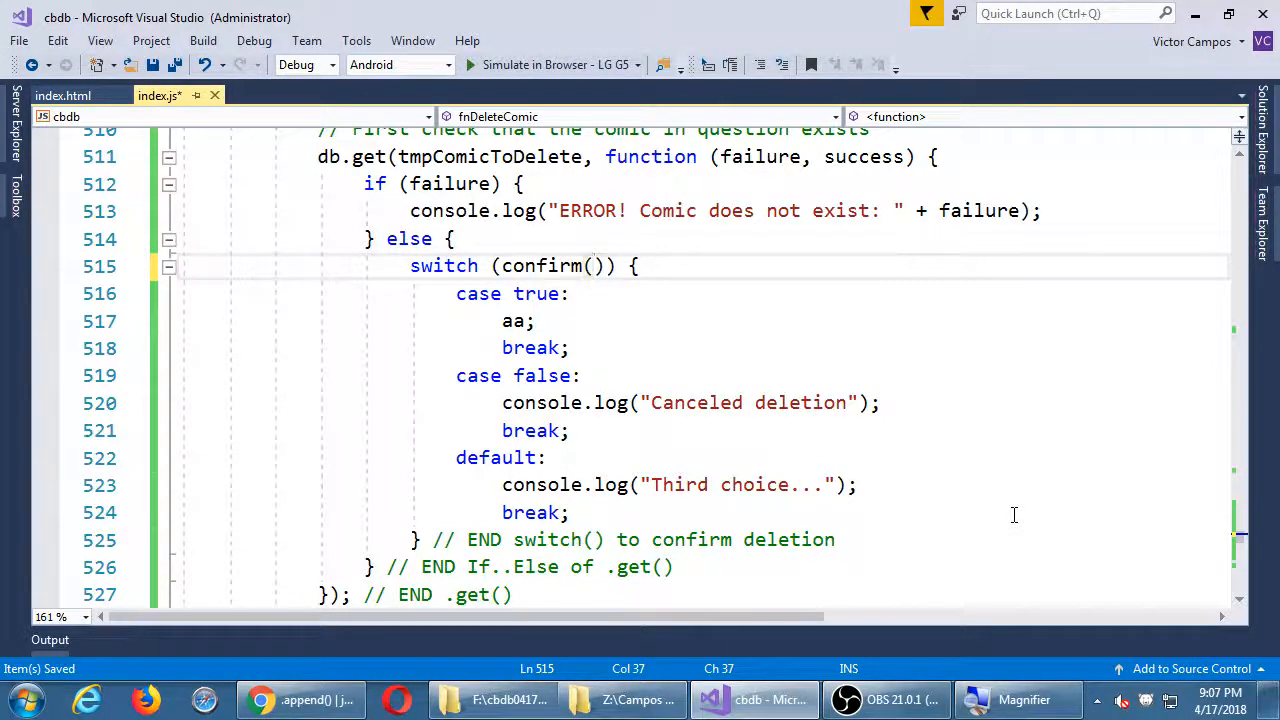
pyautogui.write('""')
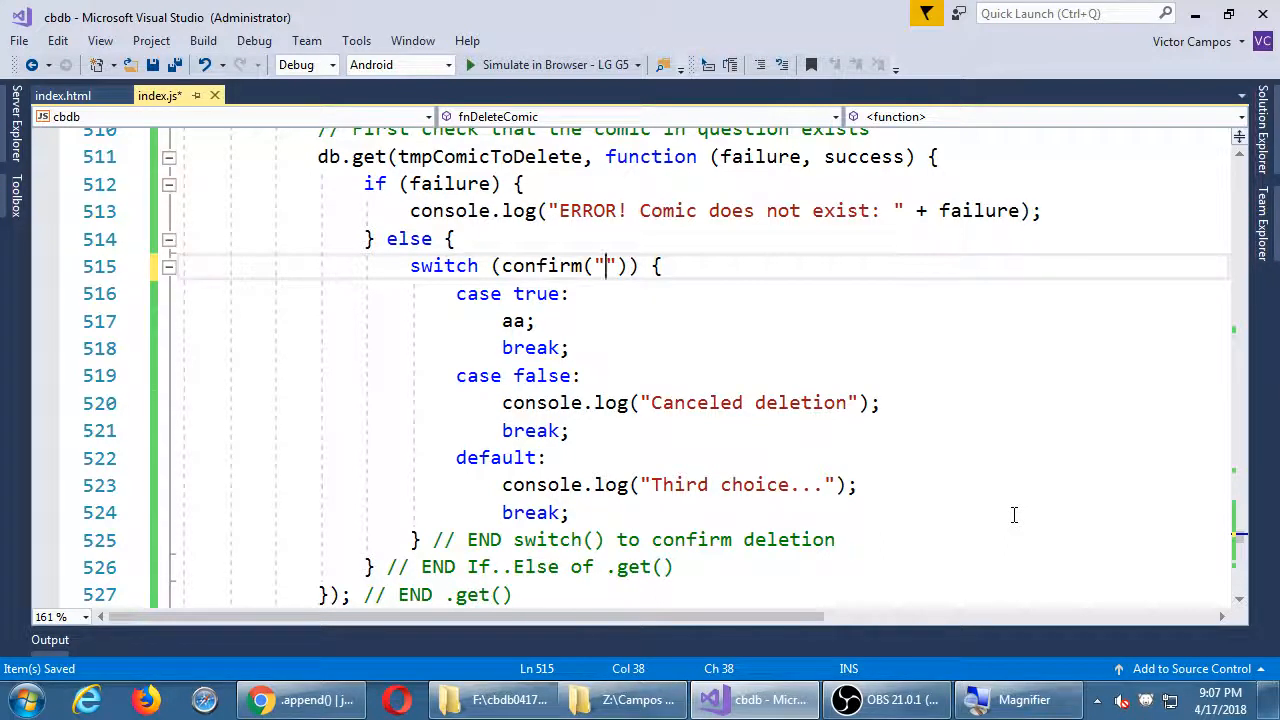
pyautogui.write('About to delete this comic.')
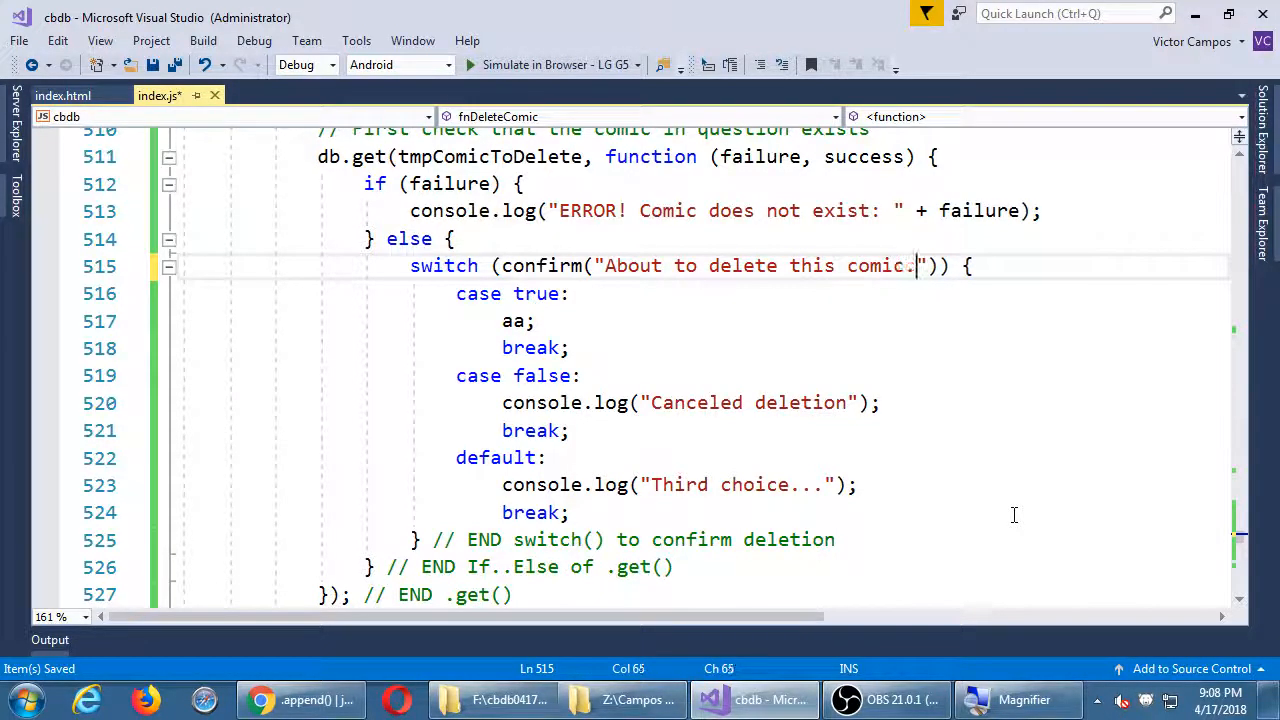
pyautogui.write('\\nAre')
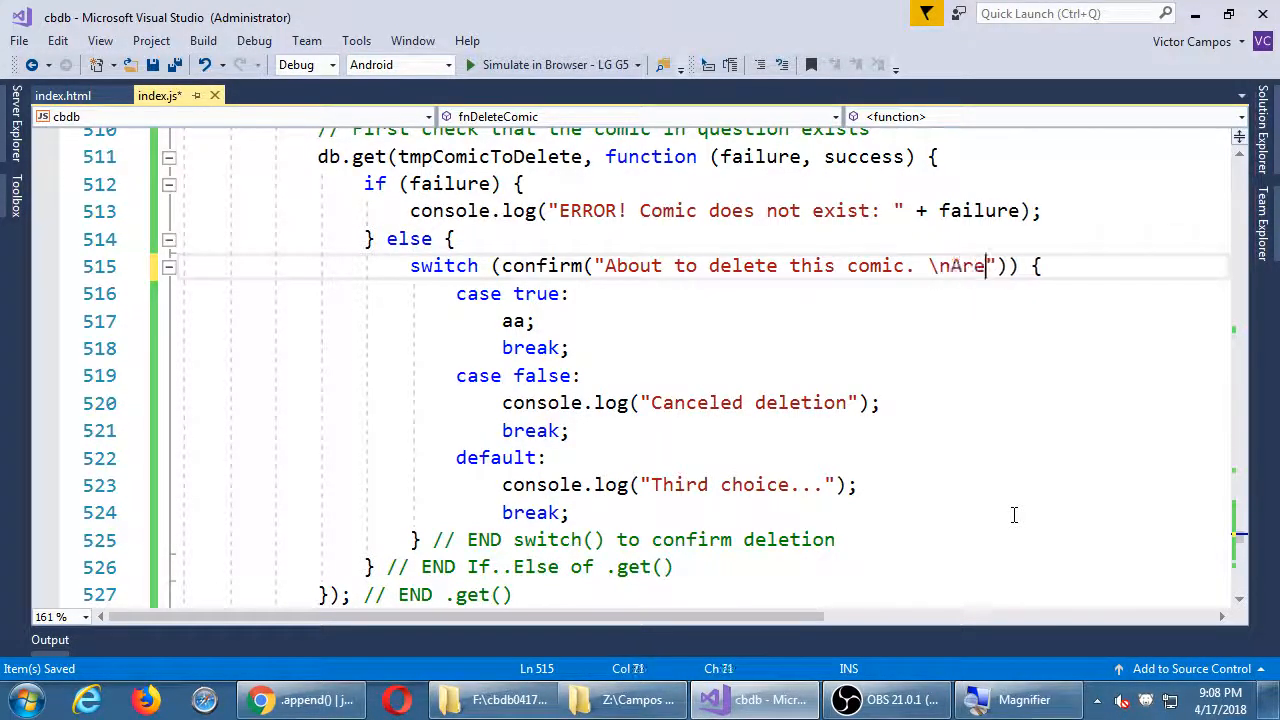
pyautogui.write('you sure?')
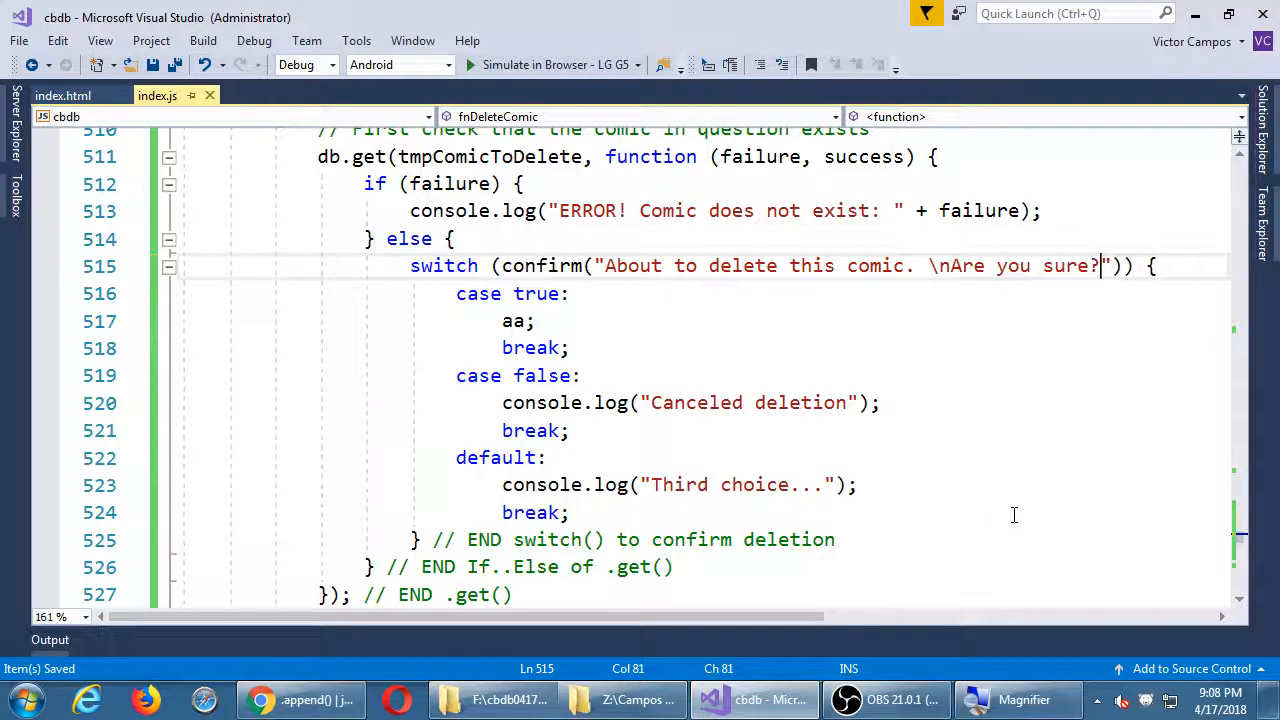
pyautogui.click(944, 264)
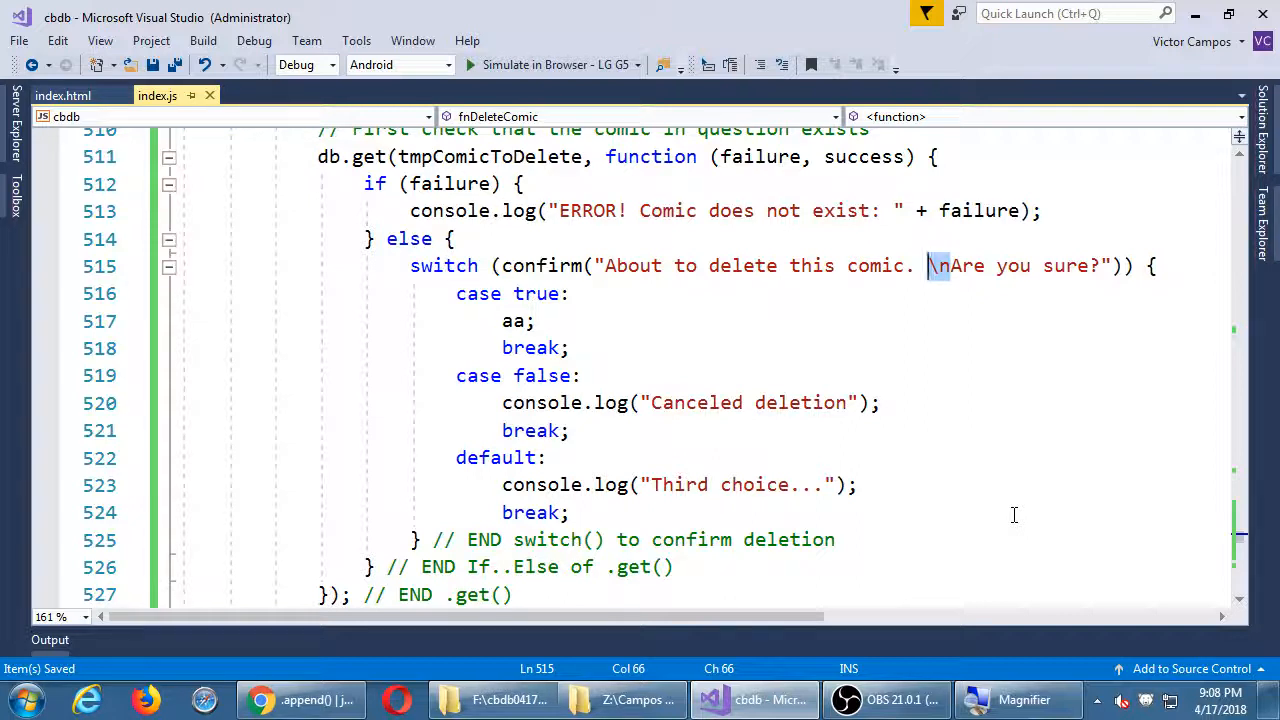
# Step: Replace the true-case placeholder with db.remove(xx, function (failure, success) { }) and select xx
pyautogui.click(570, 292)
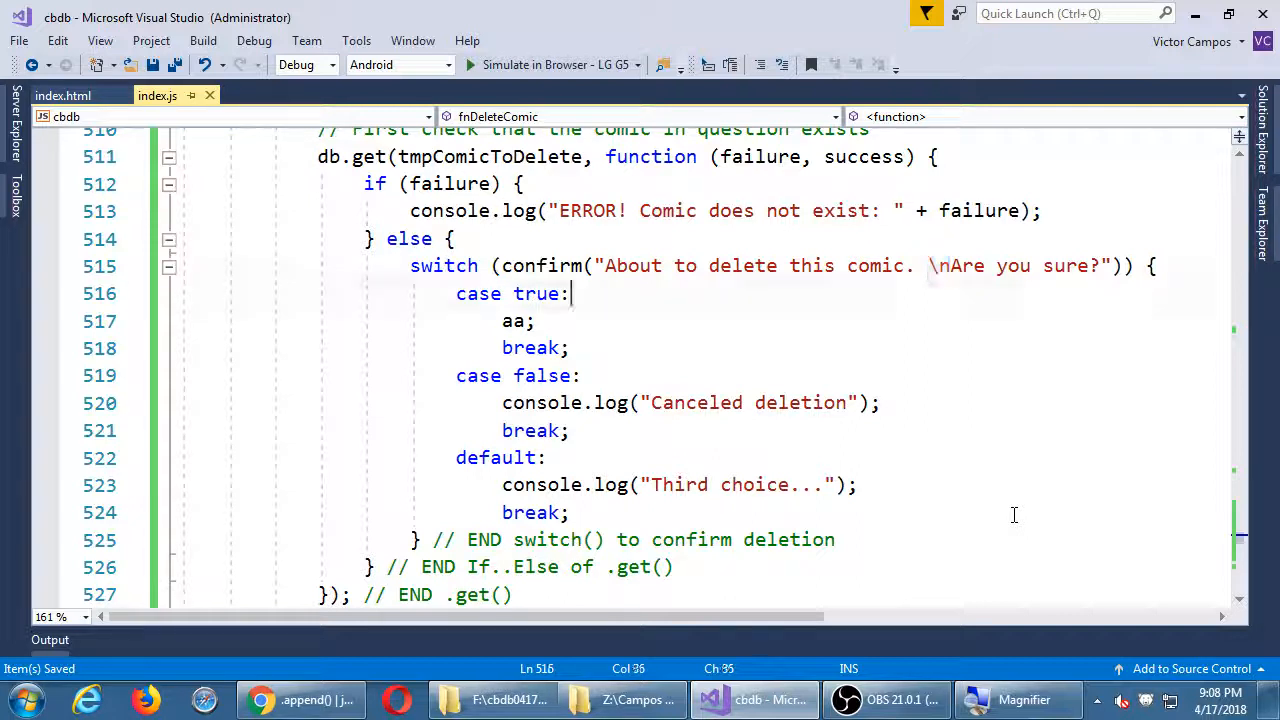
pyautogui.write('db;')
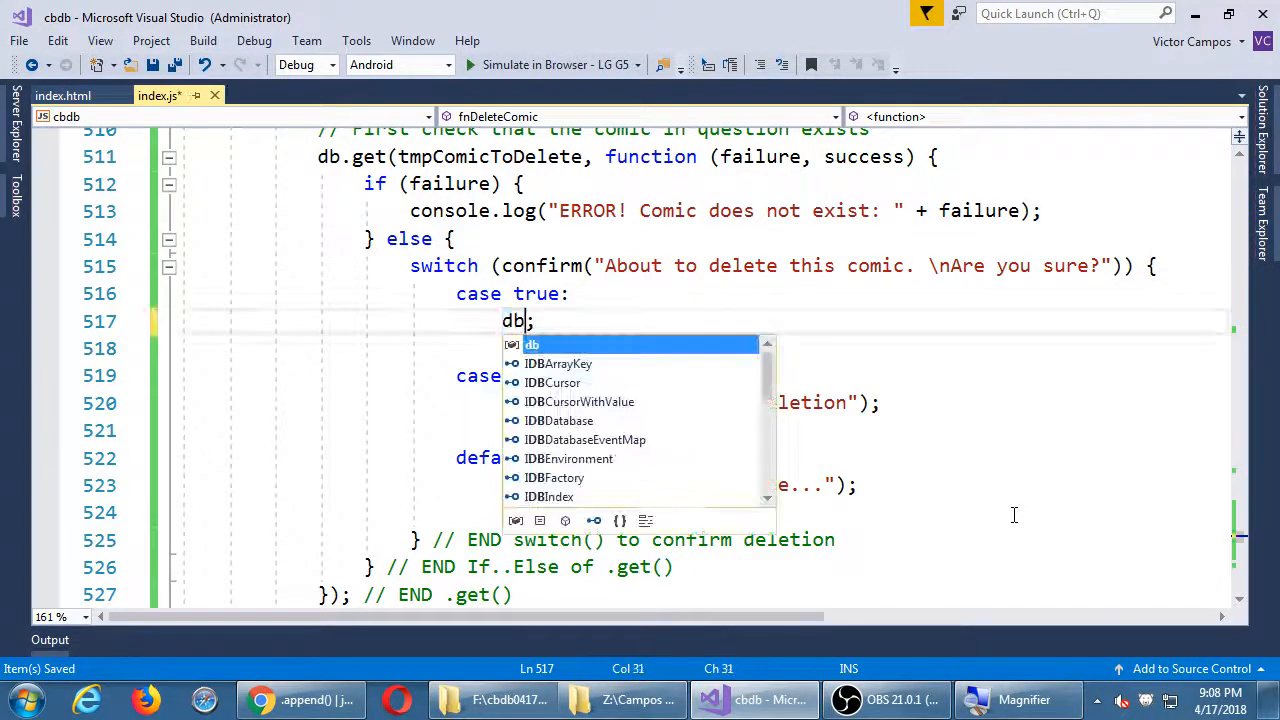
pyautogui.write('.remove(')
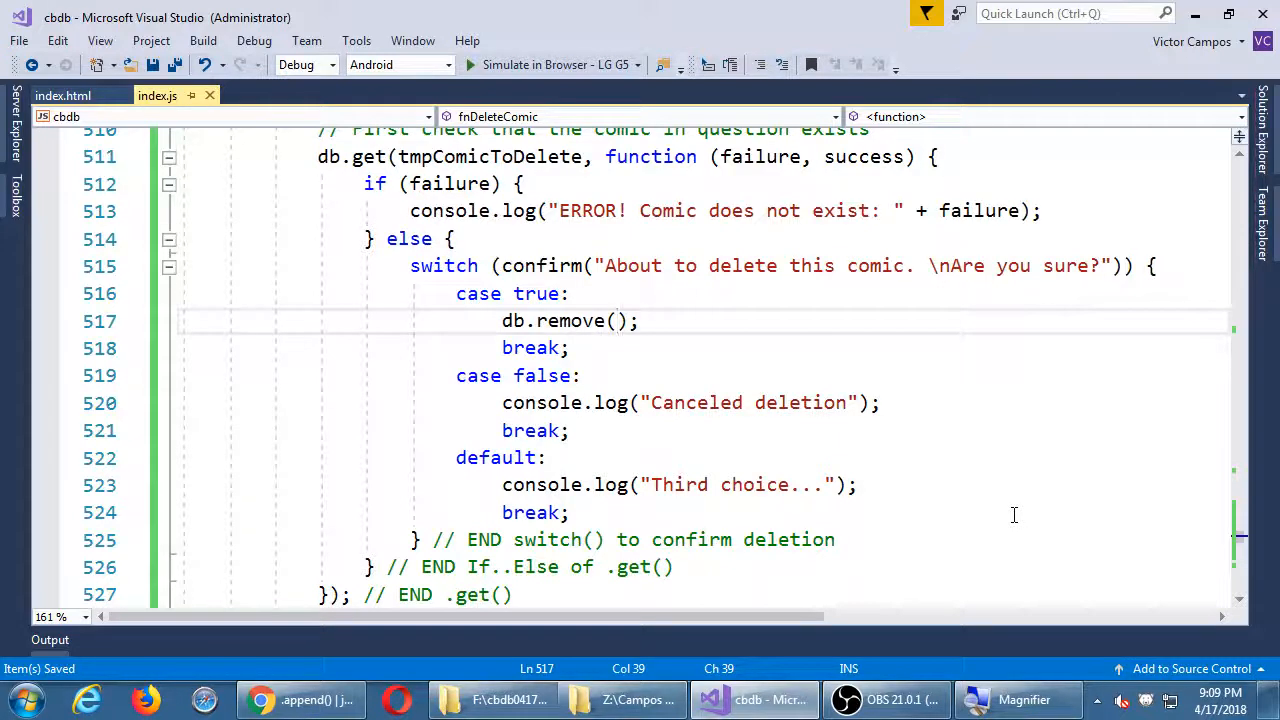
pyautogui.write('xx, function () {')
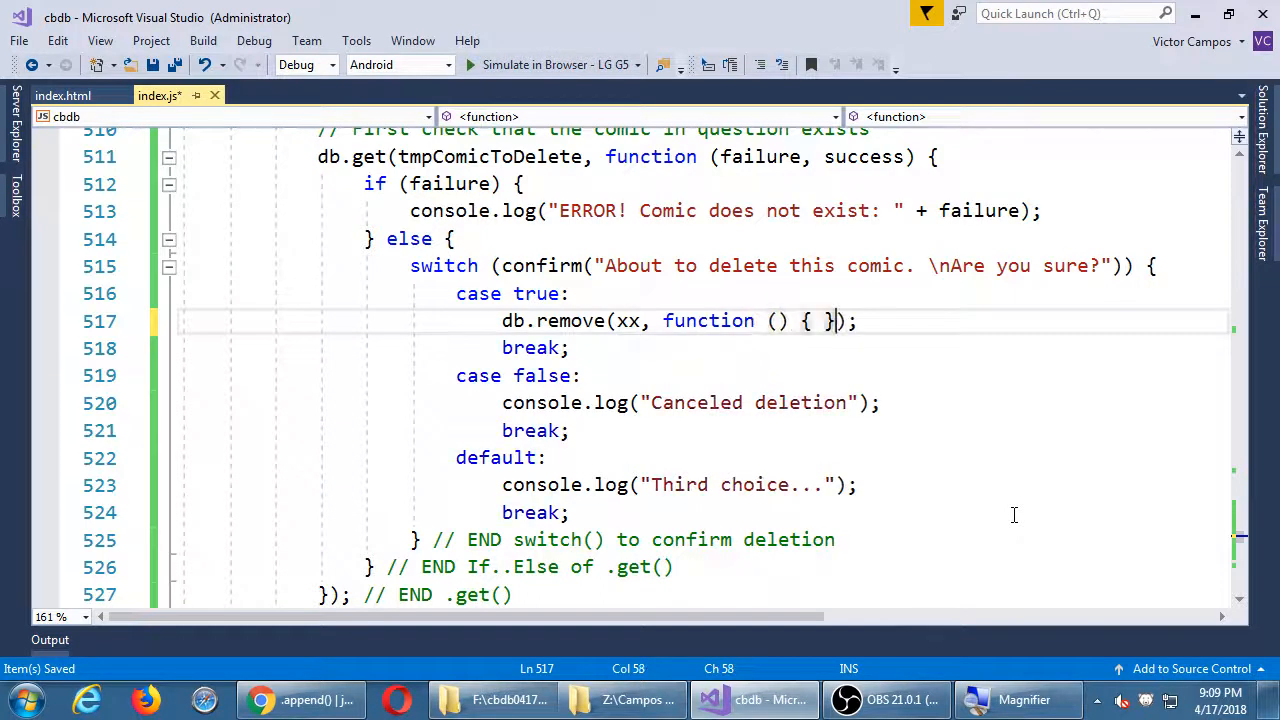
pyautogui.write('fa')
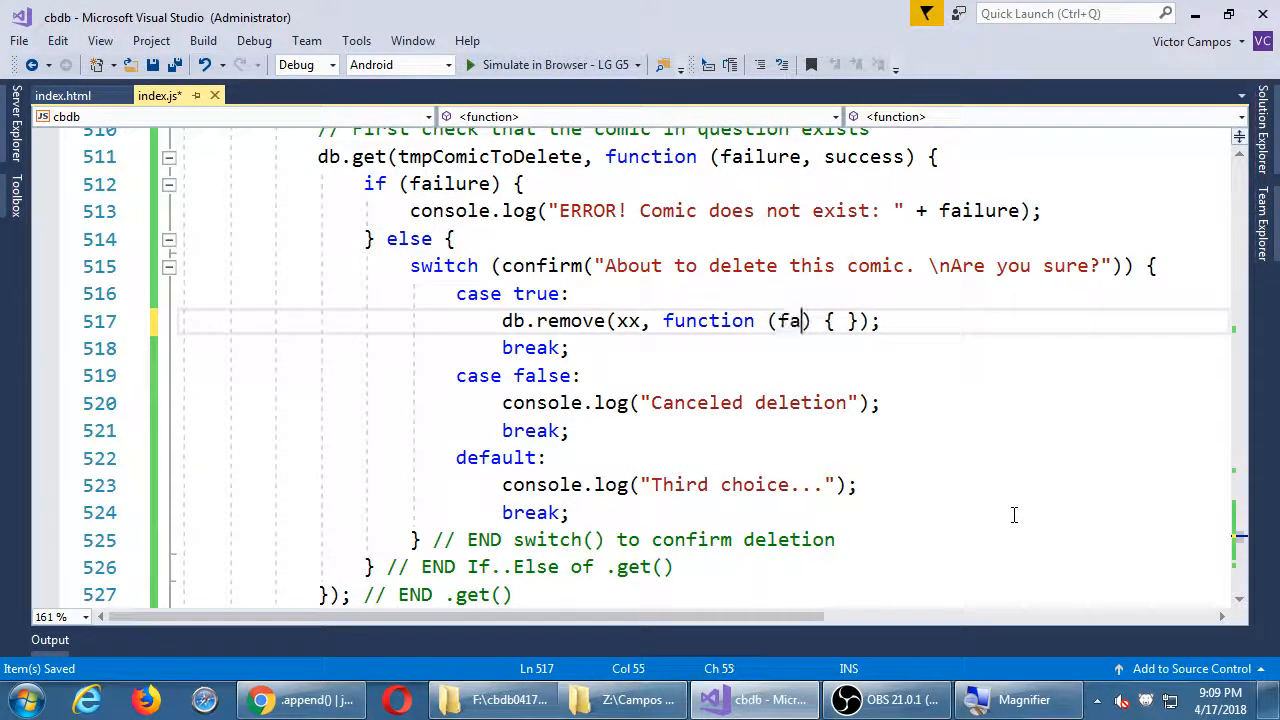
pyautogui.write('ilure, success')
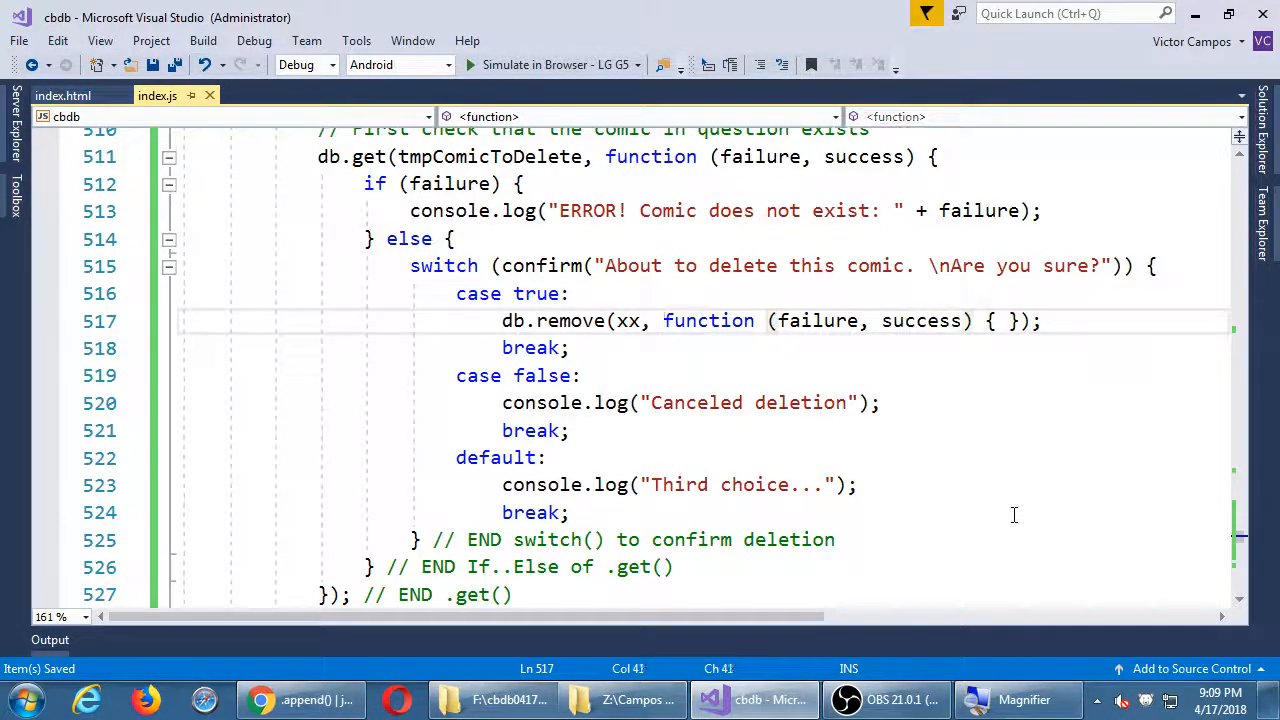
pyautogui.doubleClick(628, 320)
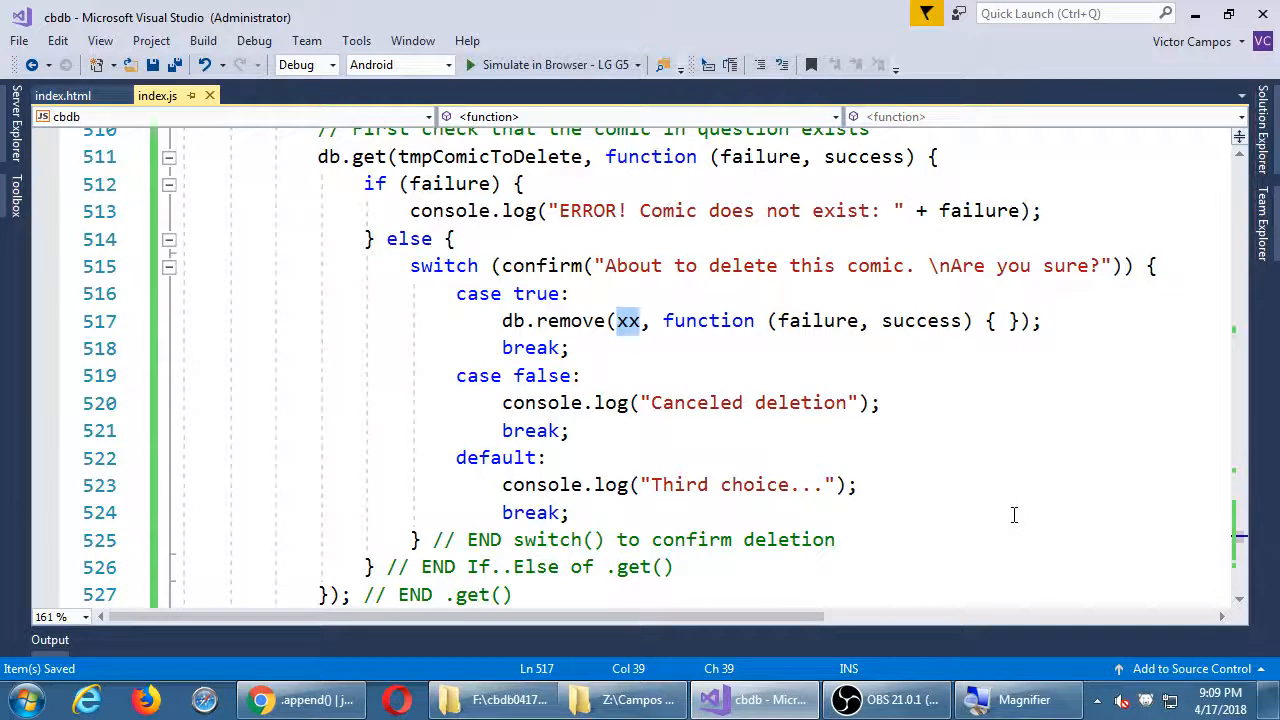
# Step: Pass success to db.remove in place of xx and open the callback body
pyautogui.write('succs')
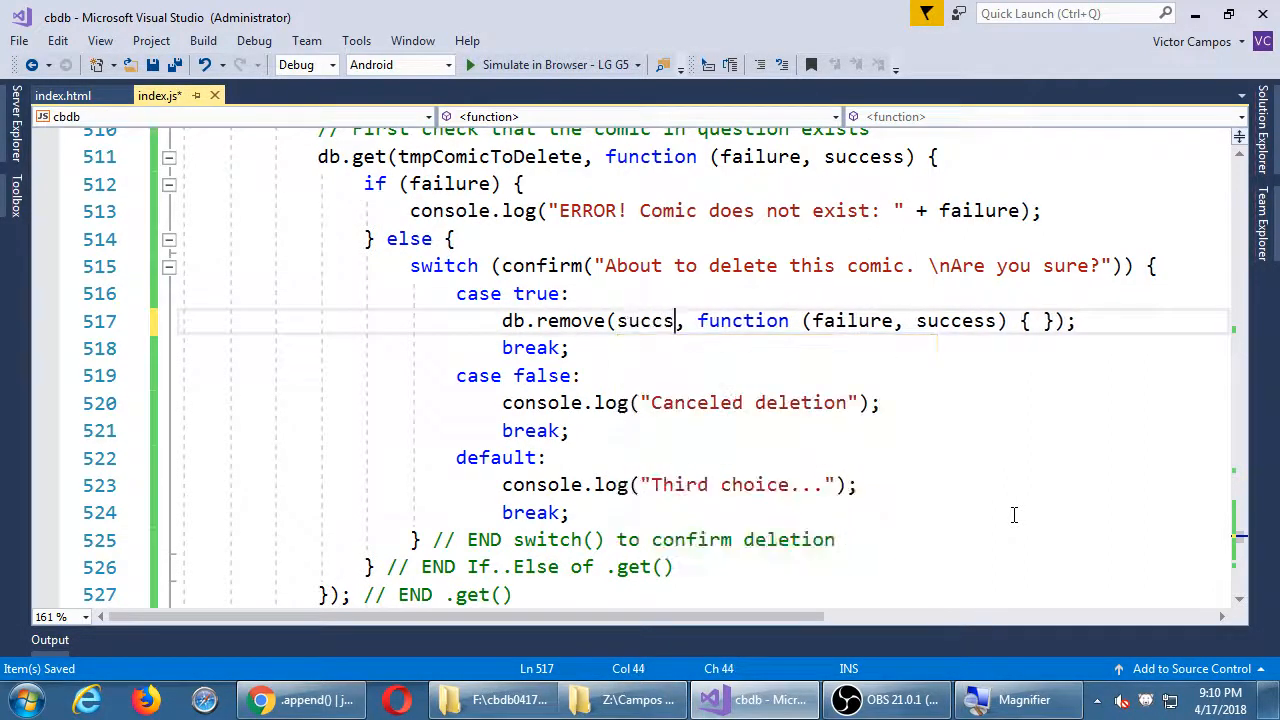
pyautogui.write('es')
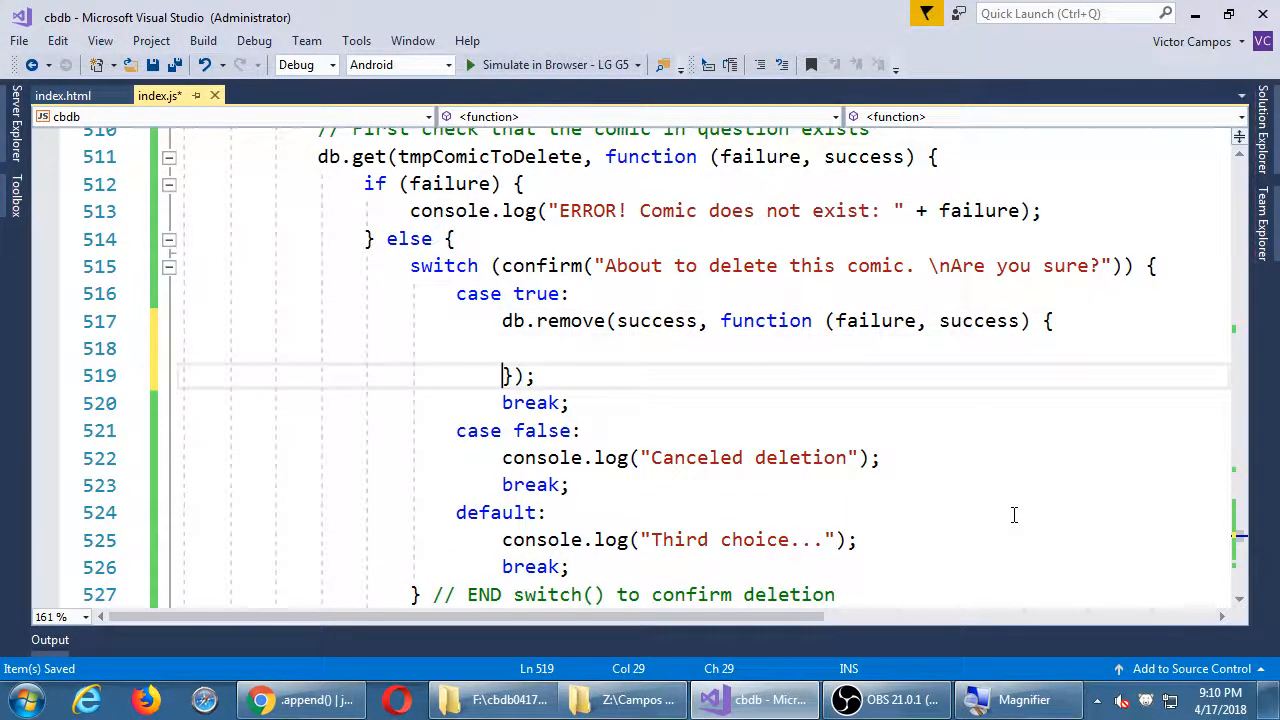
# Step: Add '// END .remove()' and an empty if/else with its END comment inside the remove callback
pyautogui.write('// END')
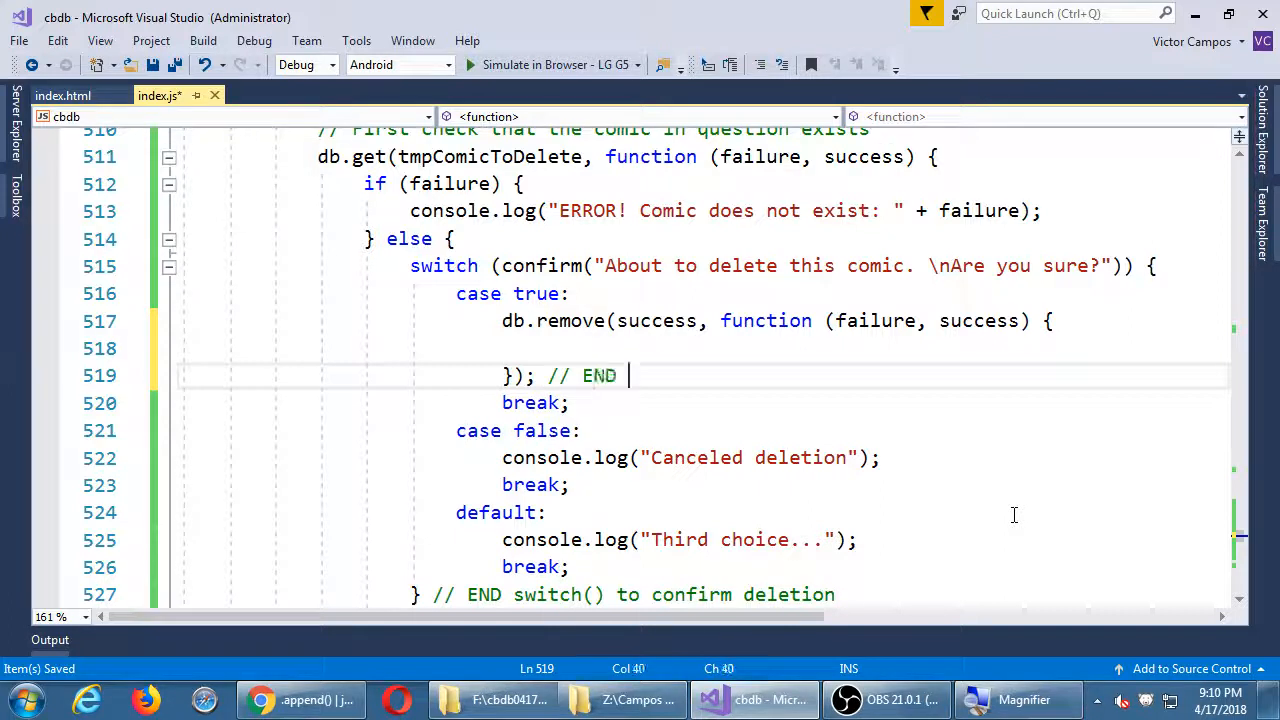
pyautogui.write('.remove()')
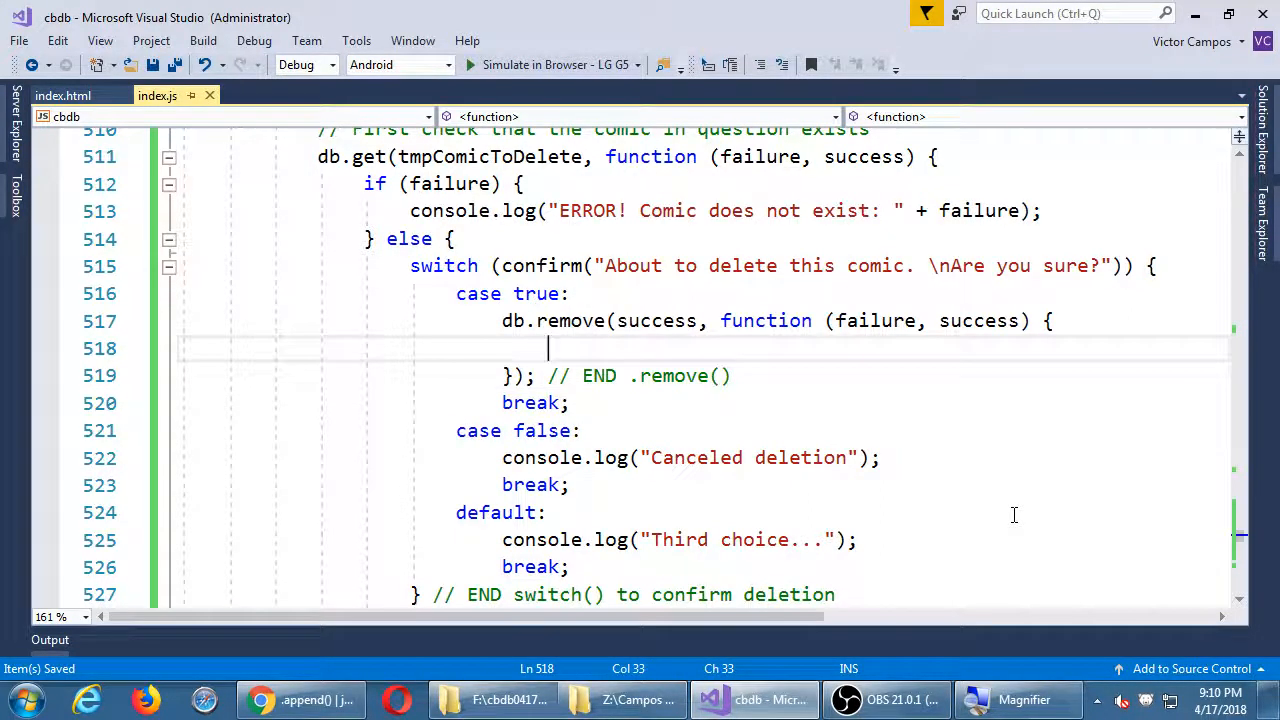
pyautogui.write('if()')
pyautogui.write('} //')
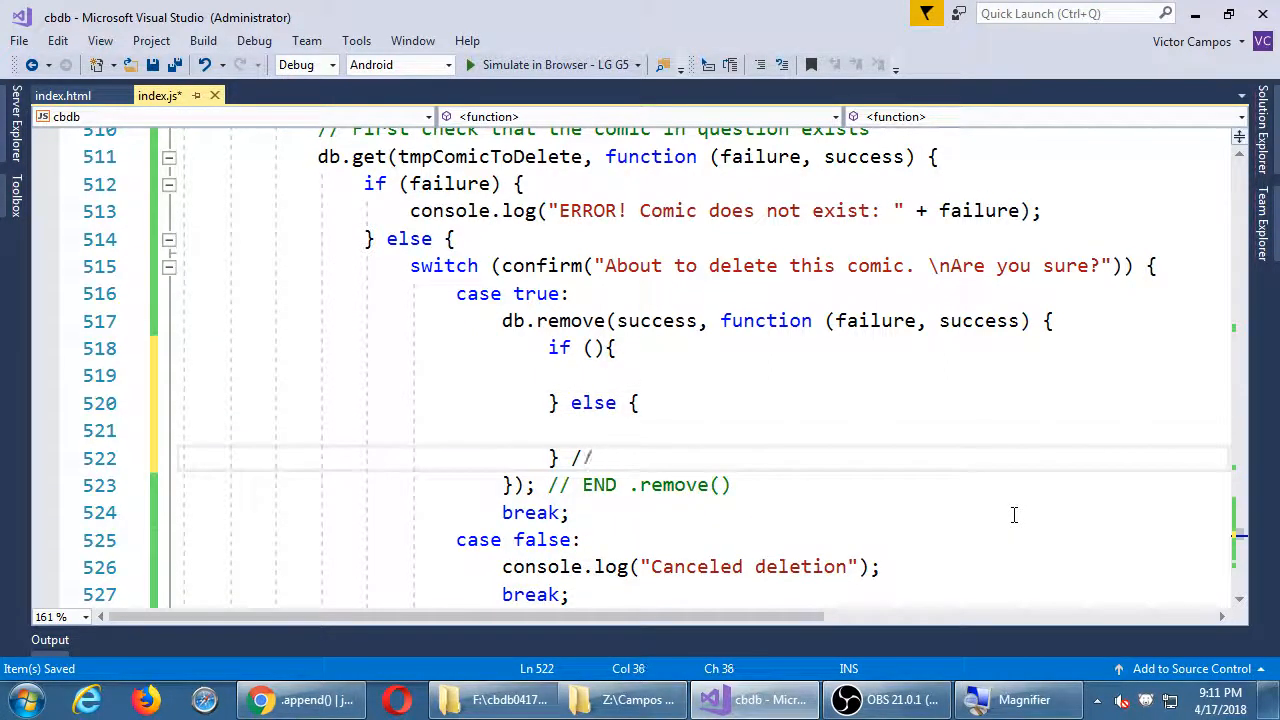
pyautogui.write('END If..Else .')
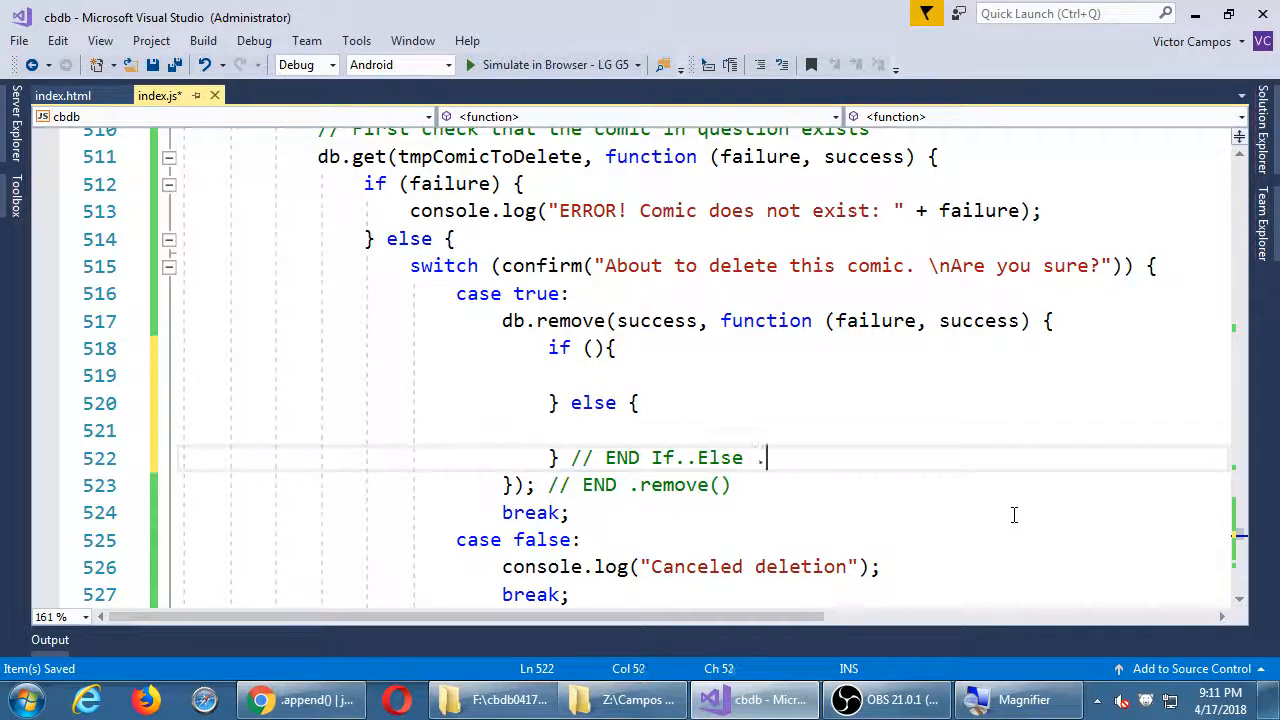
pyautogui.write('remove()')
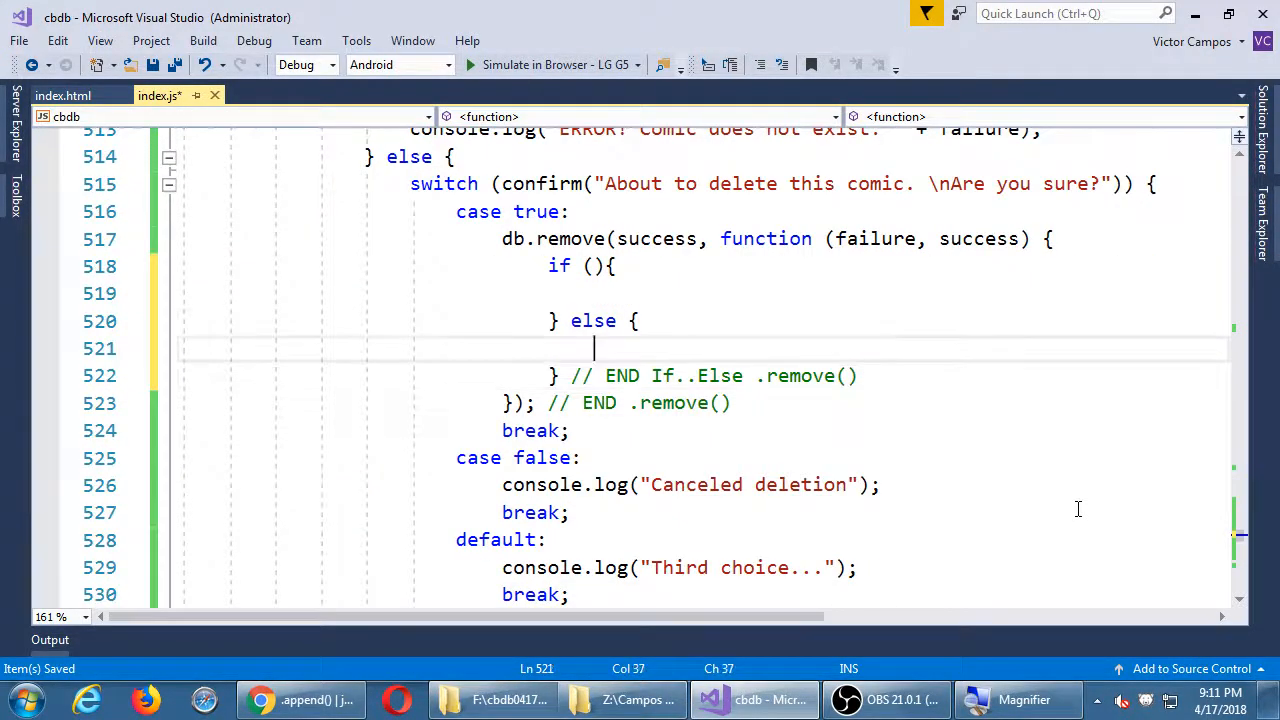
# Step: Test if (failure) and log "Failed to delete the comic: " + failure, then save
pyautogui.write('failure')
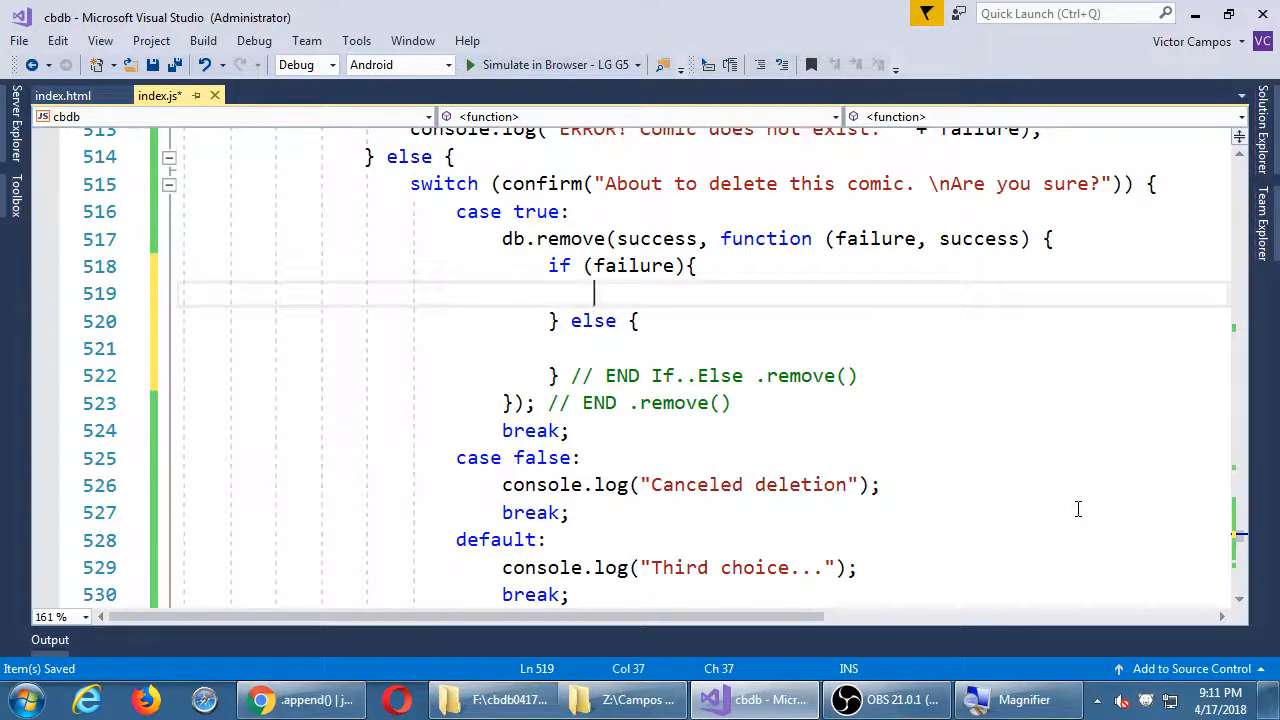
pyautogui.write('console.log(");')
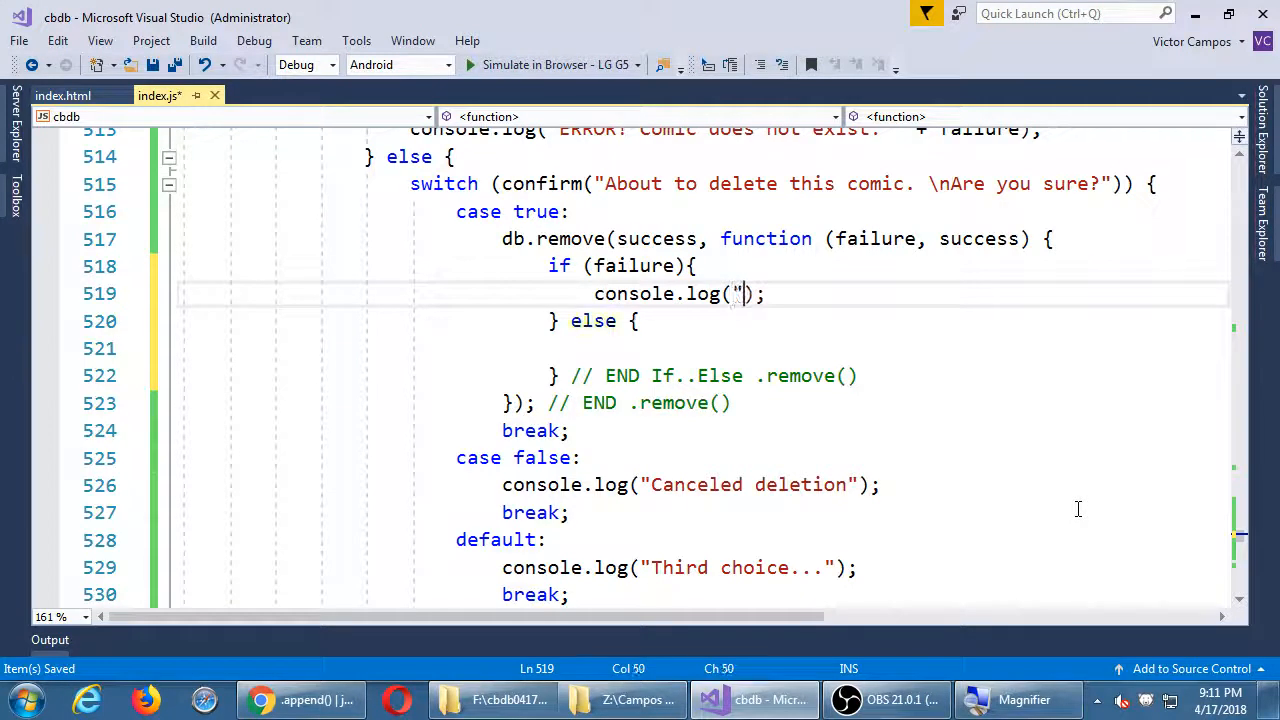
pyautogui.write('Failed to delete the comic:')
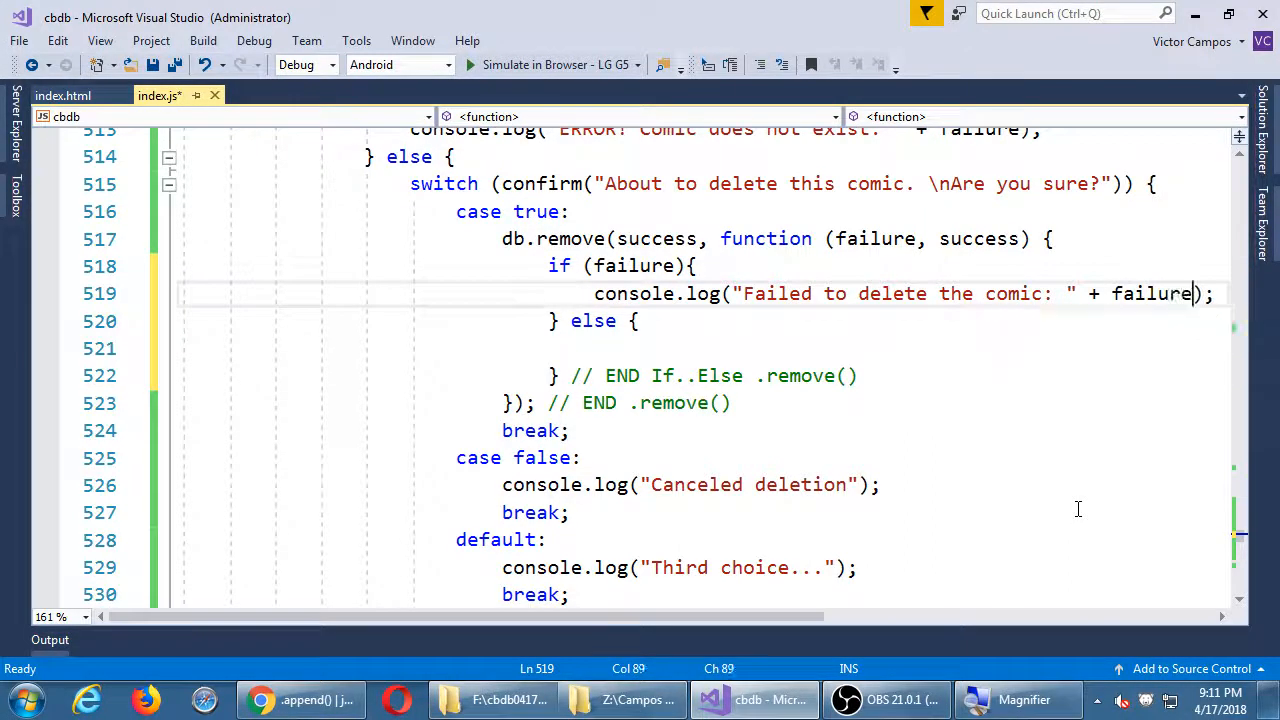
pyautogui.press('ctrl+s')
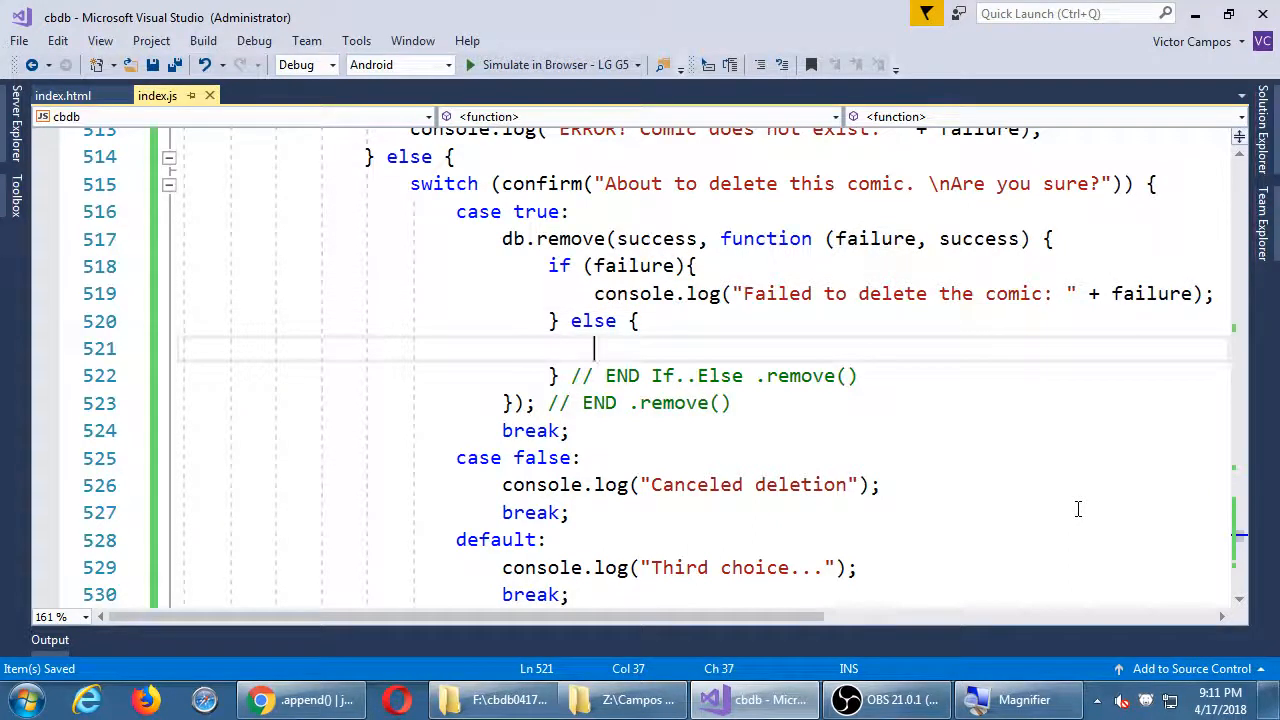
# Step: Log "Delete the comic: " + success.ok in the else branch of db.remove
pyautogui.write('console.log(')
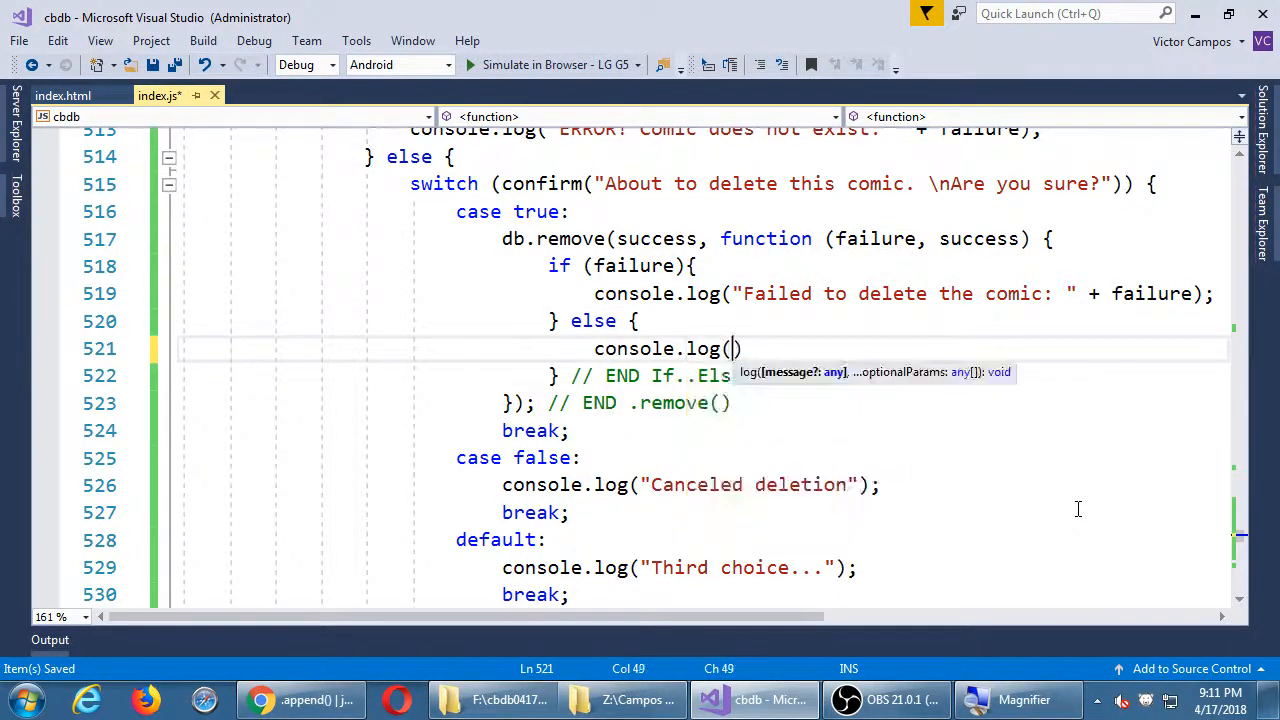
pyautogui.write('""')
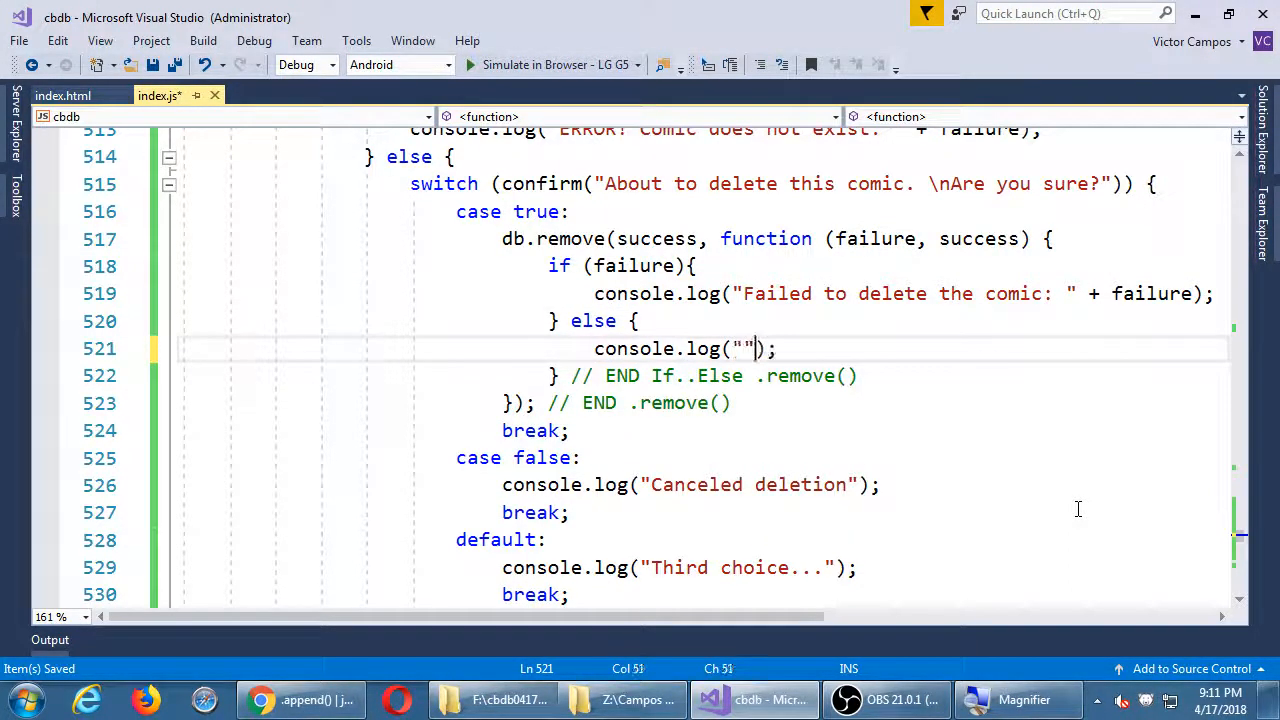
pyautogui.write('Delete')
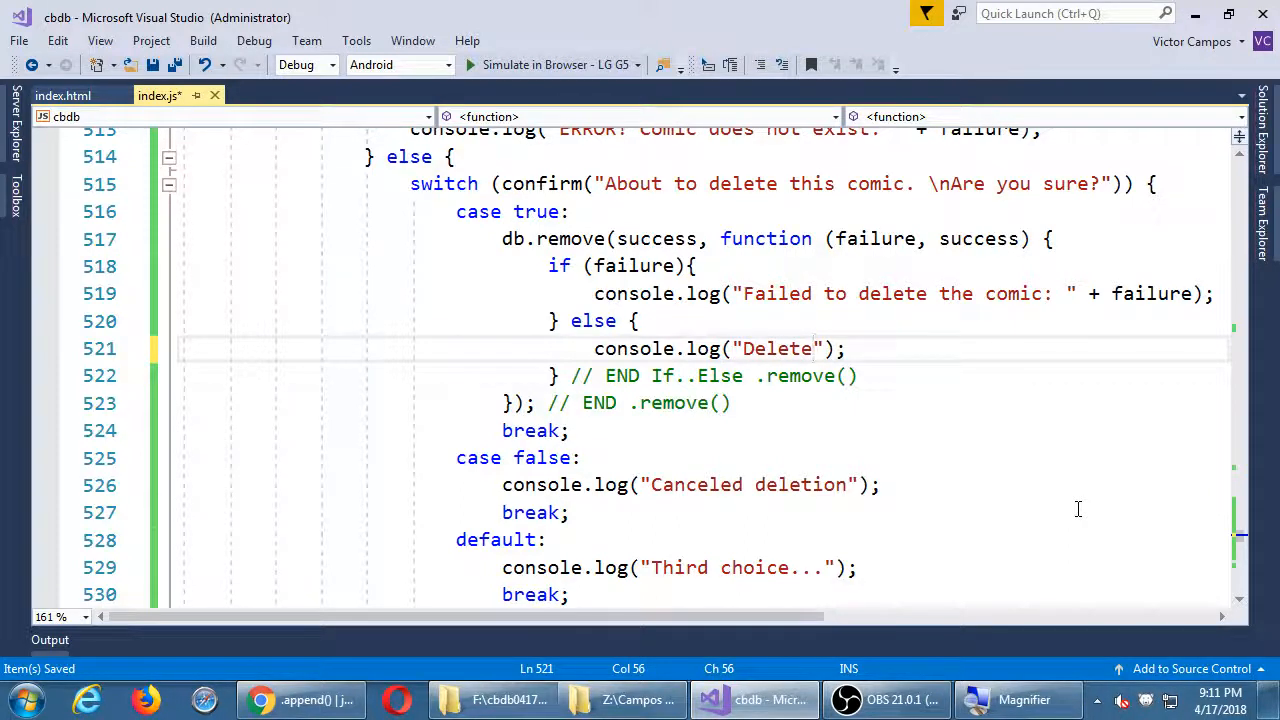
pyautogui.write('the co')
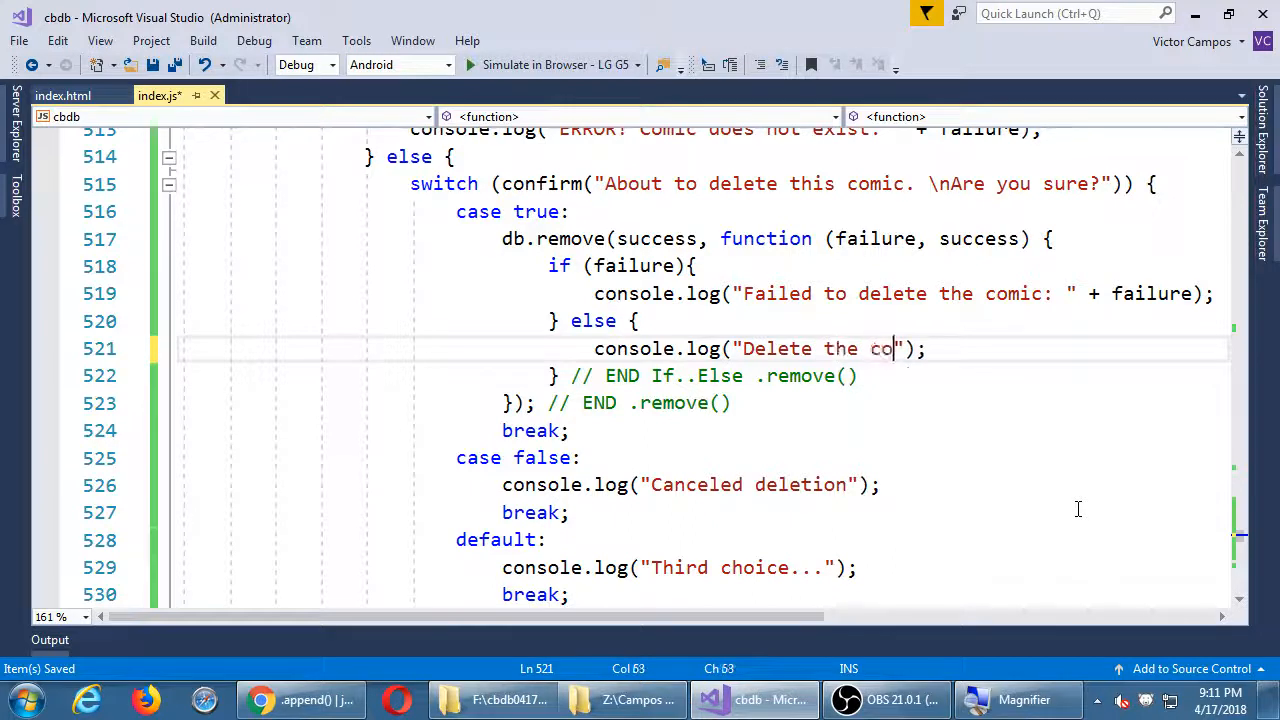
pyautogui.write('mic:')
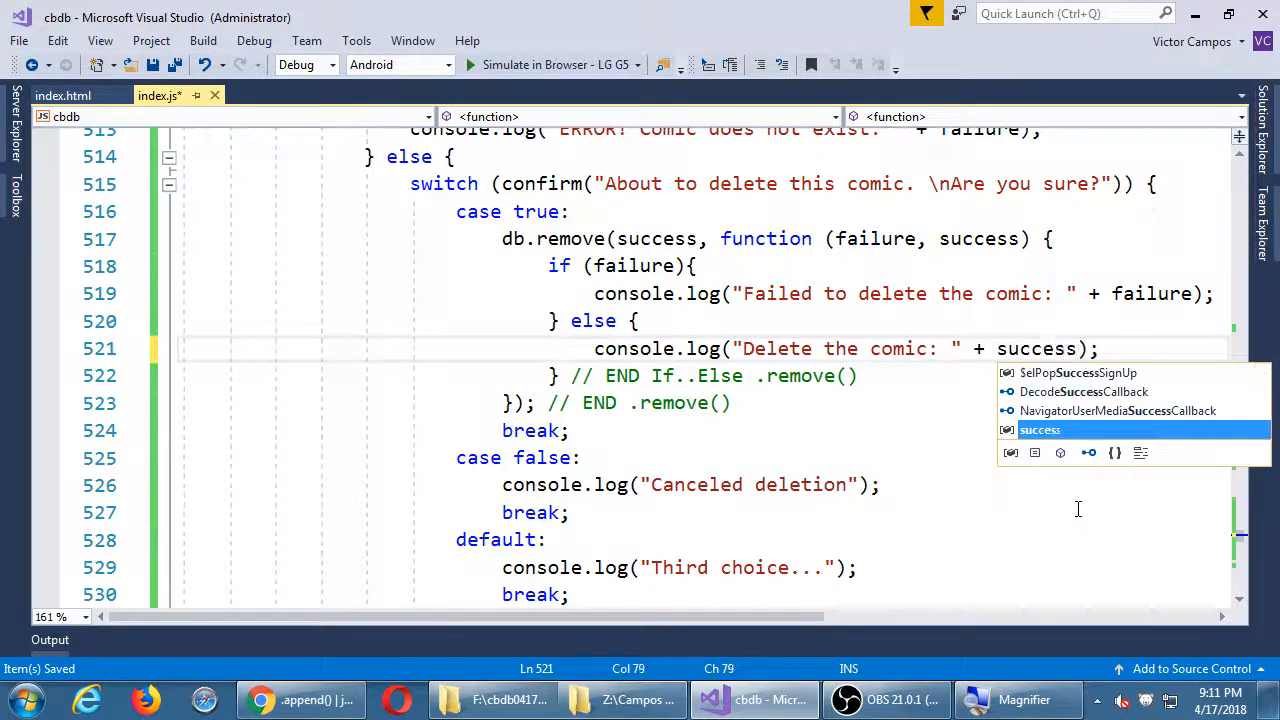
pyautogui.write('.ok')
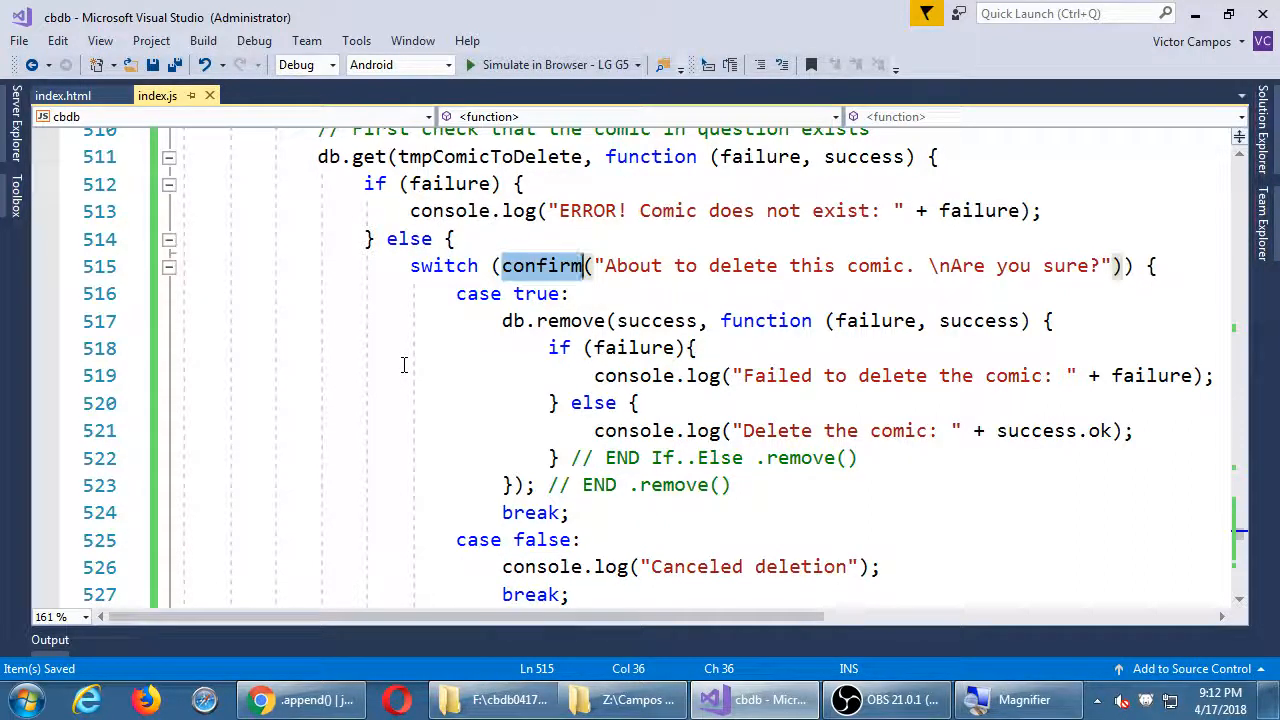
# Step: Scroll to the deletion log statement and start an empty line below it
pyautogui.scroll(-3)
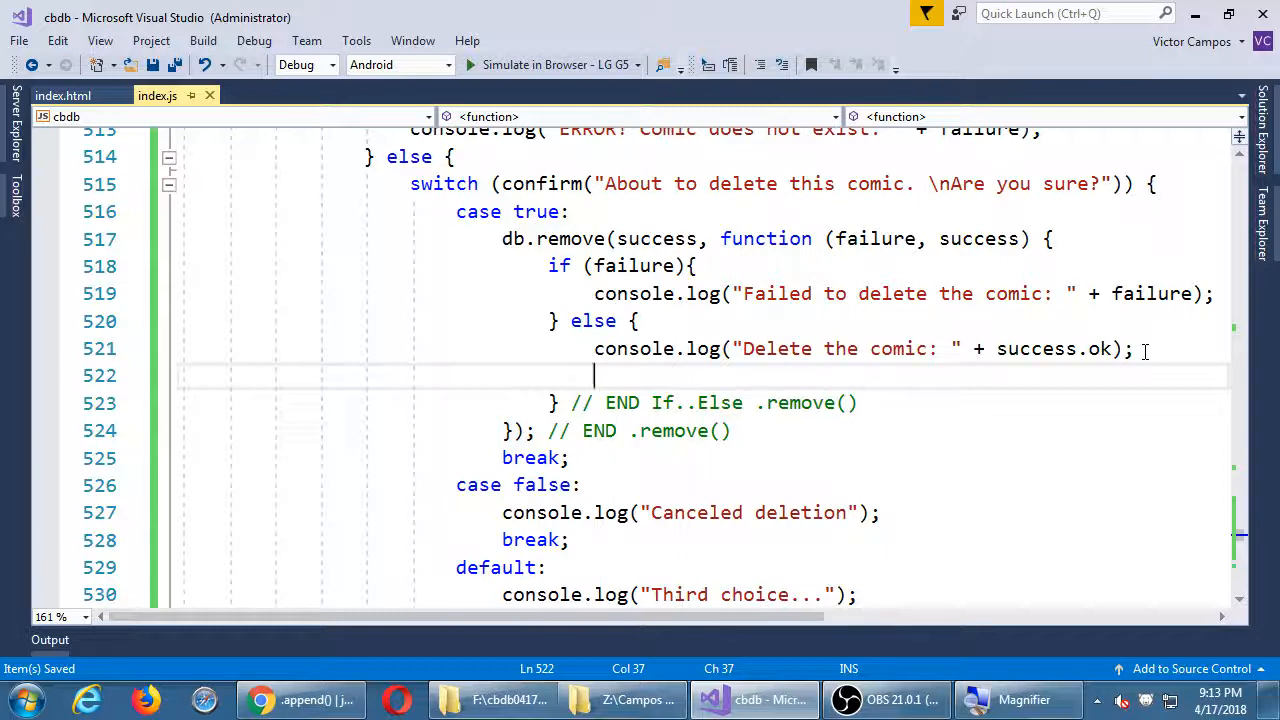
# Step: Add fnShowComicsPrep(); with the comment '// After deletion, redraw the Table' above it
pyautogui.write('f')
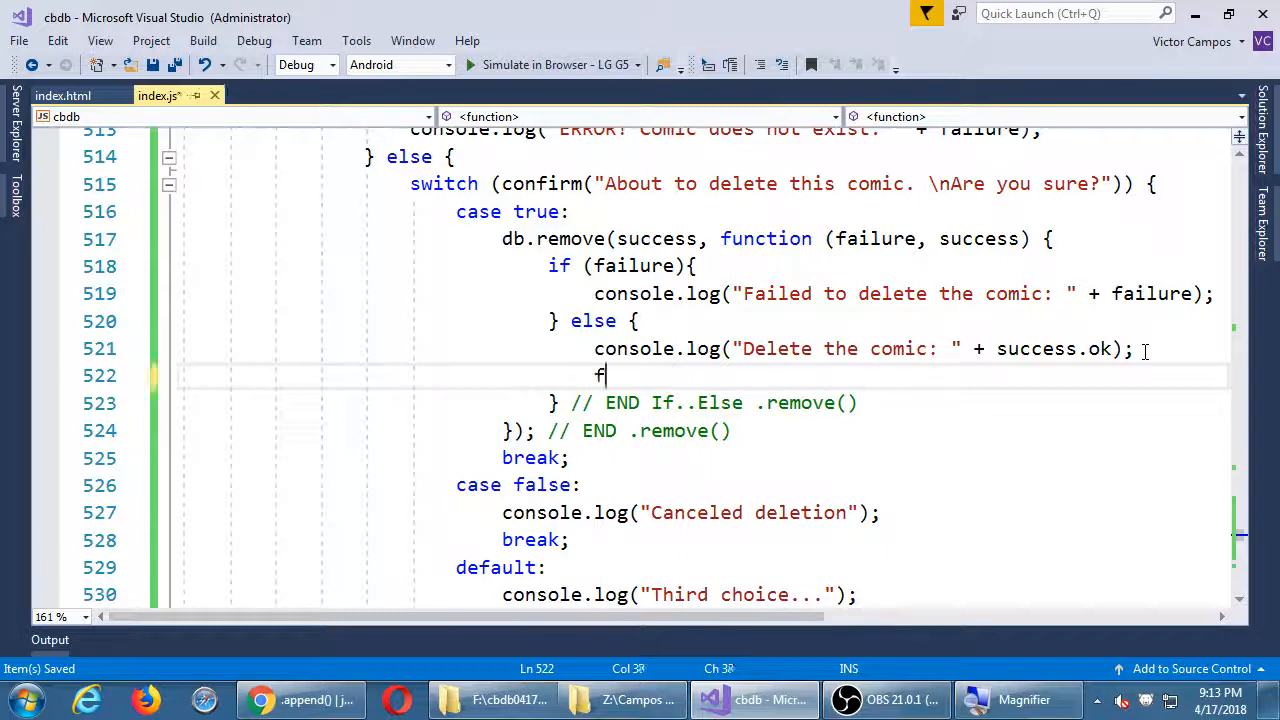
pyautogui.write('nsho')
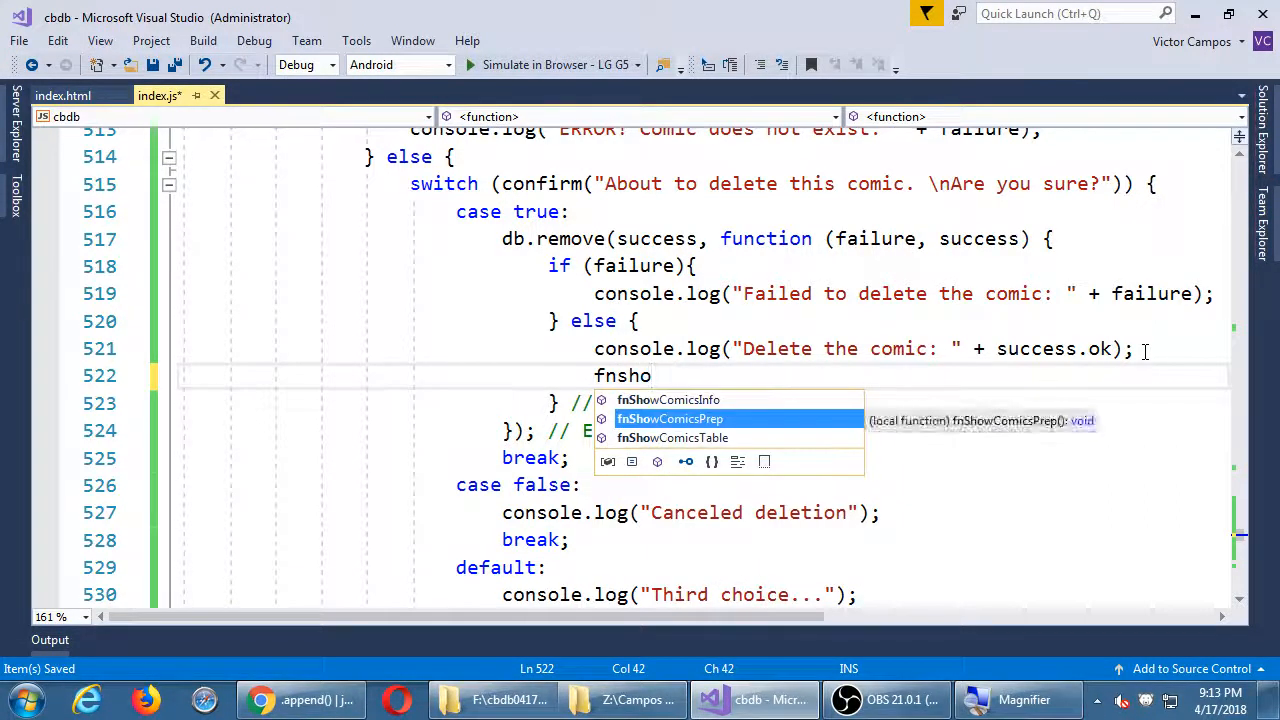
pyautogui.press('Tab')
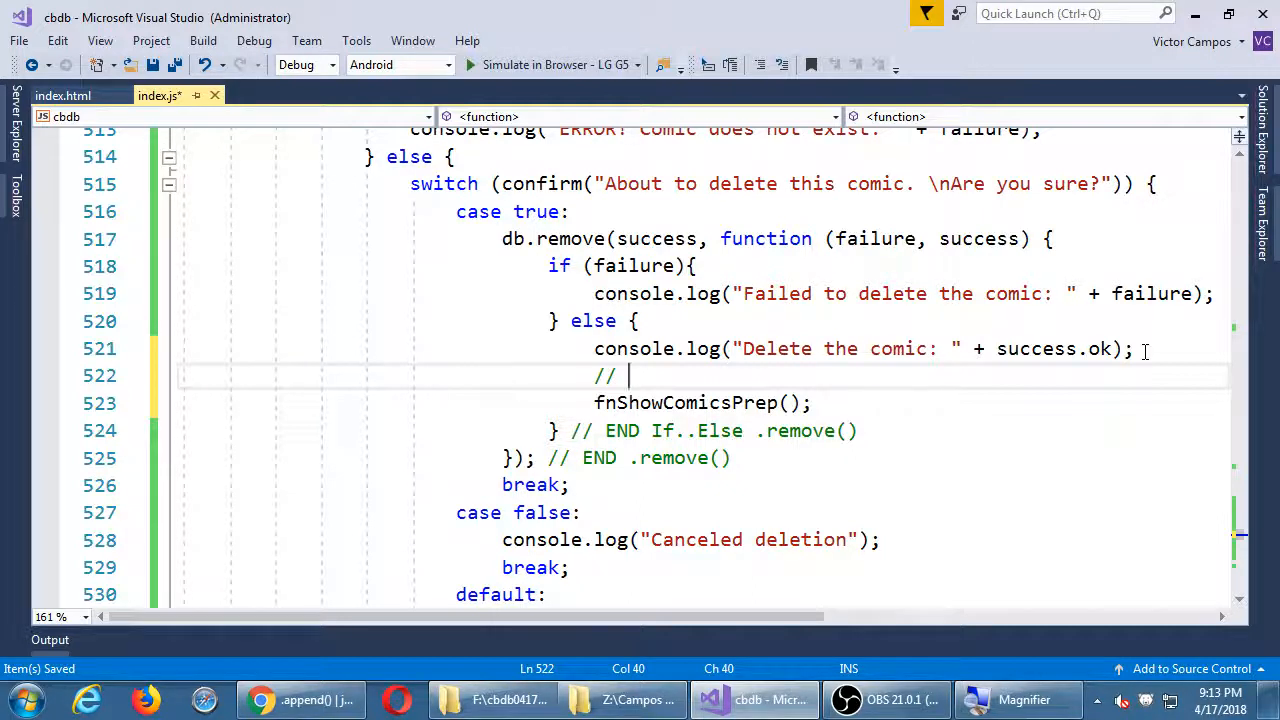
pyautogui.write('After deletion, reda')
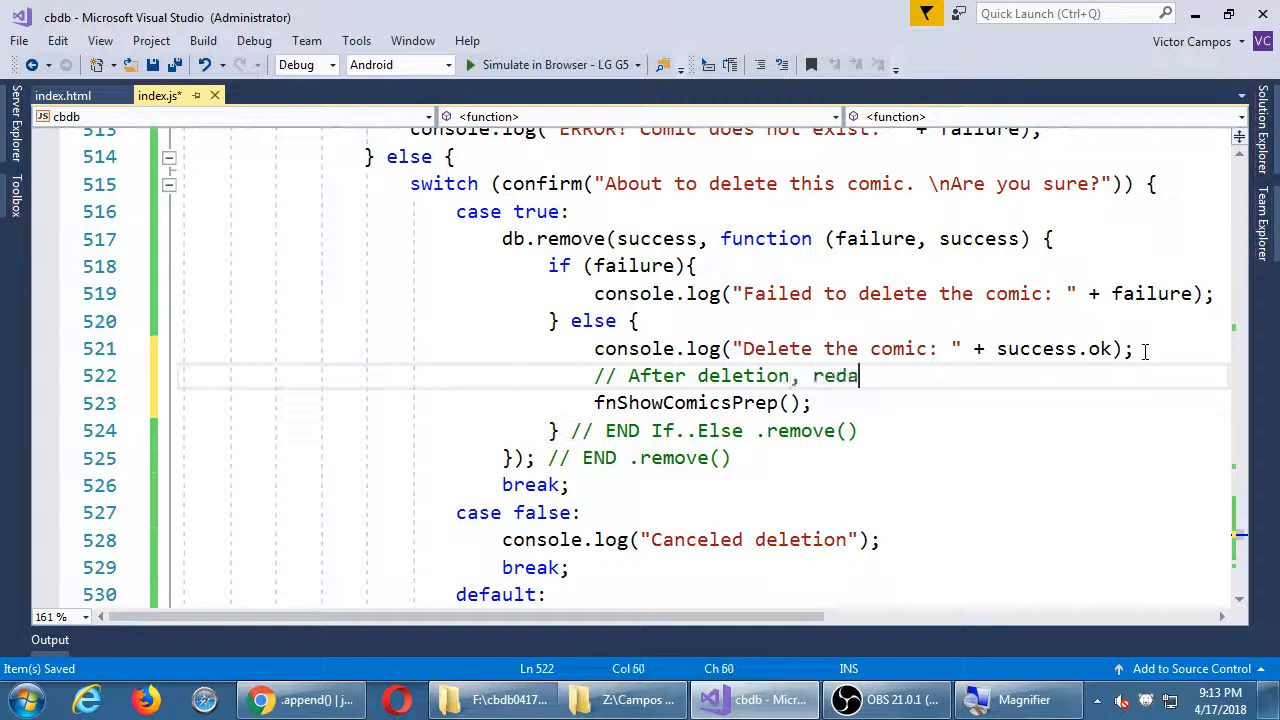
pyautogui.press('Backspace')
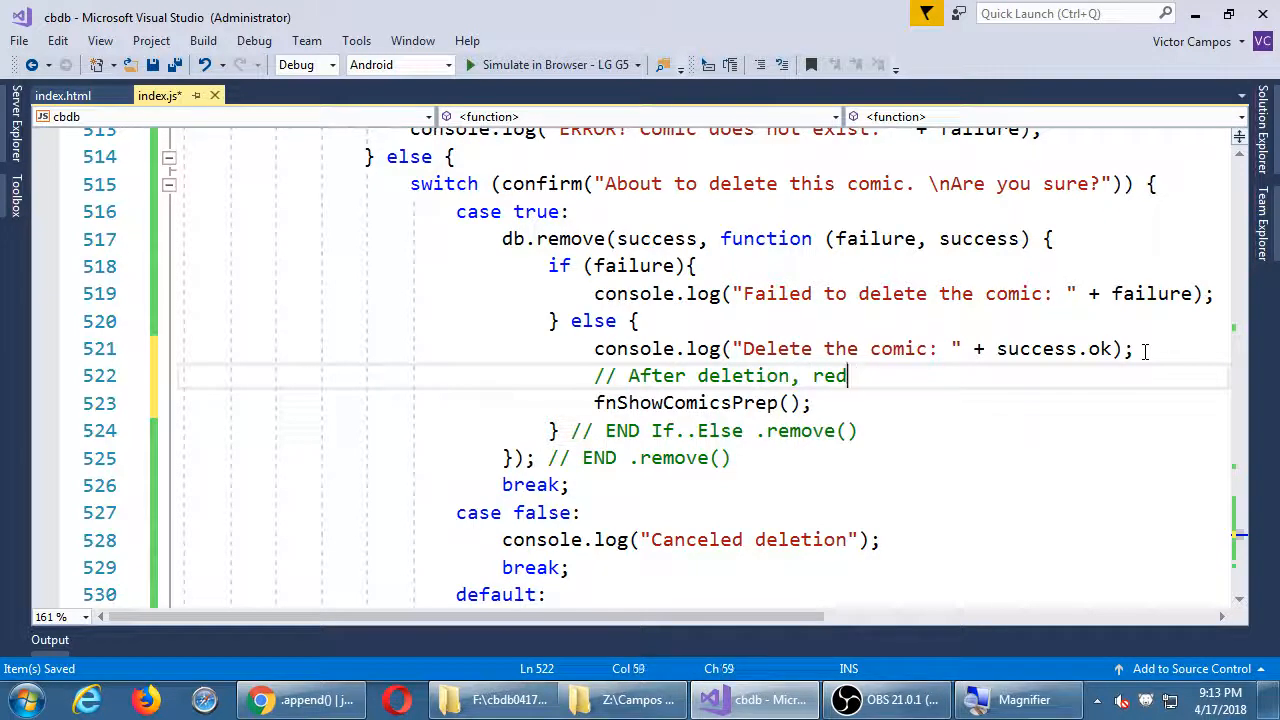
pyautogui.write('raw the')
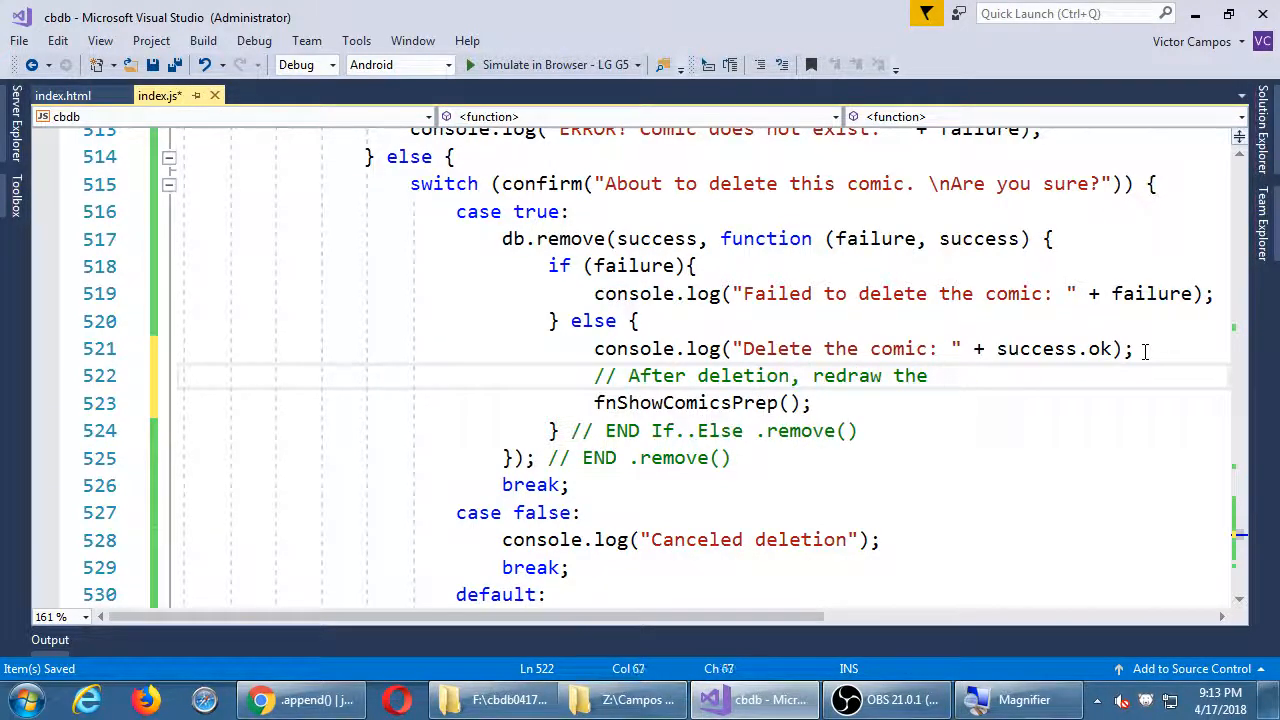
pyautogui.write('Table')
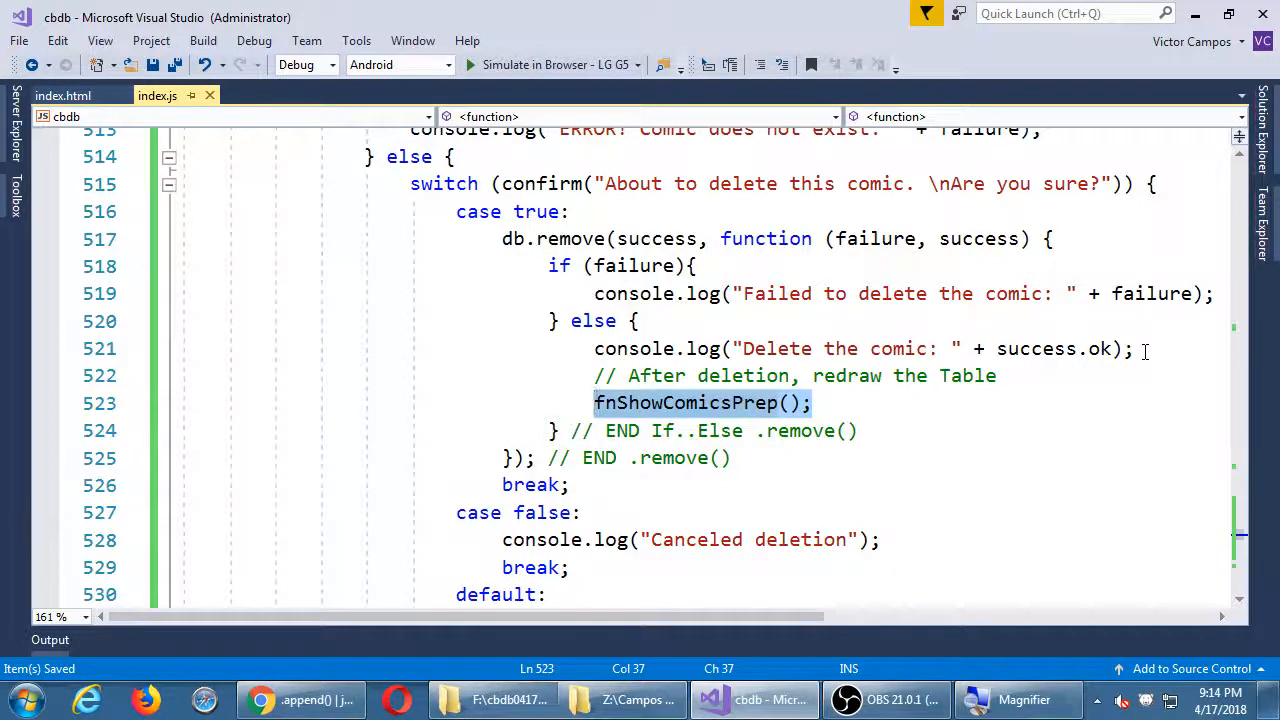
# Step: Add the comment '// Also close the current popup' and begin $("#popViewComicsInfo")
pyautogui.write('// Also close the current')
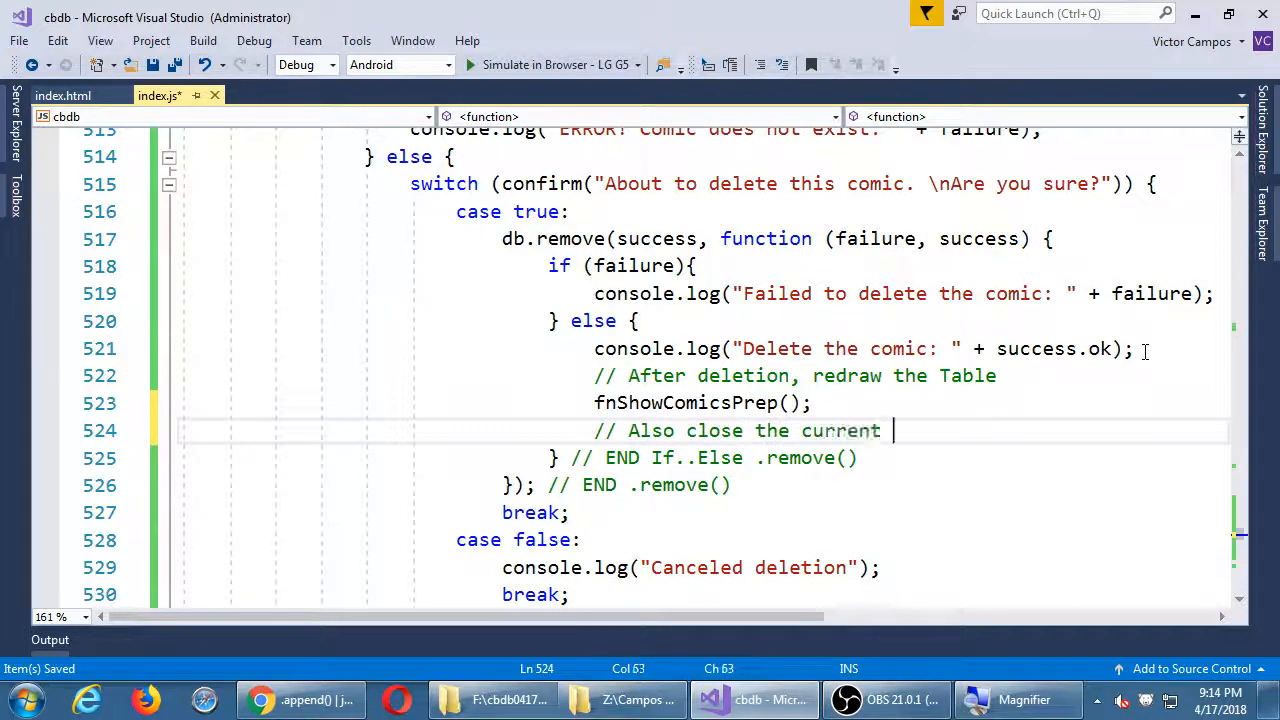
pyautogui.write('popup')
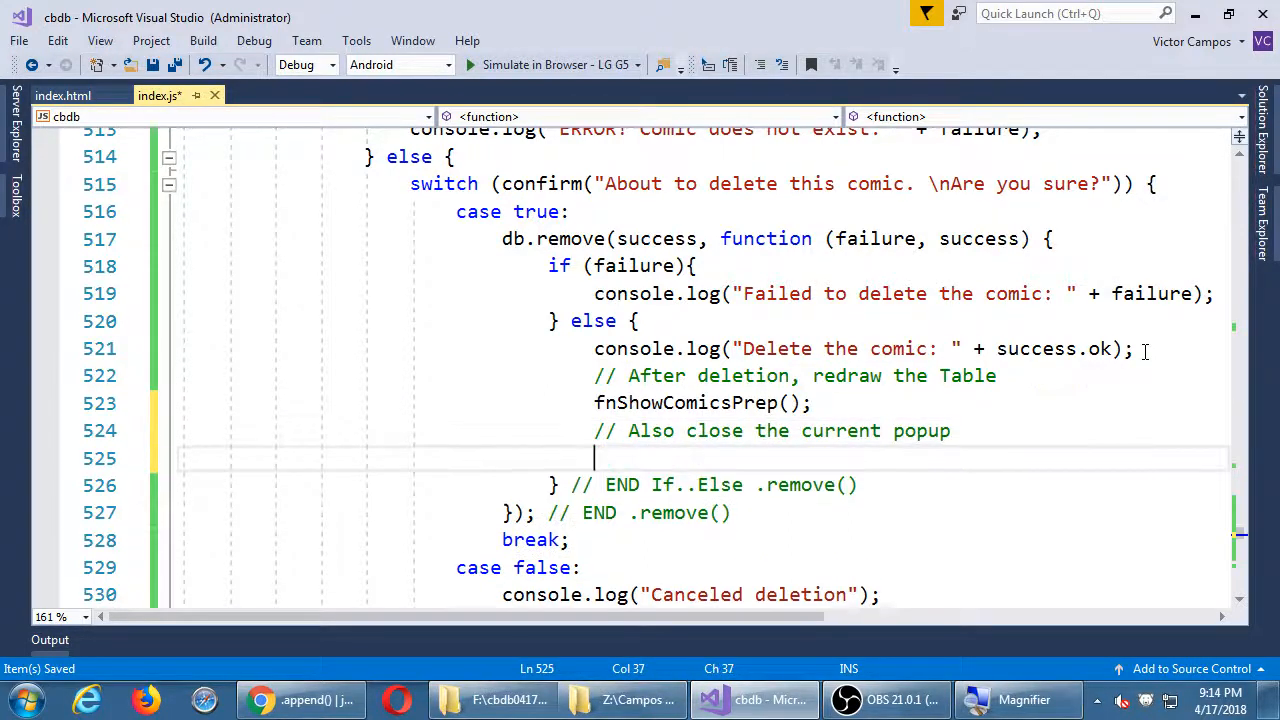
pyautogui.write('$()')
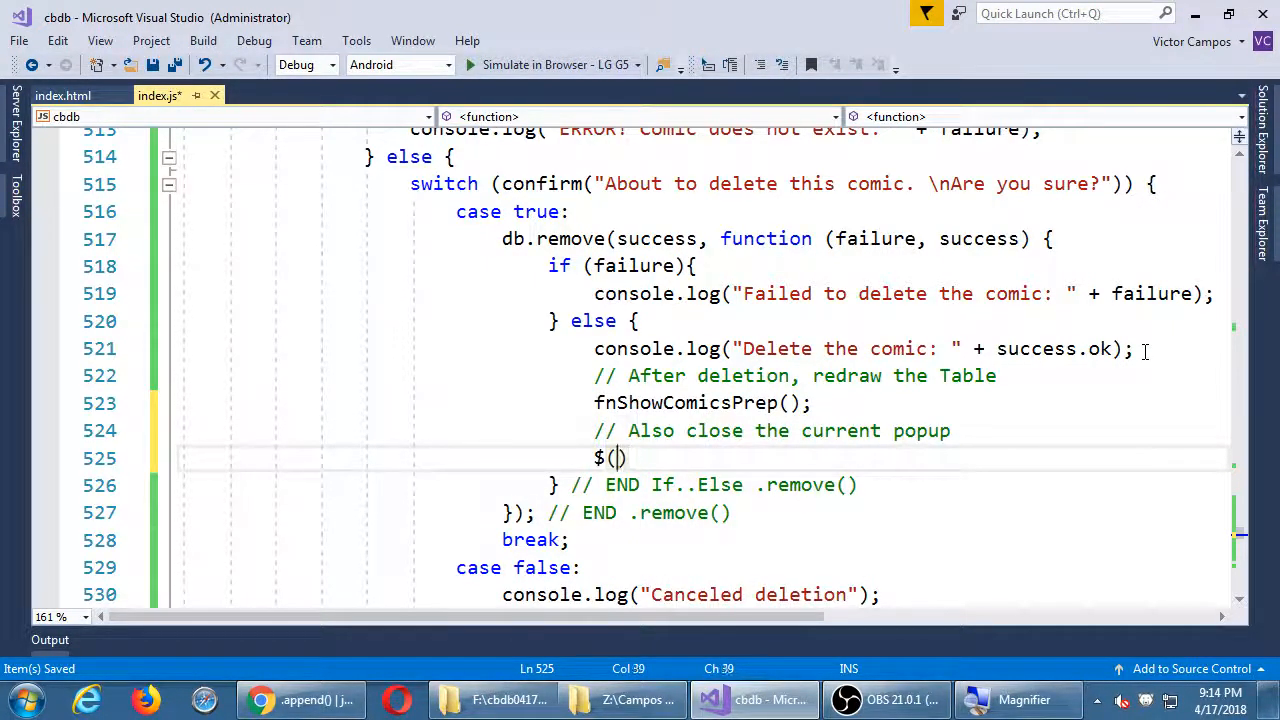
pyautogui.write('"#')
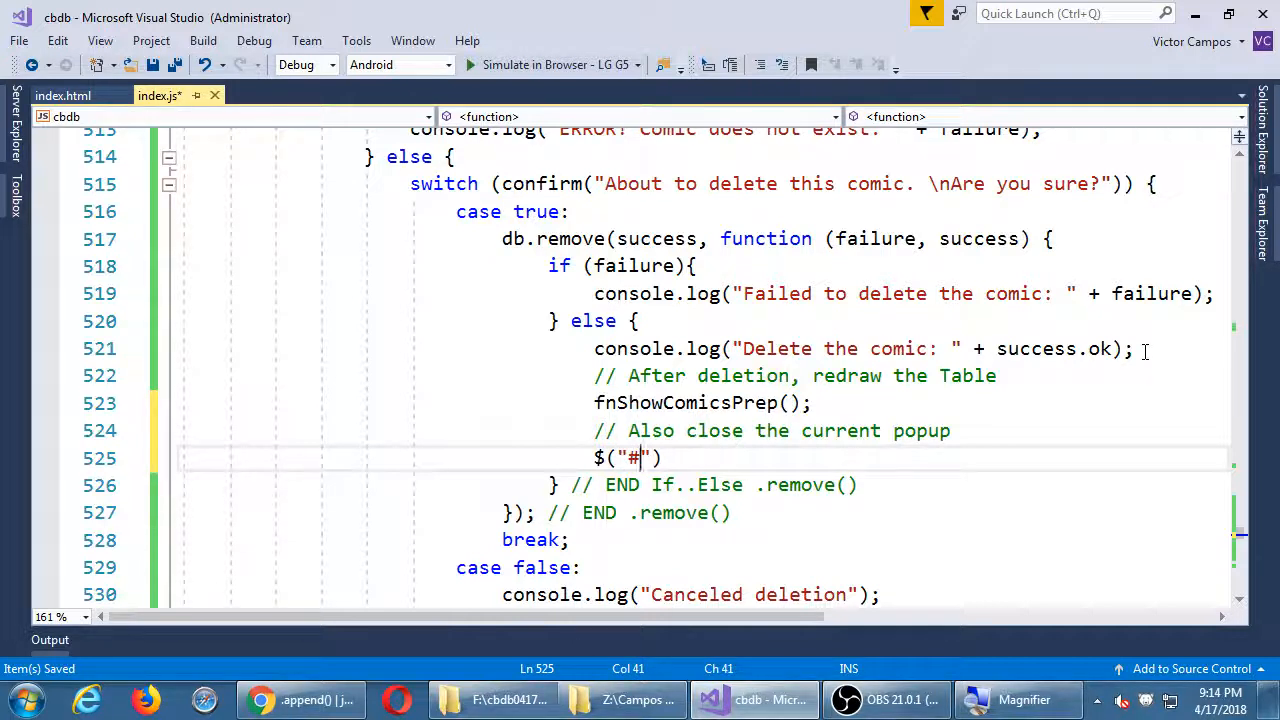
pyautogui.write('pop')
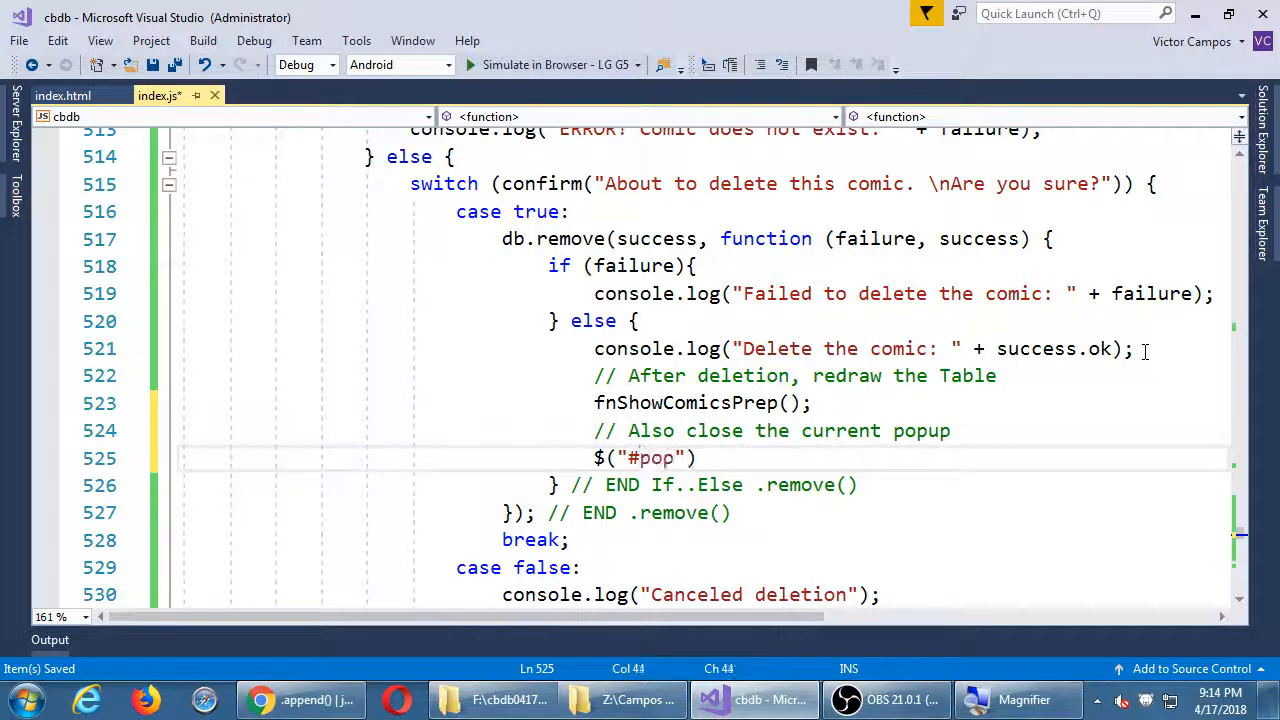
pyautogui.write('ViewC')
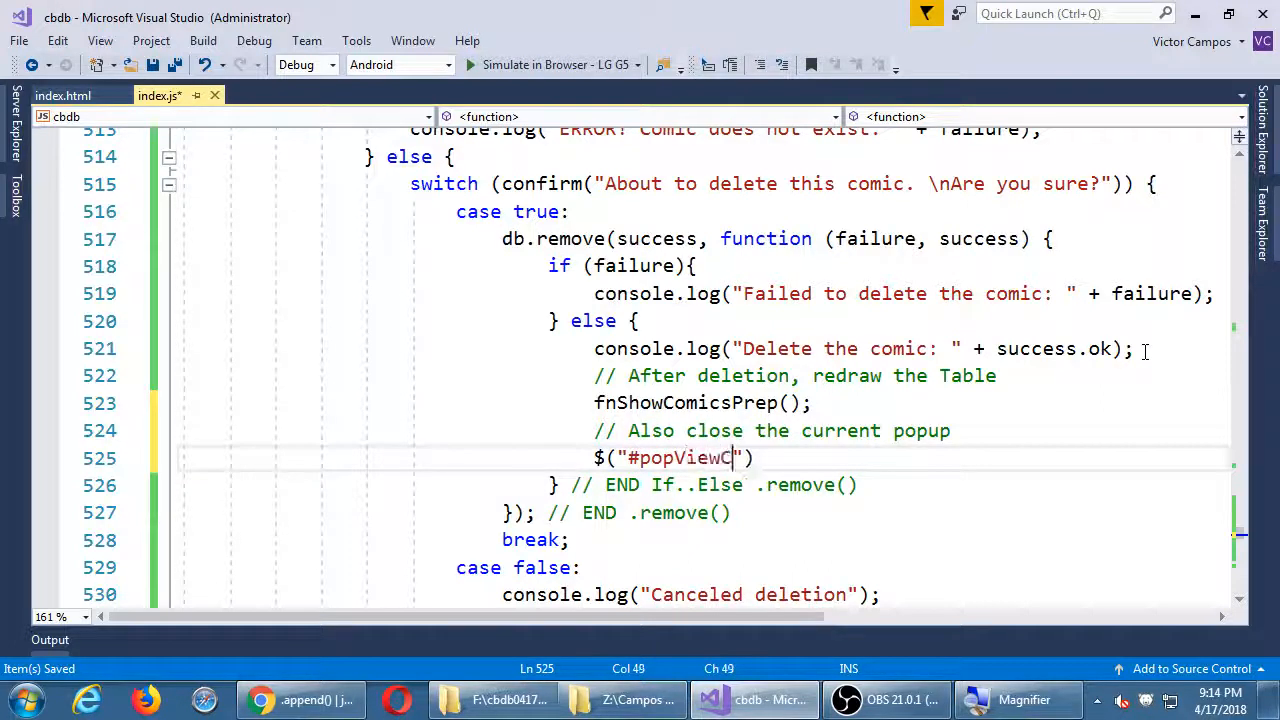
pyautogui.write('omicsInfo')
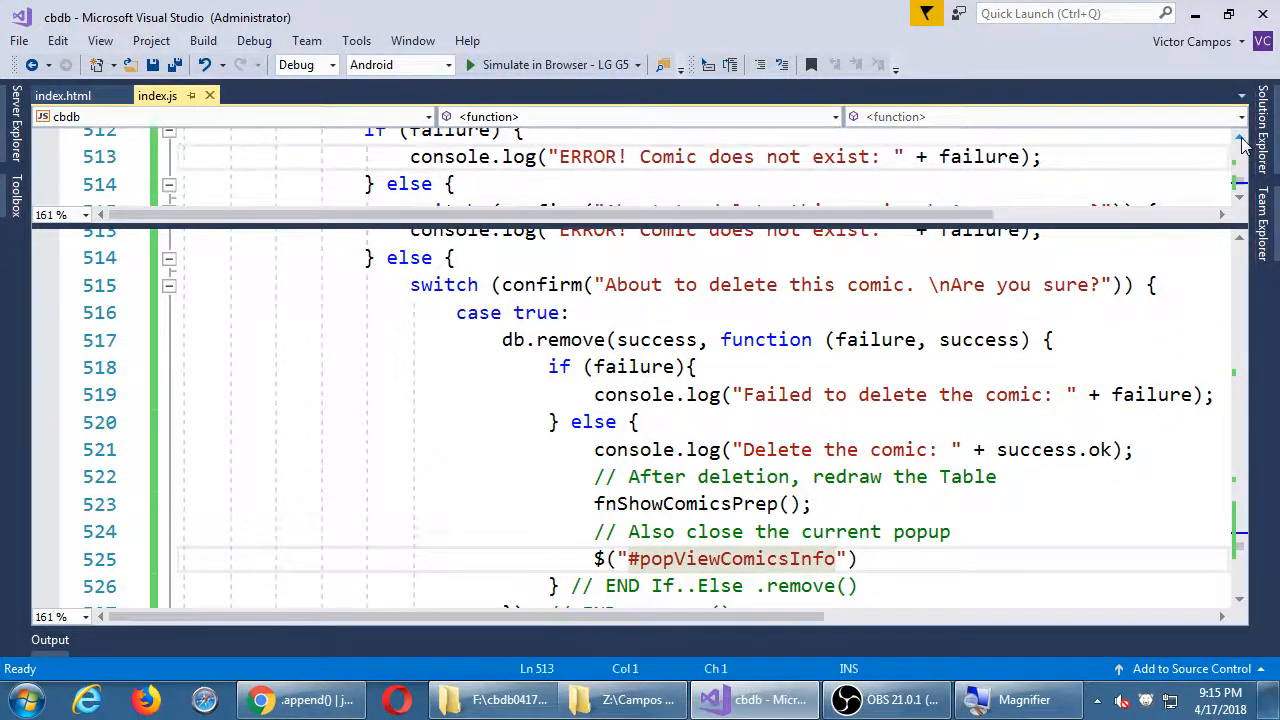
# Step: Search the document for popViewComicsInfo and dismiss the not-found message
pyautogui.press('ctrl+f')
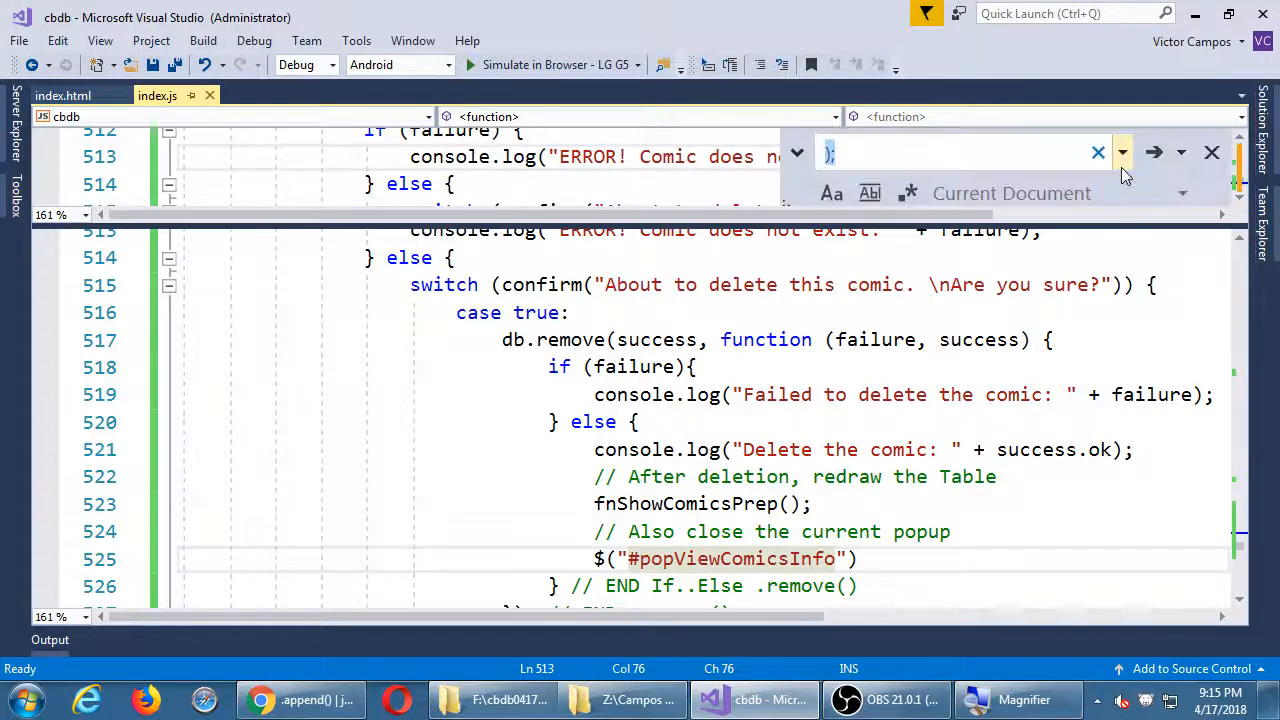
pyautogui.write('view comicsin')
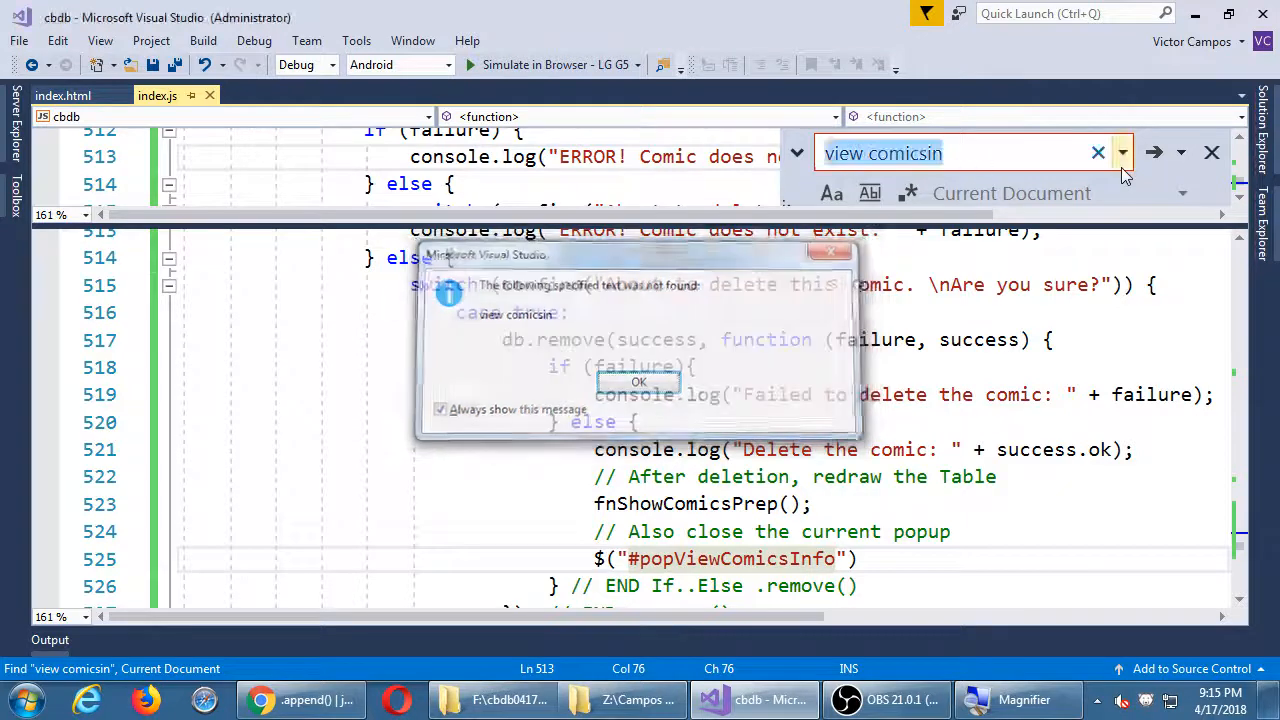
pyautogui.click(640, 382)
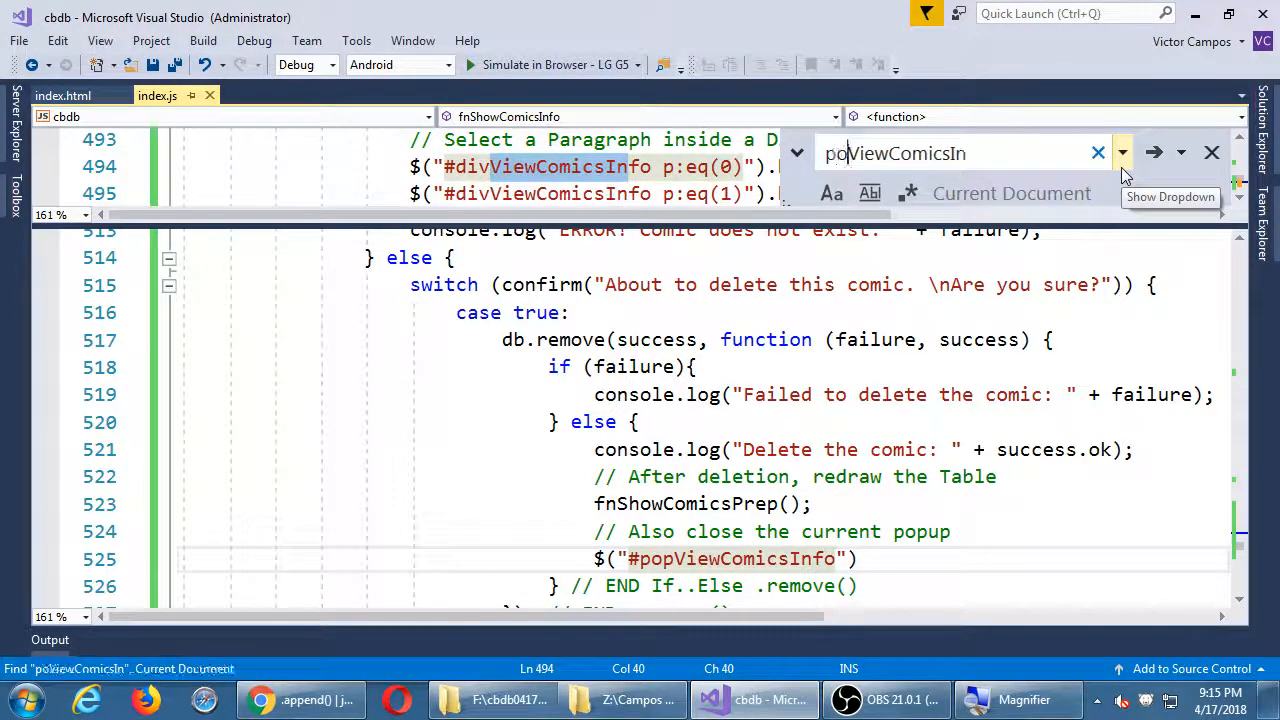
pyautogui.click(1212, 152)
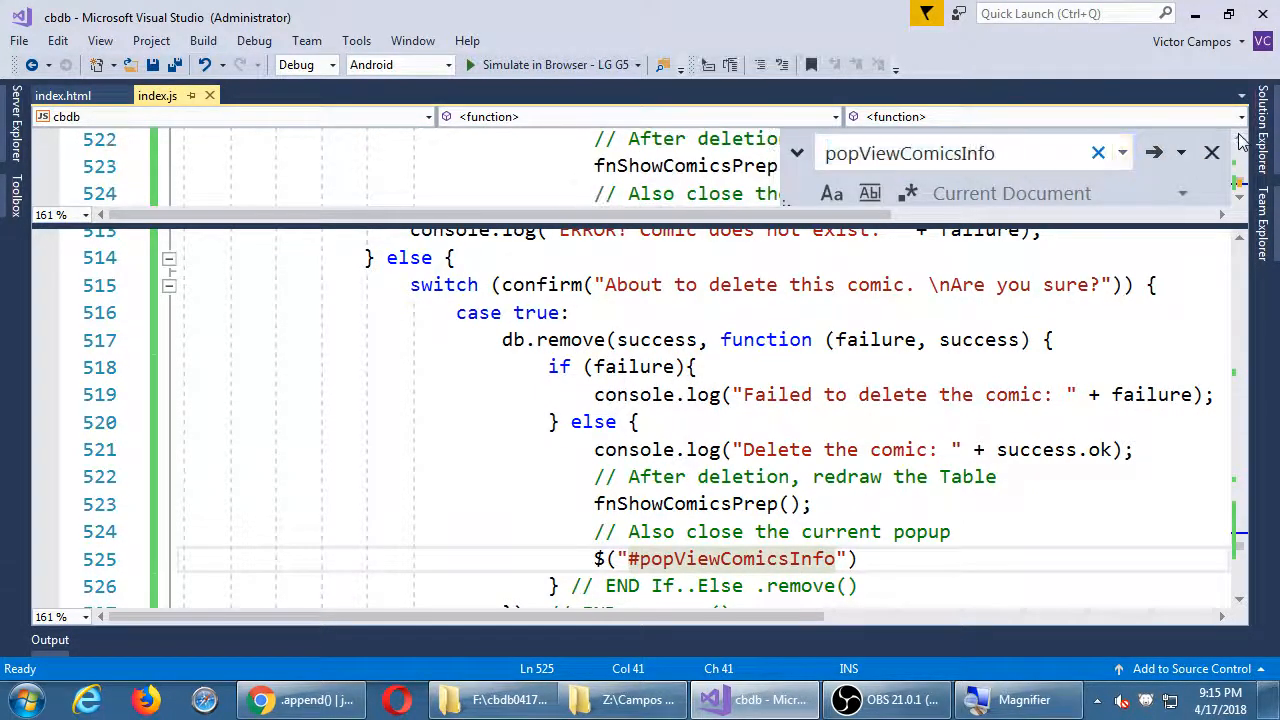
# Step: Confirm the popViewComicsInfo id in index.html, then return to the selector line
pyautogui.click(64, 96)
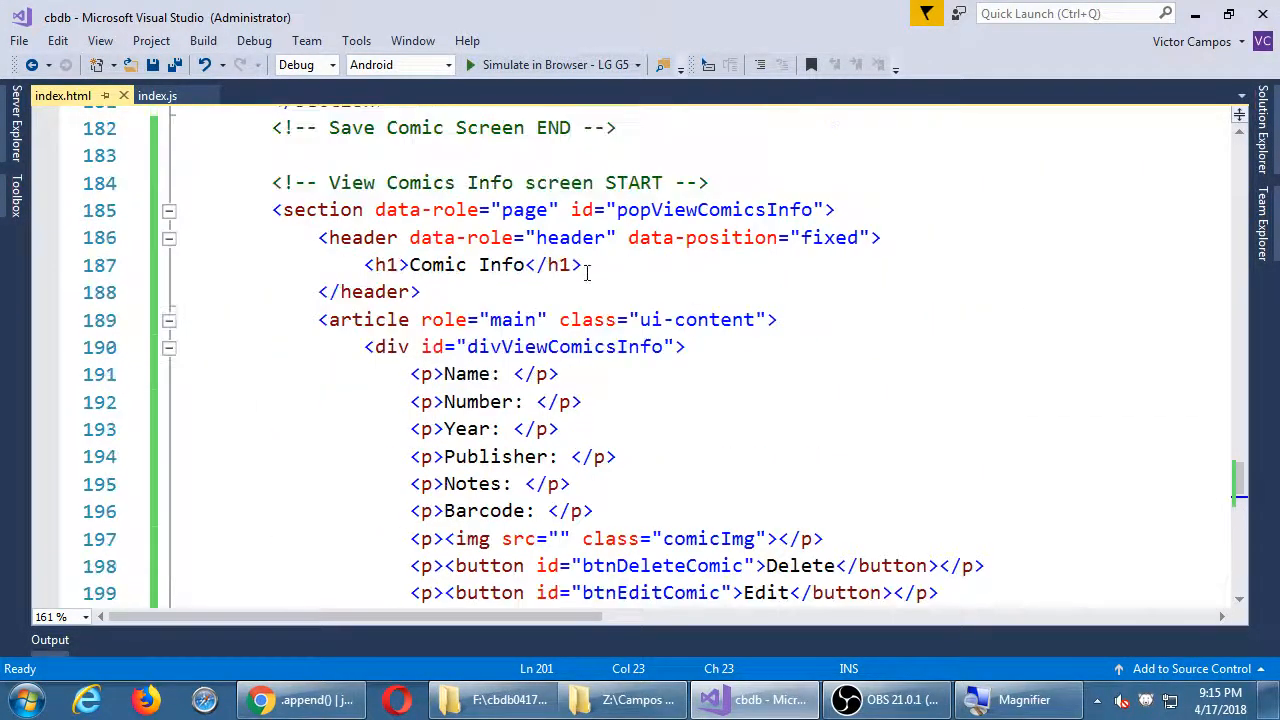
pyautogui.doubleClick(712, 210)
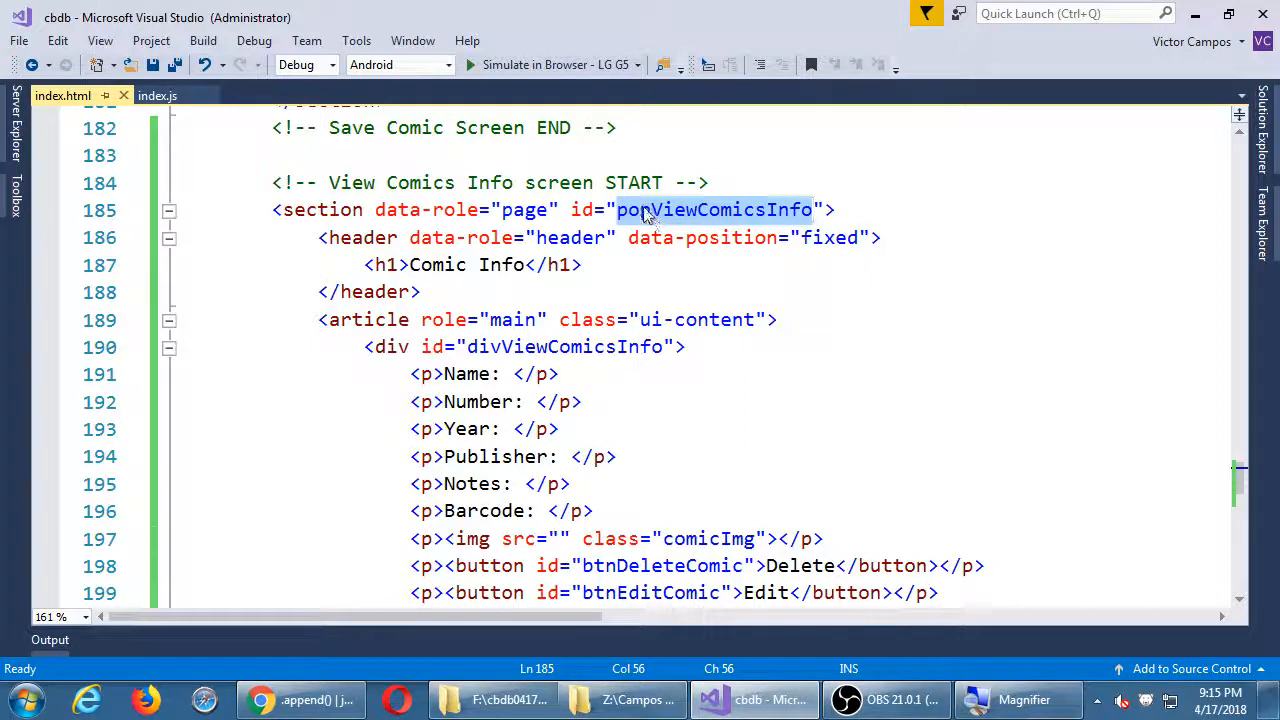
pyautogui.click(156, 96)
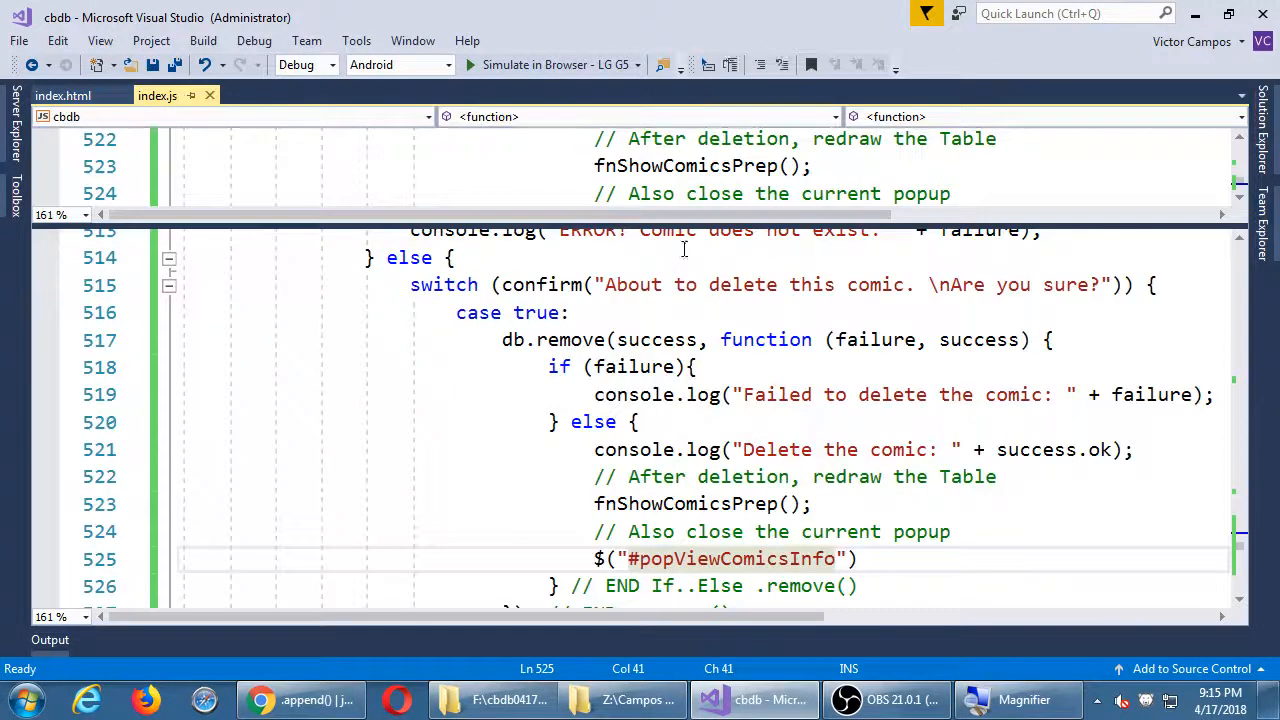
# Step: Complete the statement as $("#popViewComicsInfo").dialog("close");
pyautogui.scroll(-3)
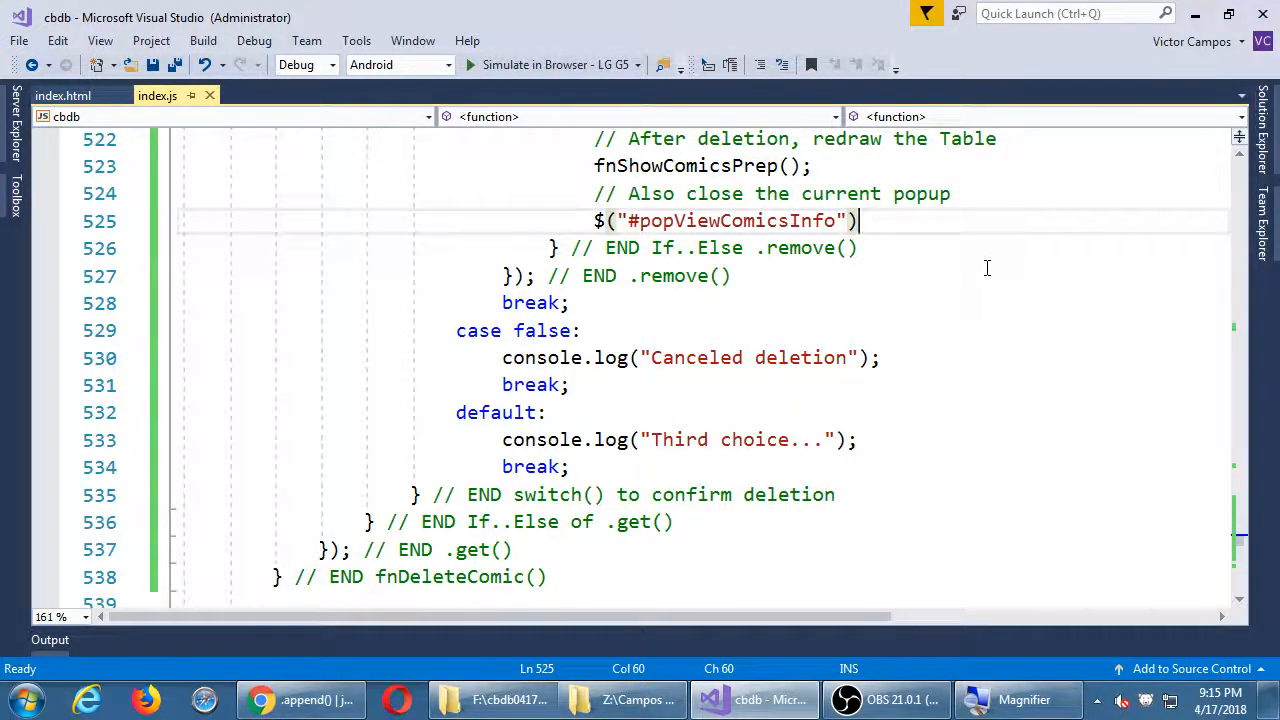
pyautogui.write('.')
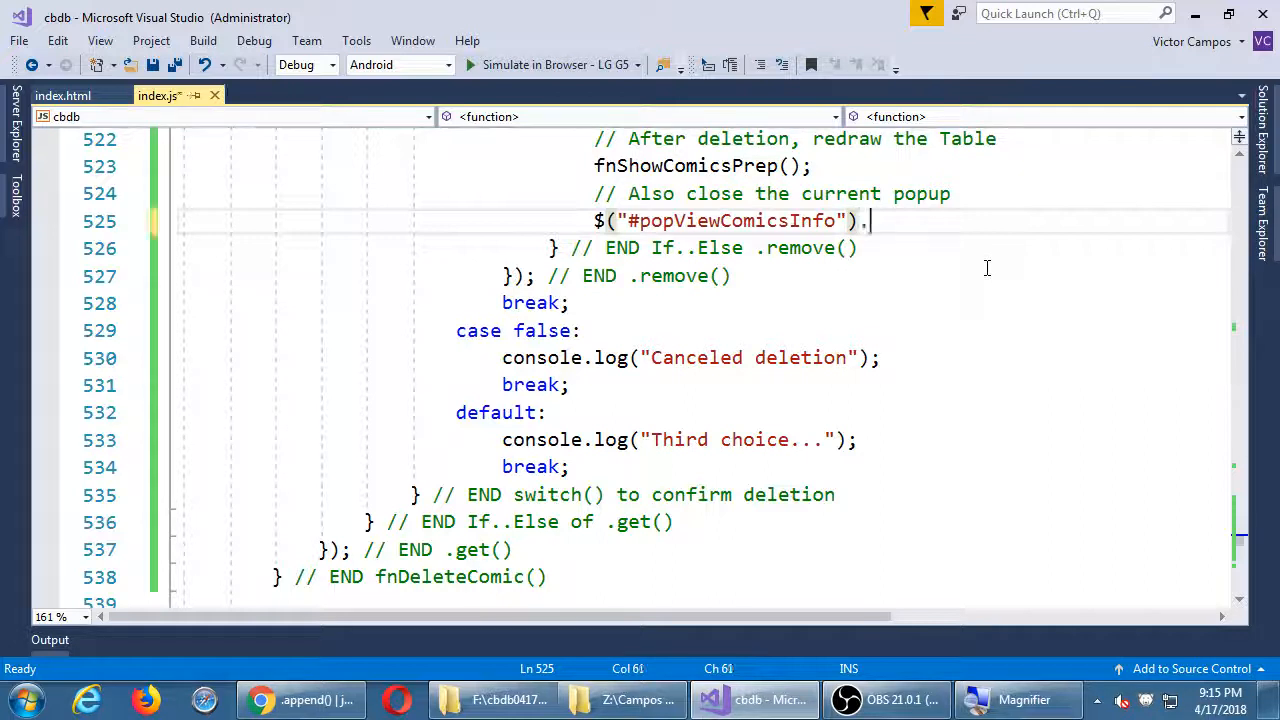
pyautogui.write('dialog()')
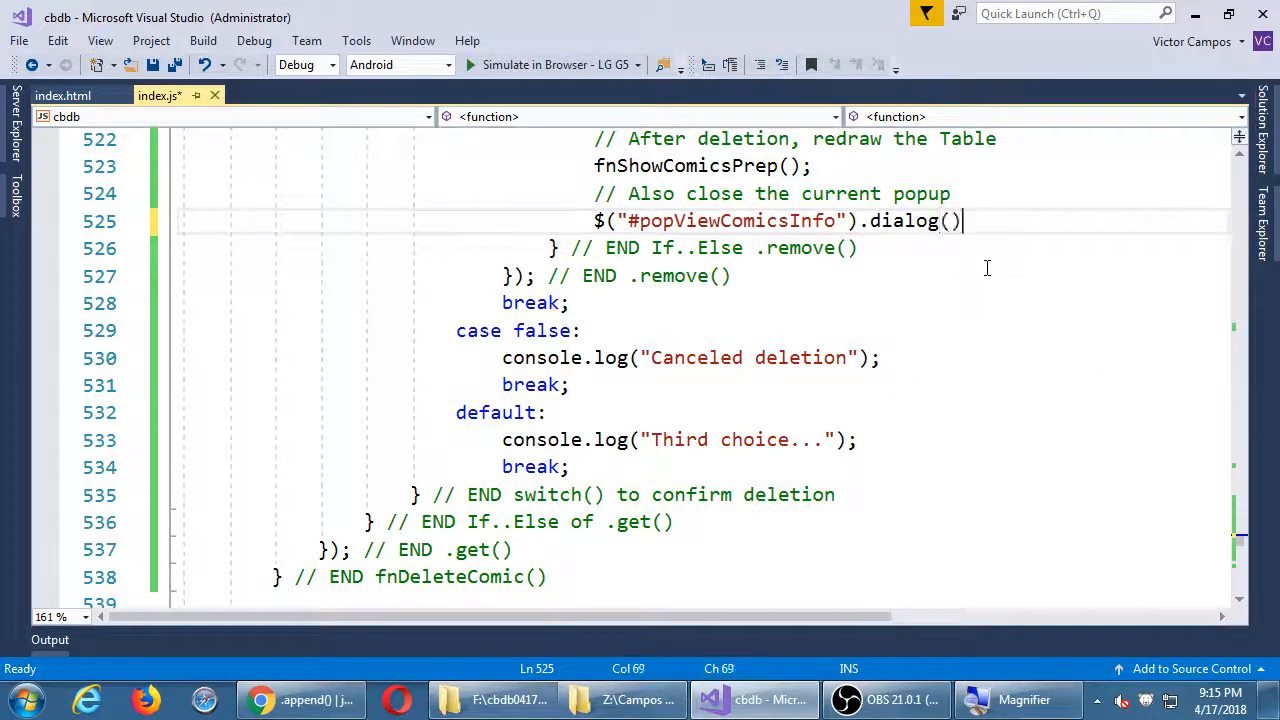
pyautogui.write('""')
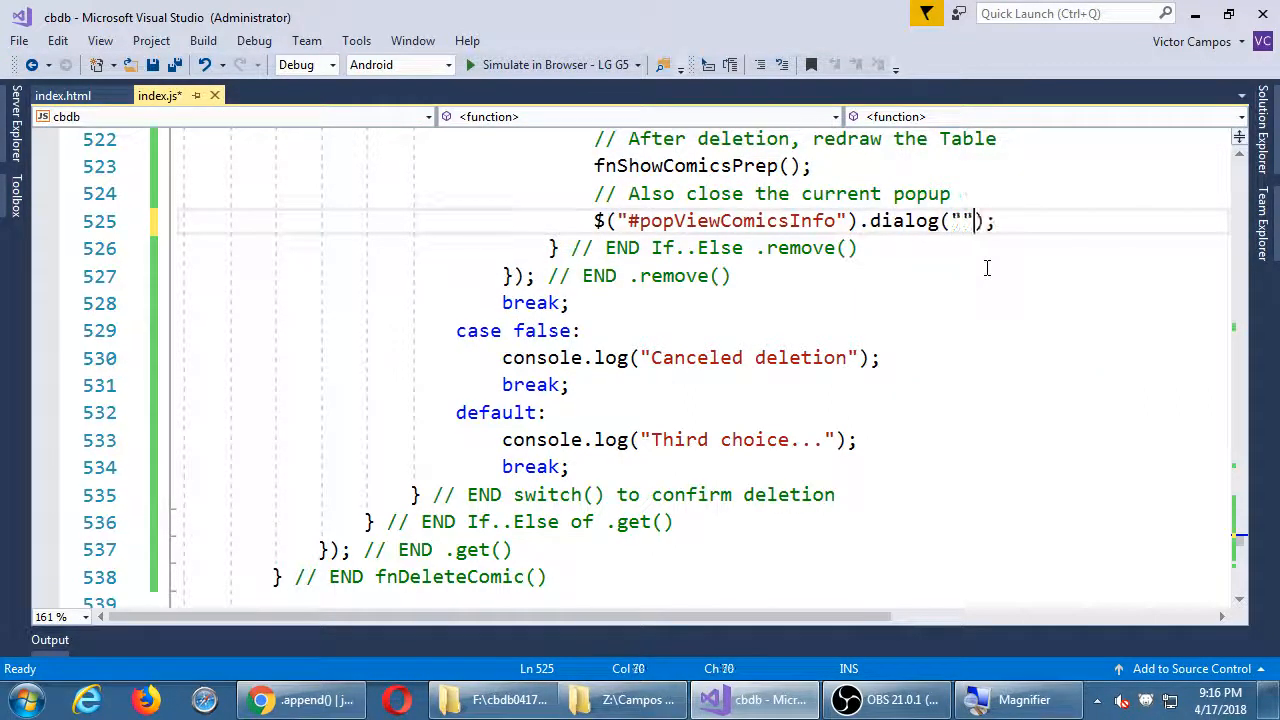
pyautogui.write('clse')
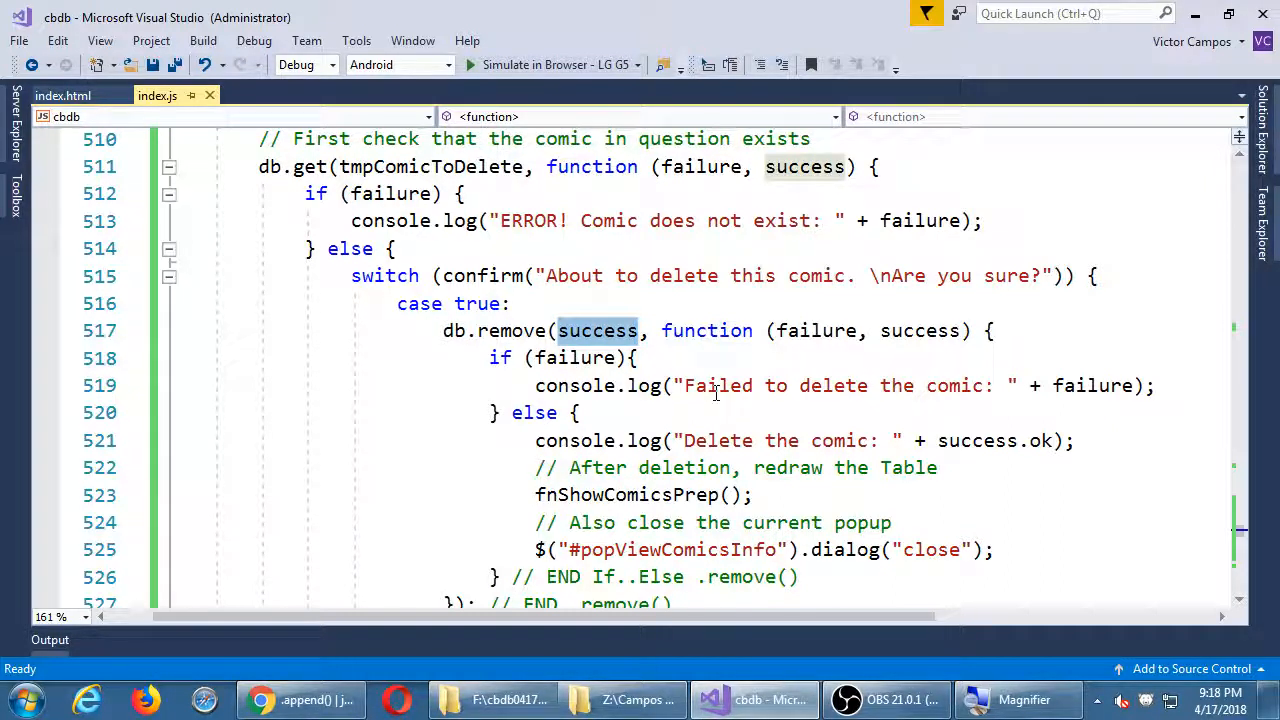
# Step: Run the CBDb app via Simulate in Browser - LG G5
pyautogui.click(640, 330)
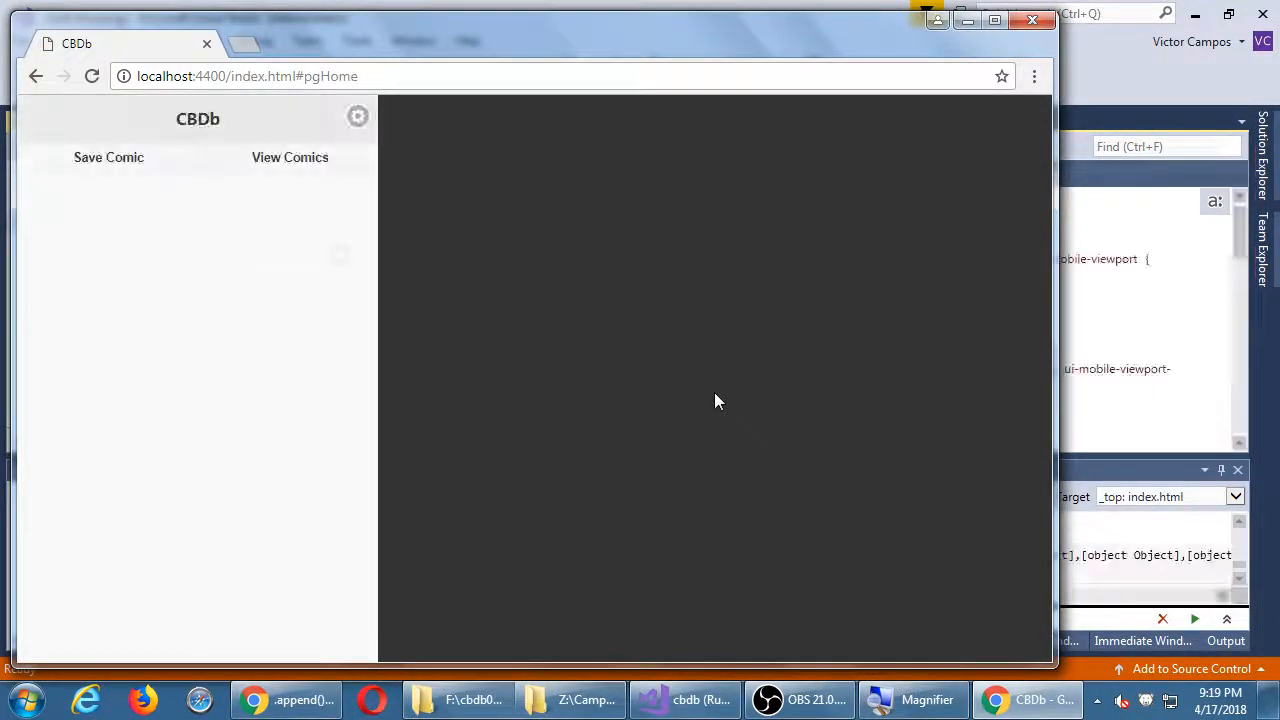
# Step: View the zz comic's details, start Delete, then cancel the confirmation
pyautogui.click(288, 156)
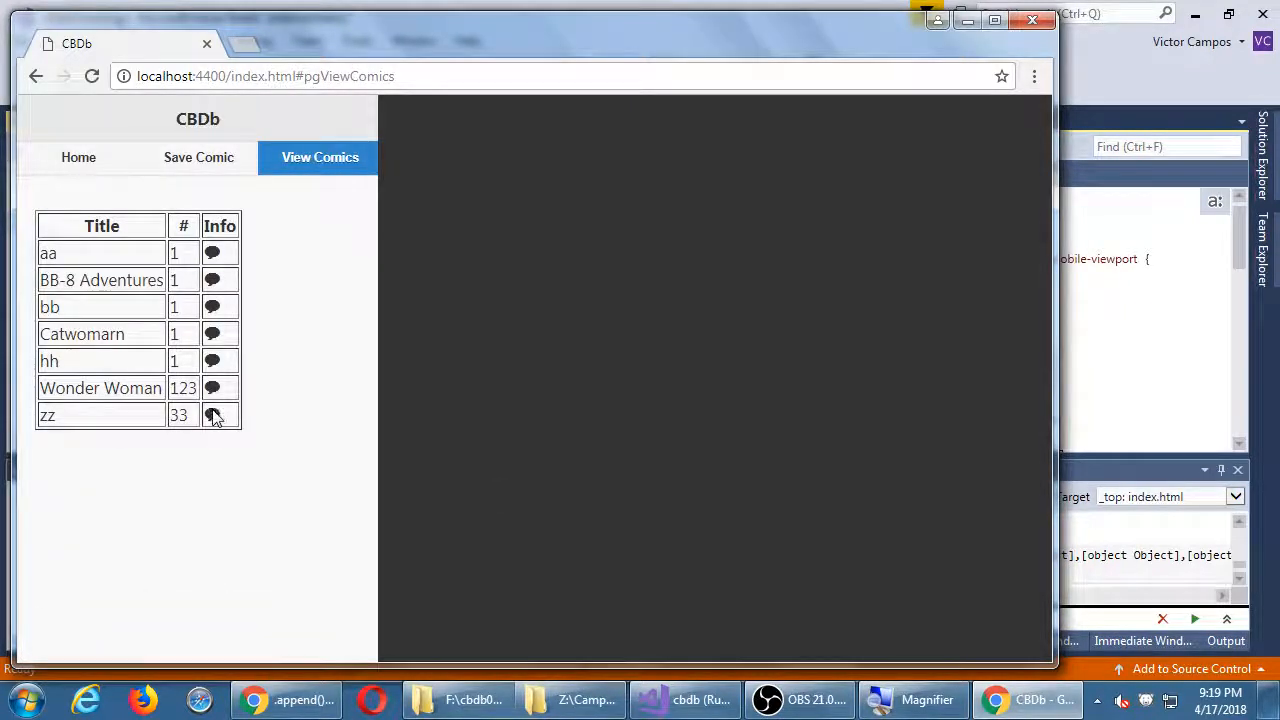
pyautogui.click(212, 414)
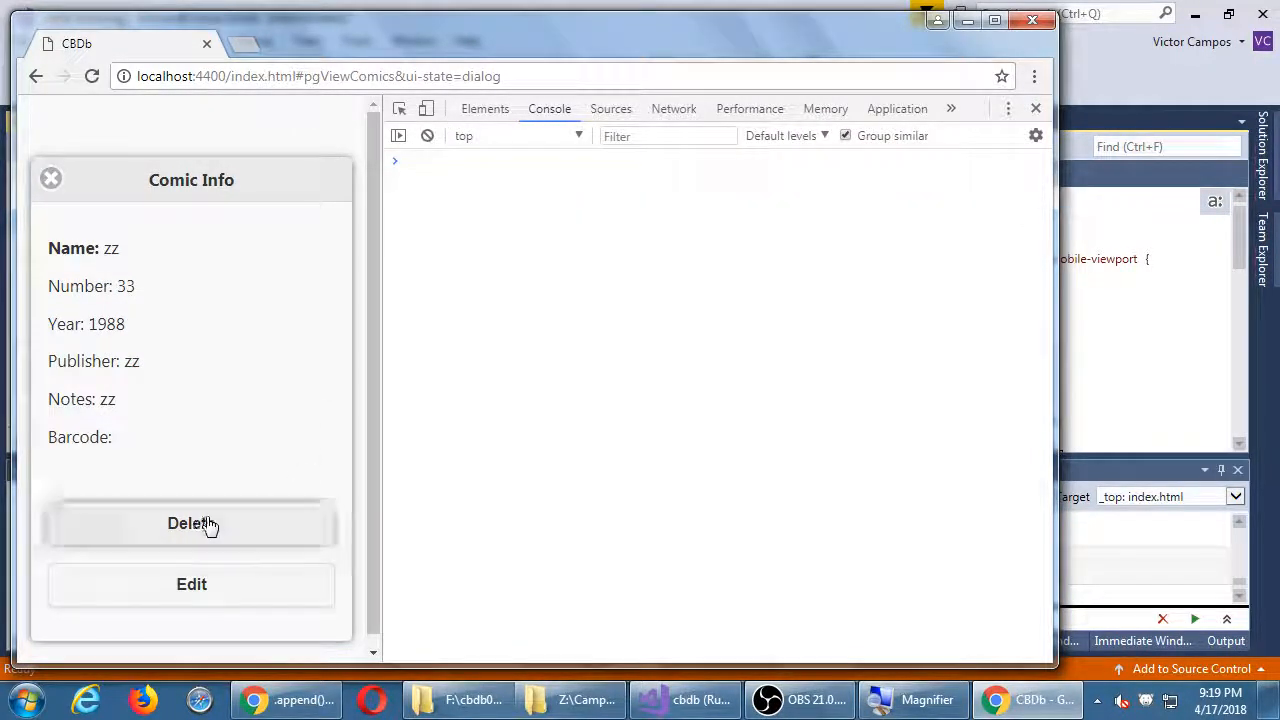
pyautogui.click(192, 524)
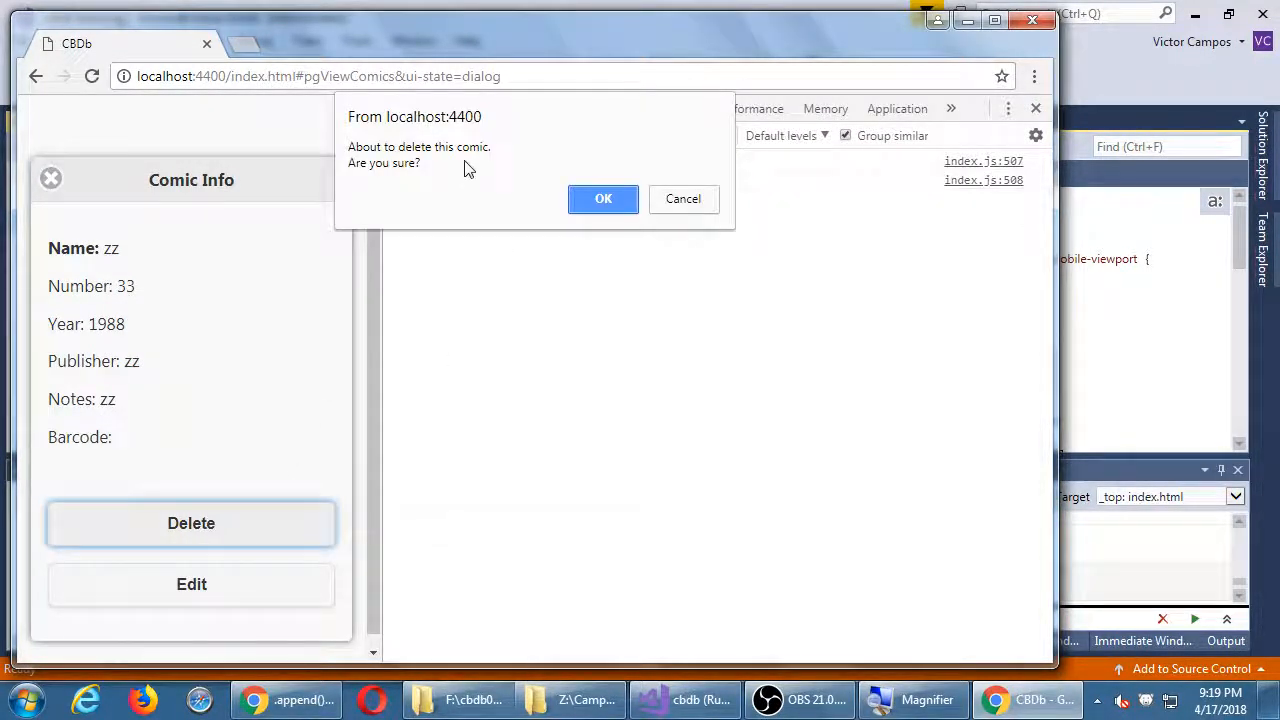
pyautogui.click(604, 198)
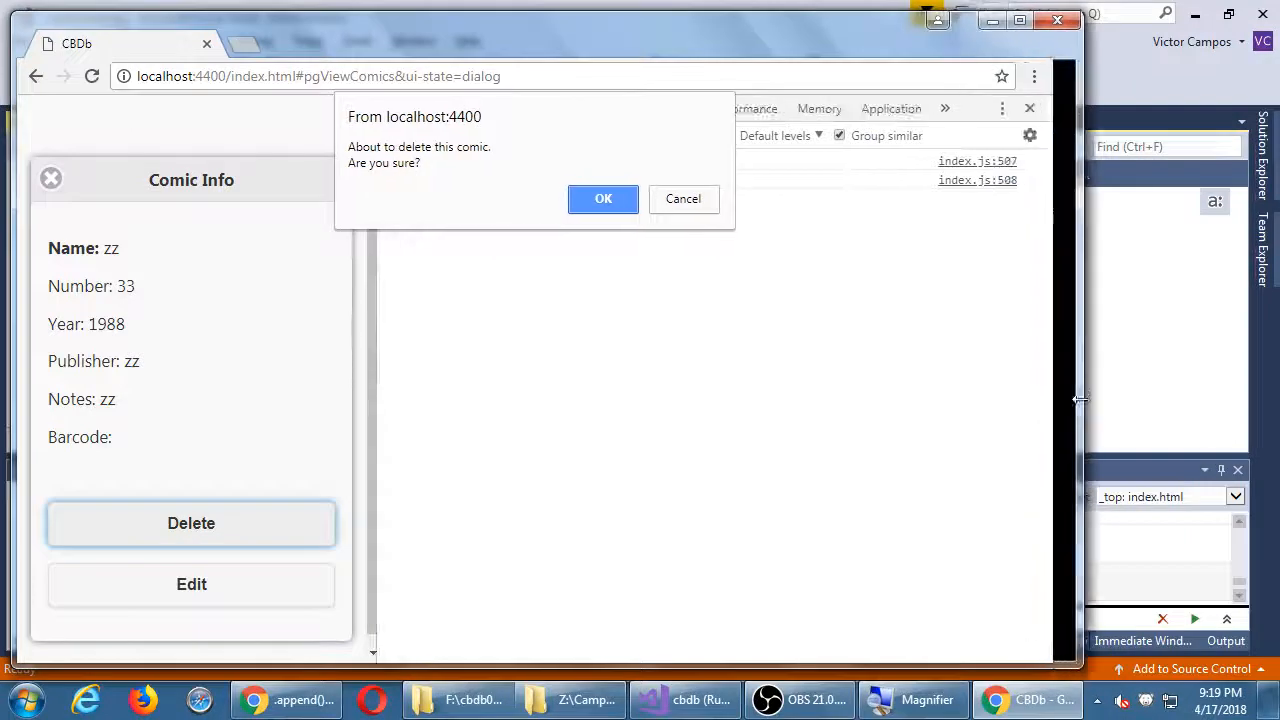
pyautogui.click(684, 198)
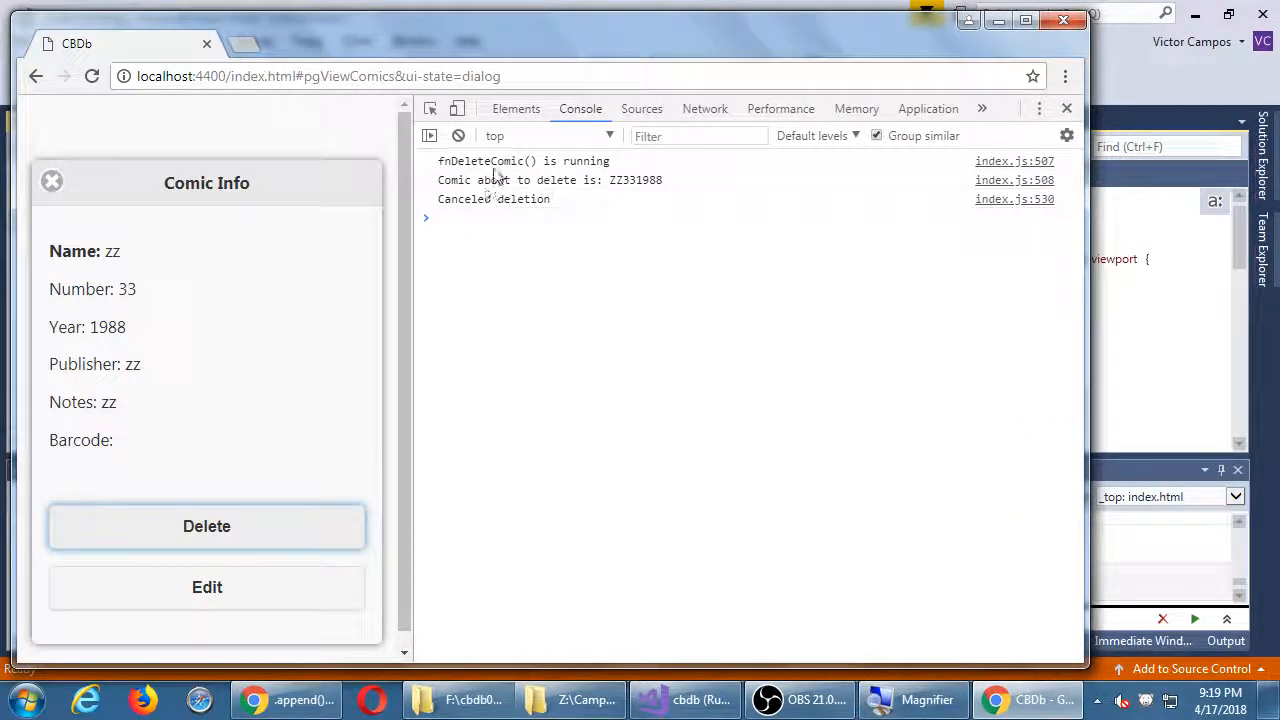
pyautogui.moveTo(558, 204)
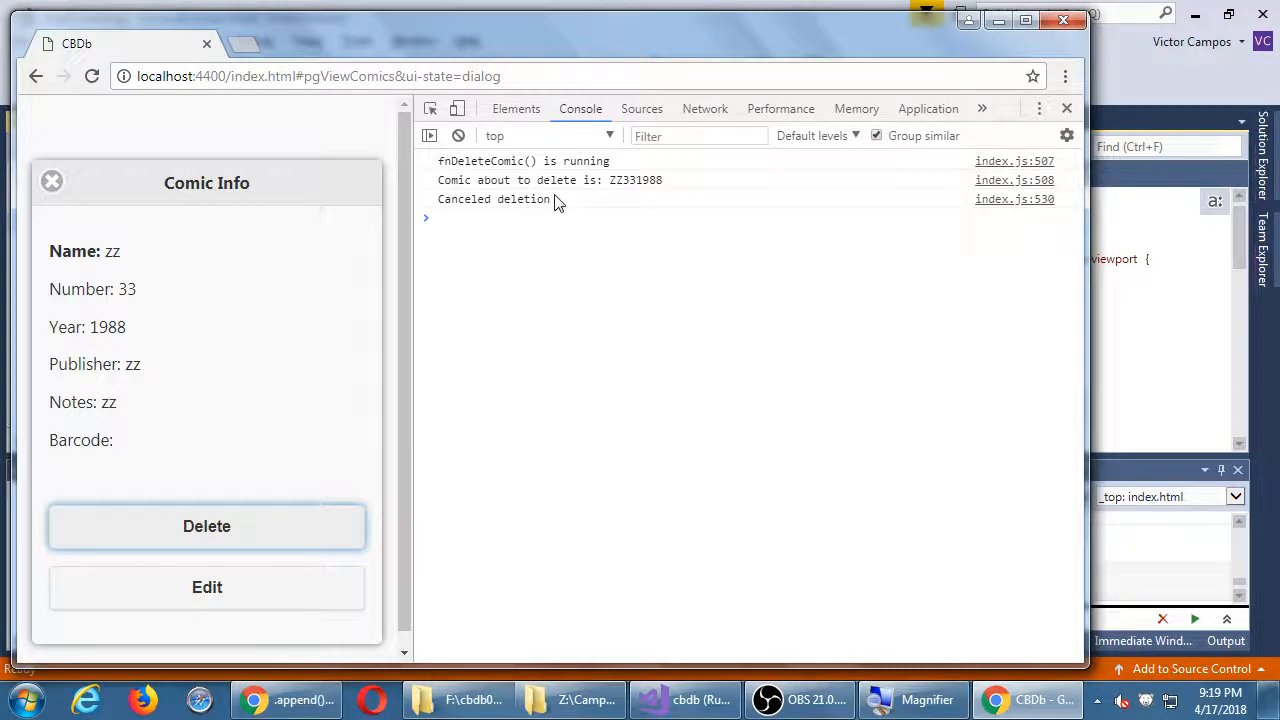
pyautogui.moveTo(340, 510)
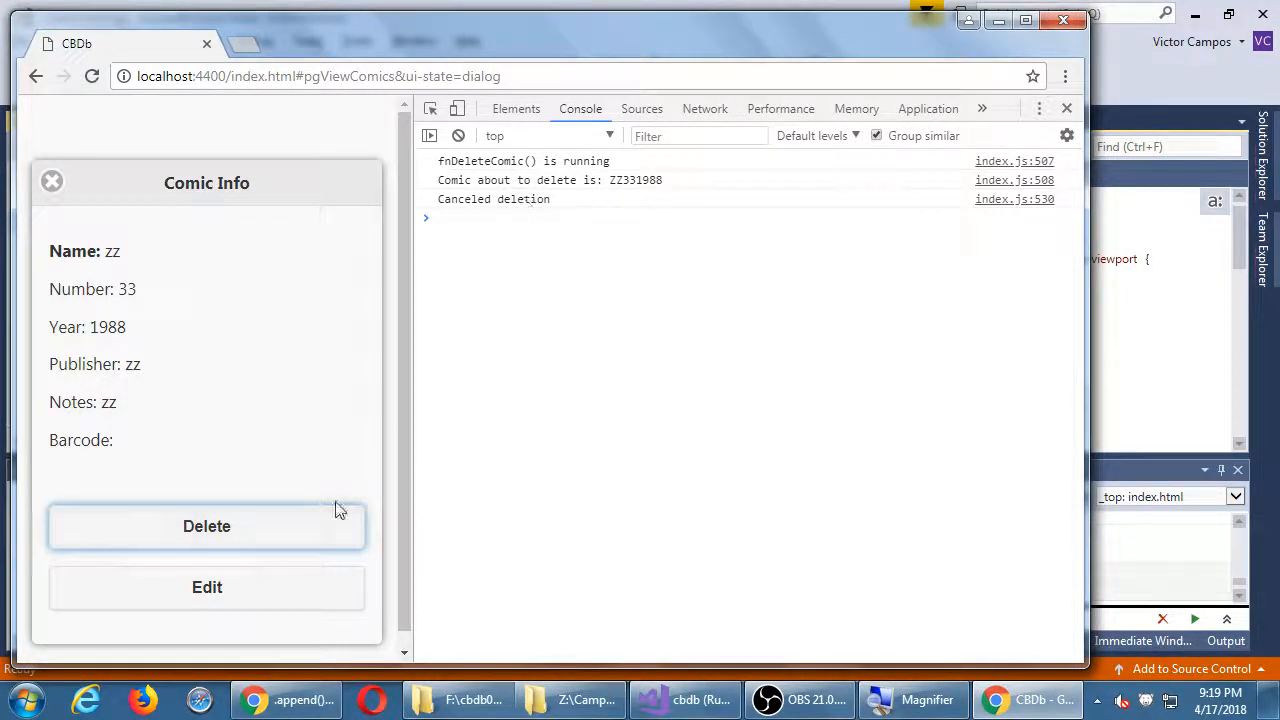
# Step: Delete the zz, hh, bb and aa comics, confirming each so the table redraws
pyautogui.click(206, 526)
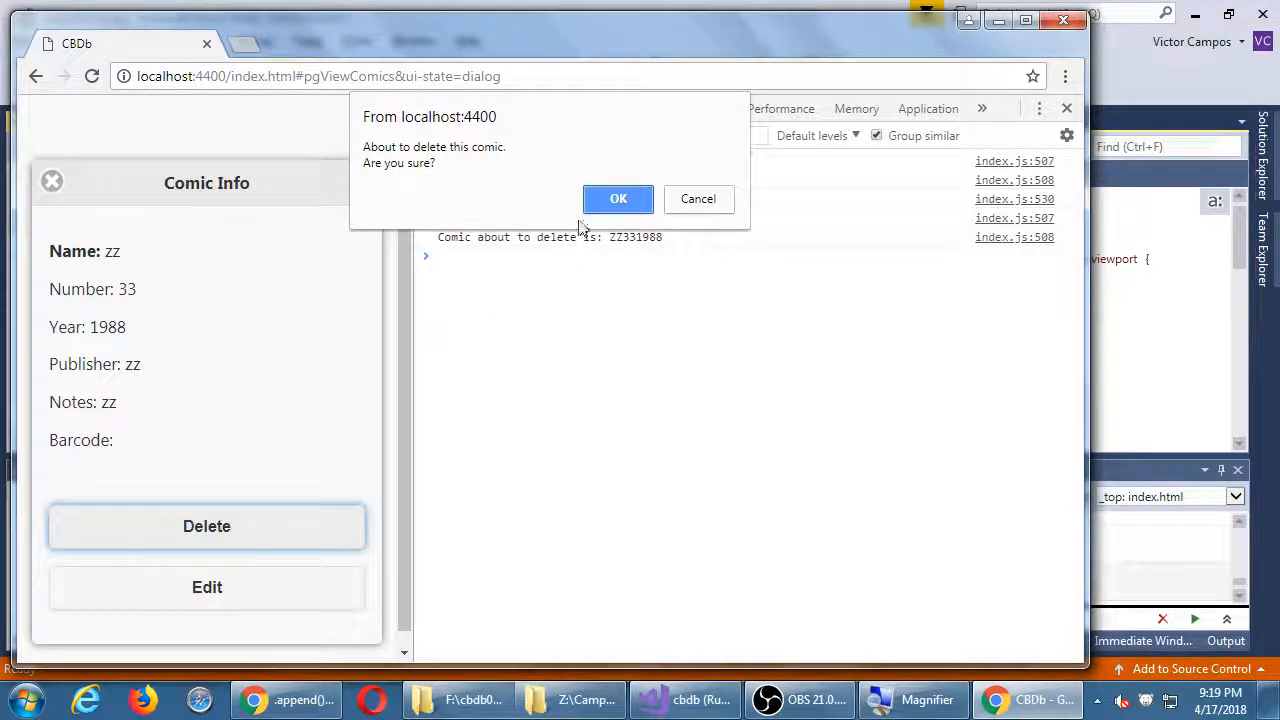
pyautogui.click(618, 198)
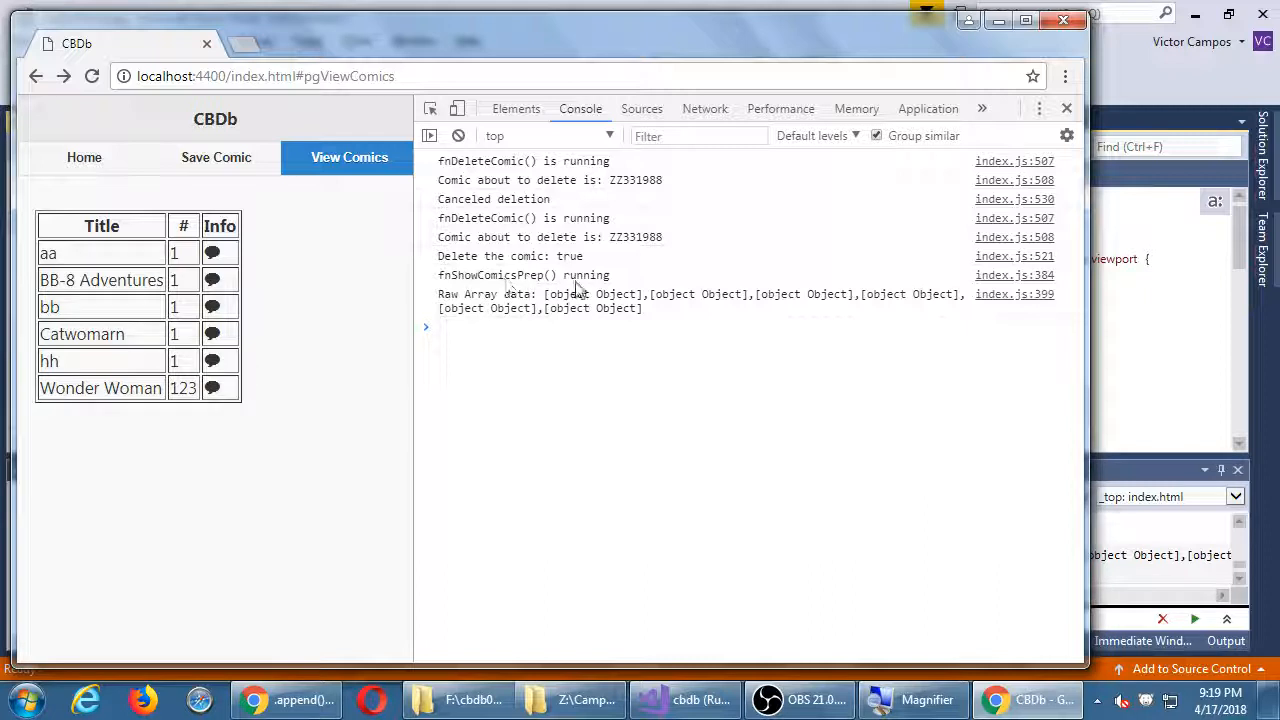
pyautogui.moveTo(678, 312)
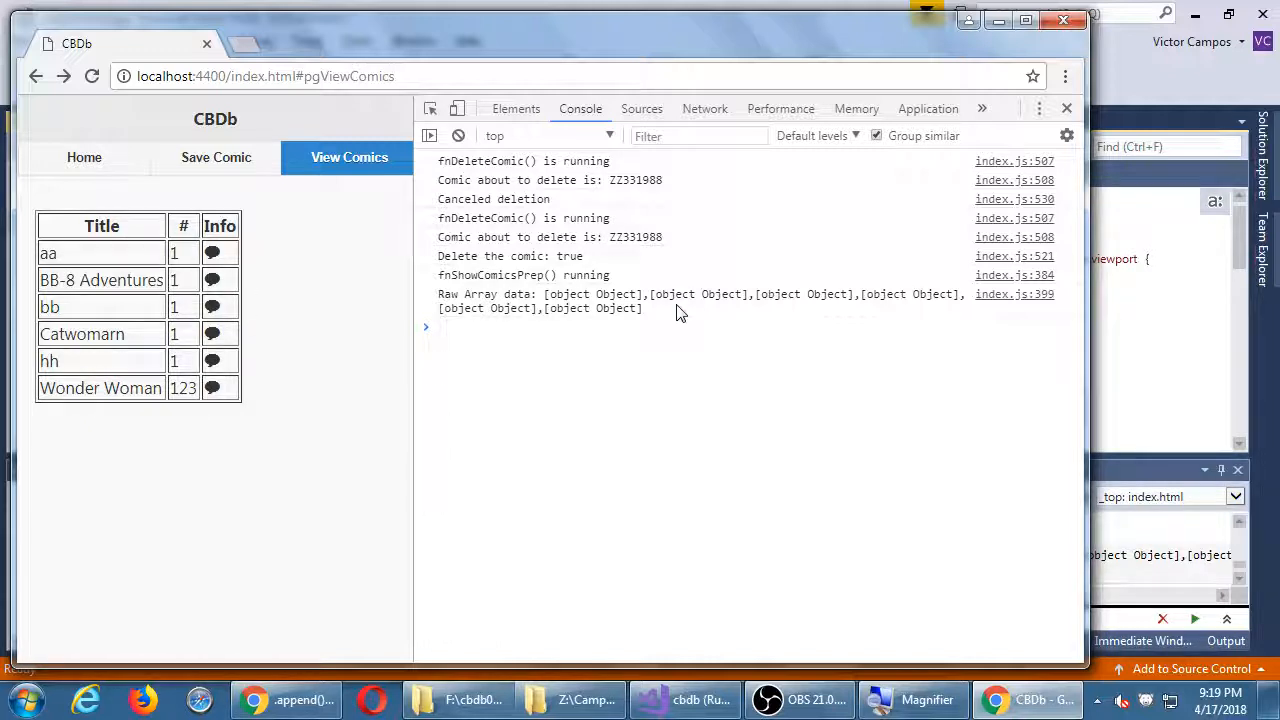
pyautogui.moveTo(612, 288)
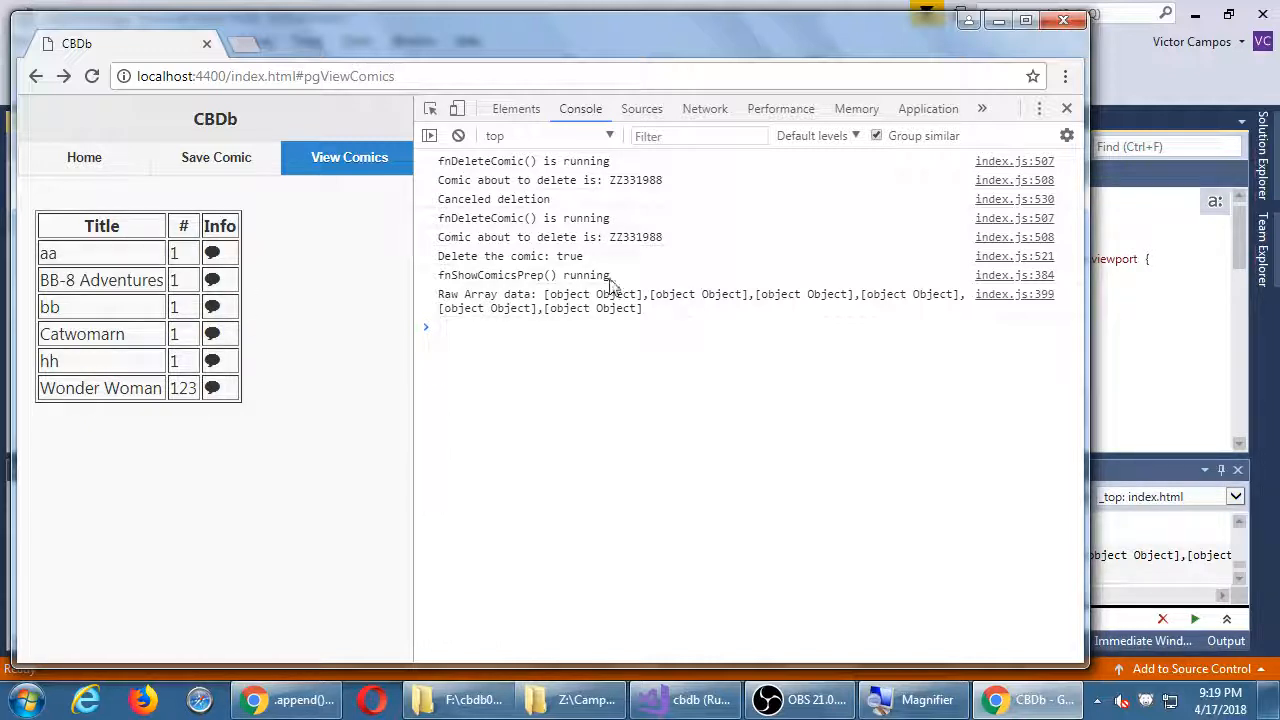
pyautogui.click(212, 360)
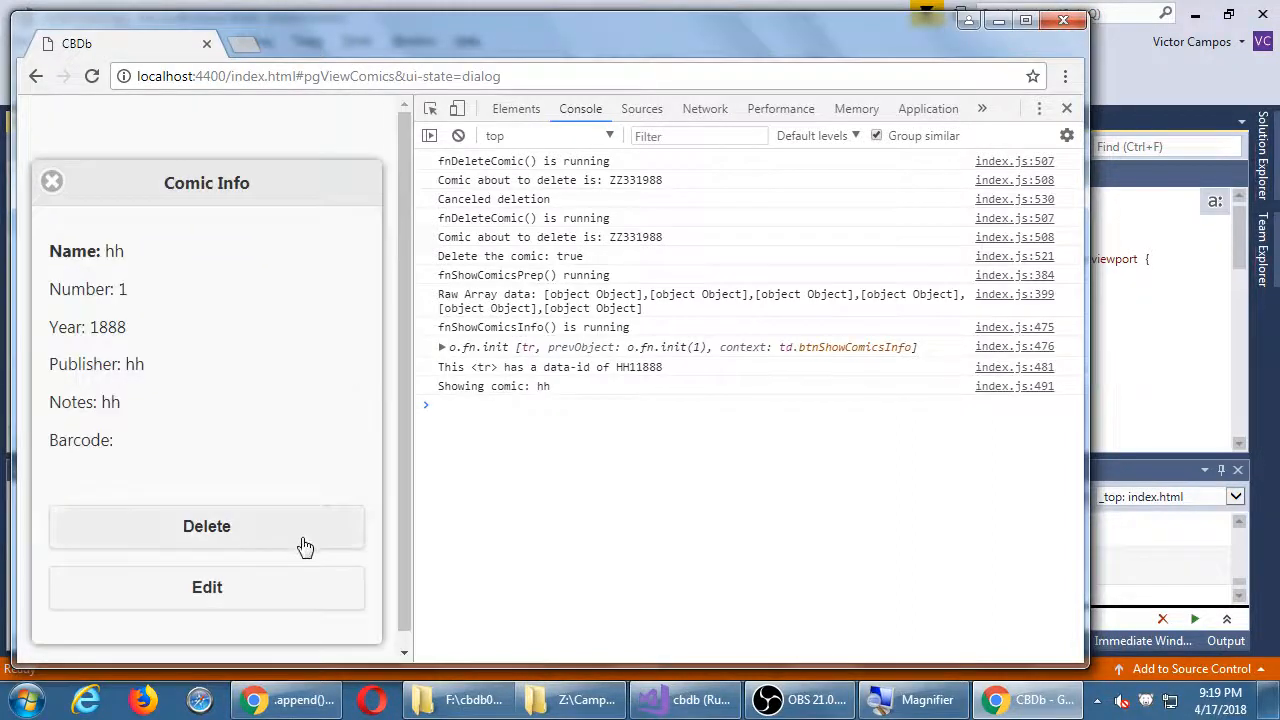
pyautogui.click(206, 526)
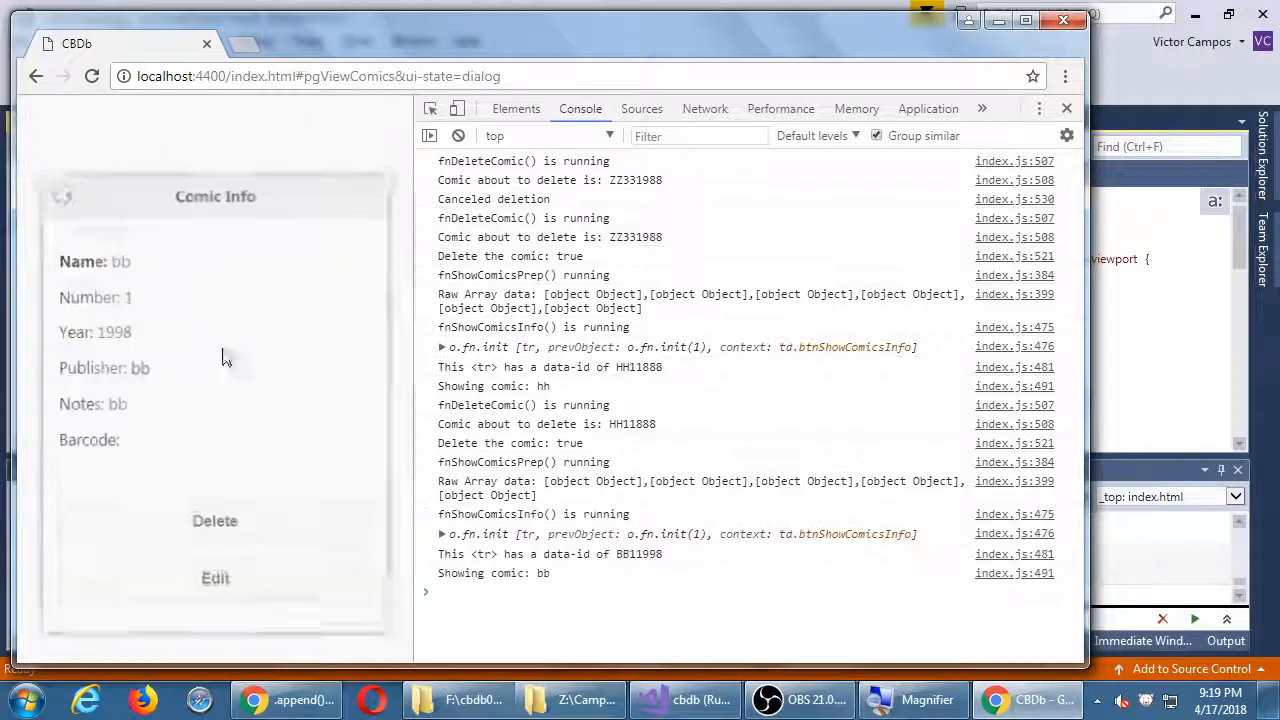
pyautogui.click(214, 520)
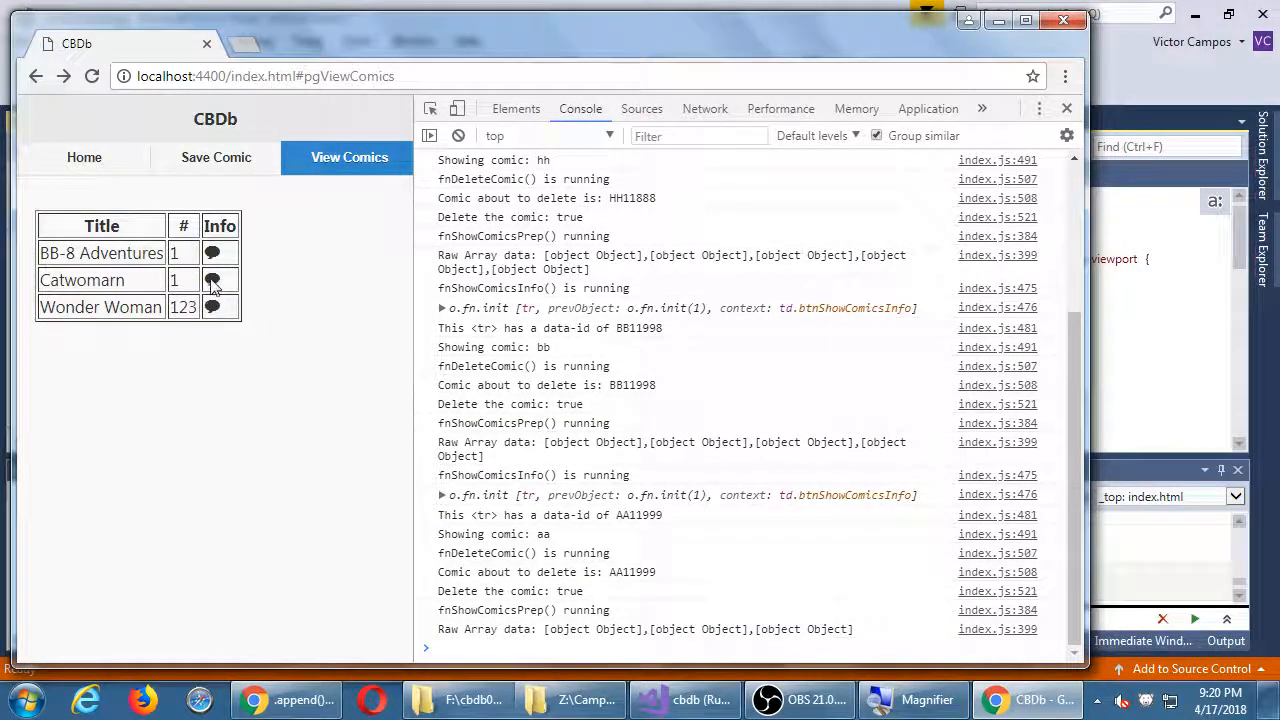
# Step: View Catwomarn's details and close them without deleting
pyautogui.click(212, 280)
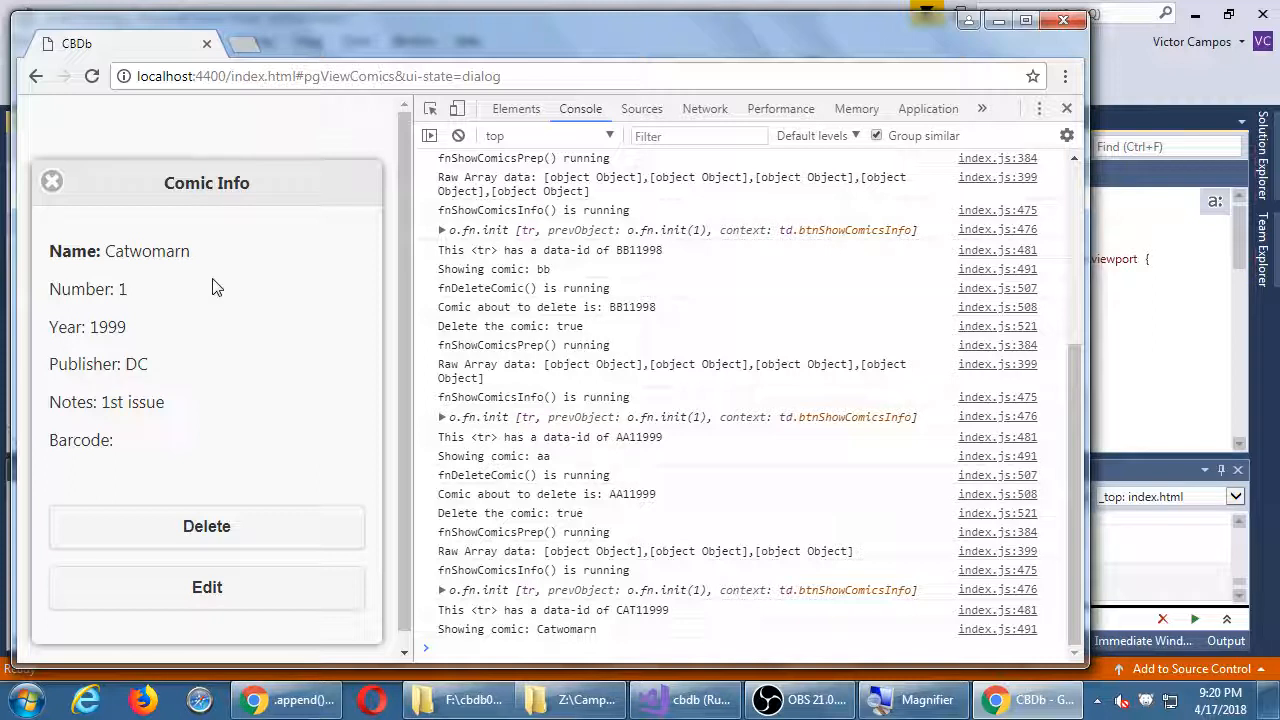
pyautogui.click(52, 180)
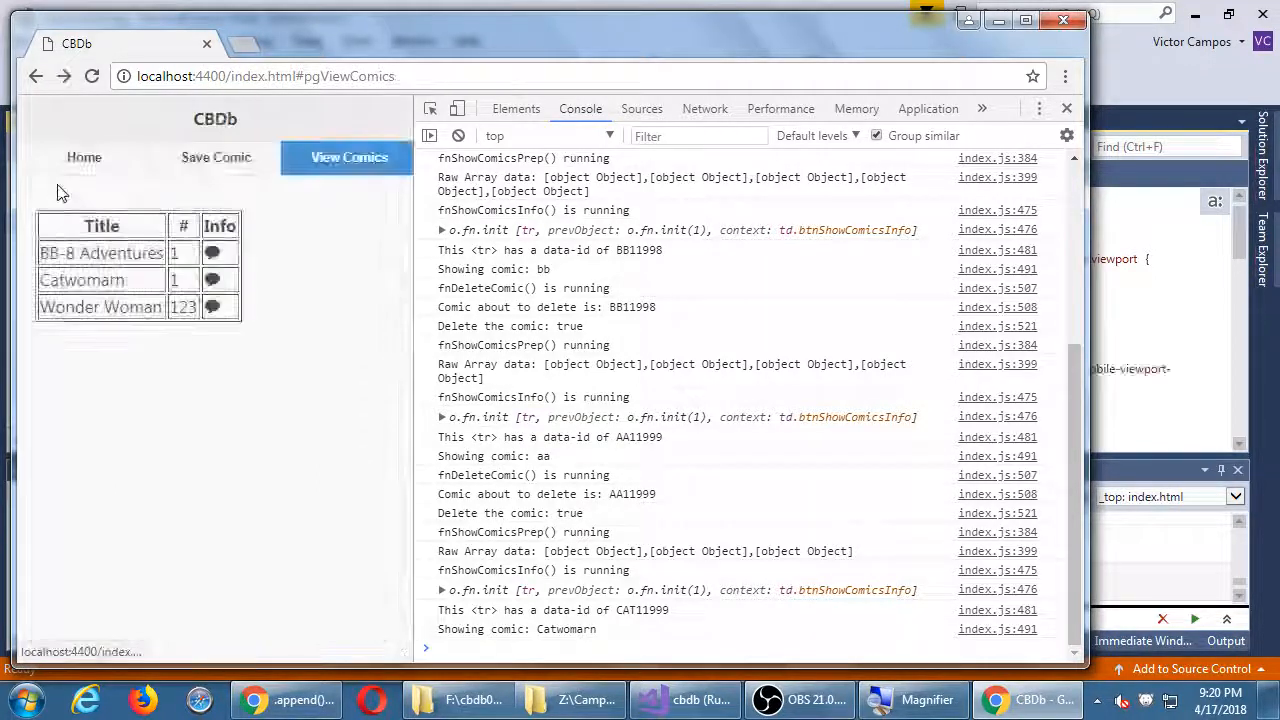